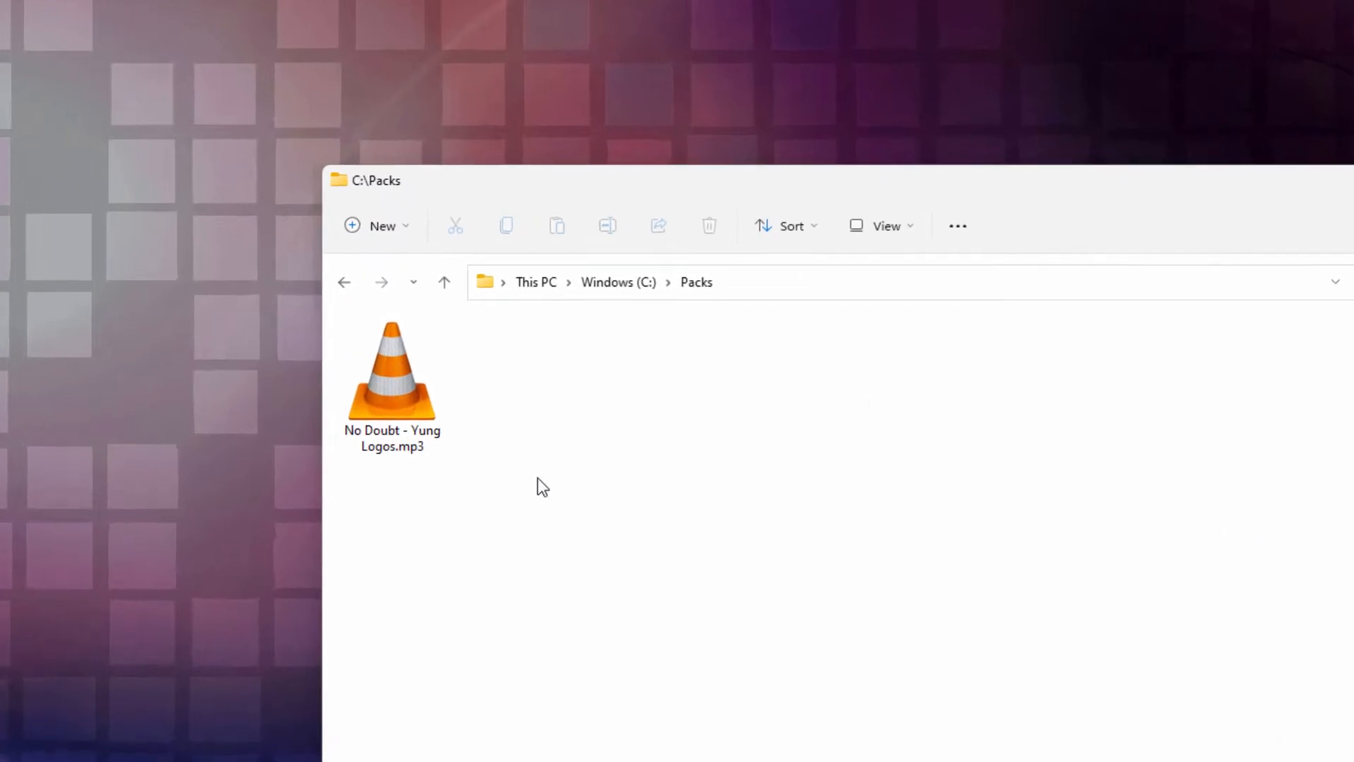
- Select the No Doubt - Yung Logos MP3 in Packs, keeping the large-icons layout
{"action": "left_click", "coordinate": [391, 375]}
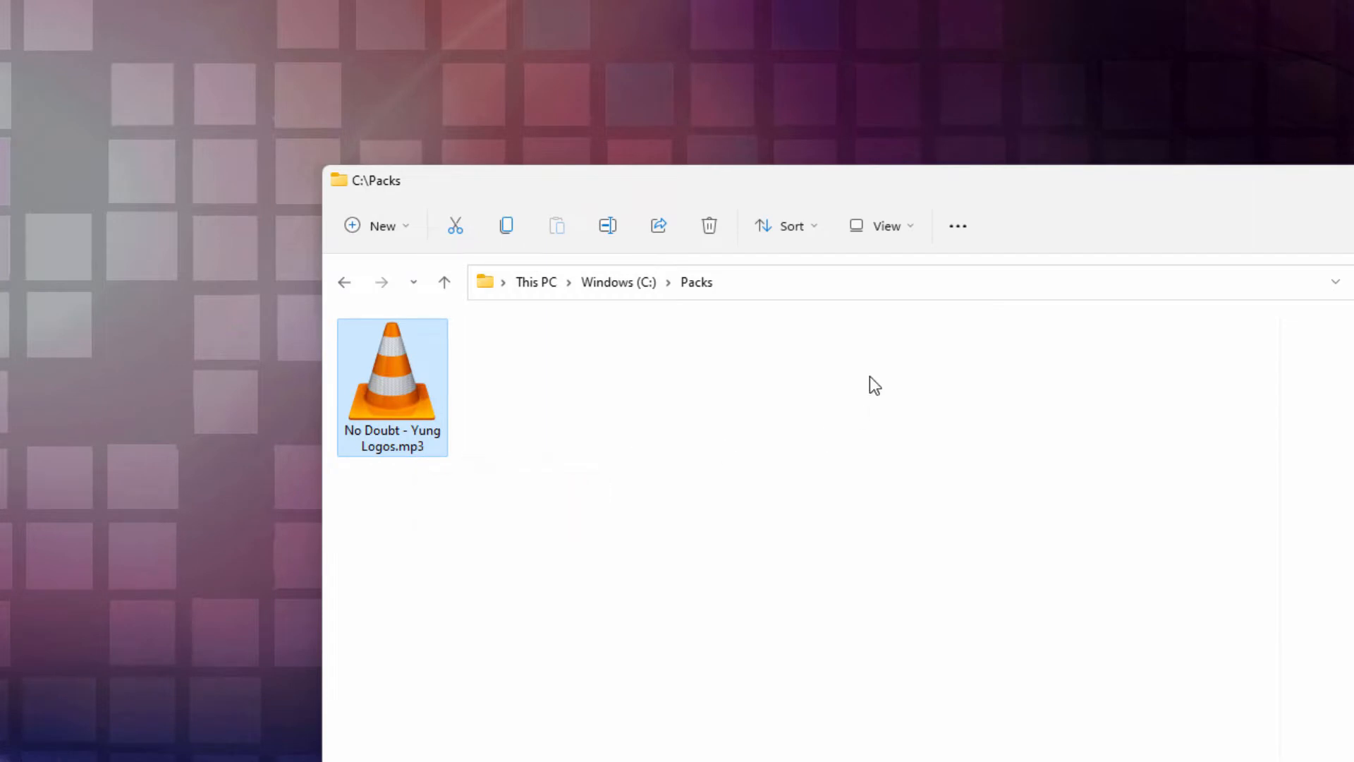
{"action": "left_click", "coordinate": [881, 226]}
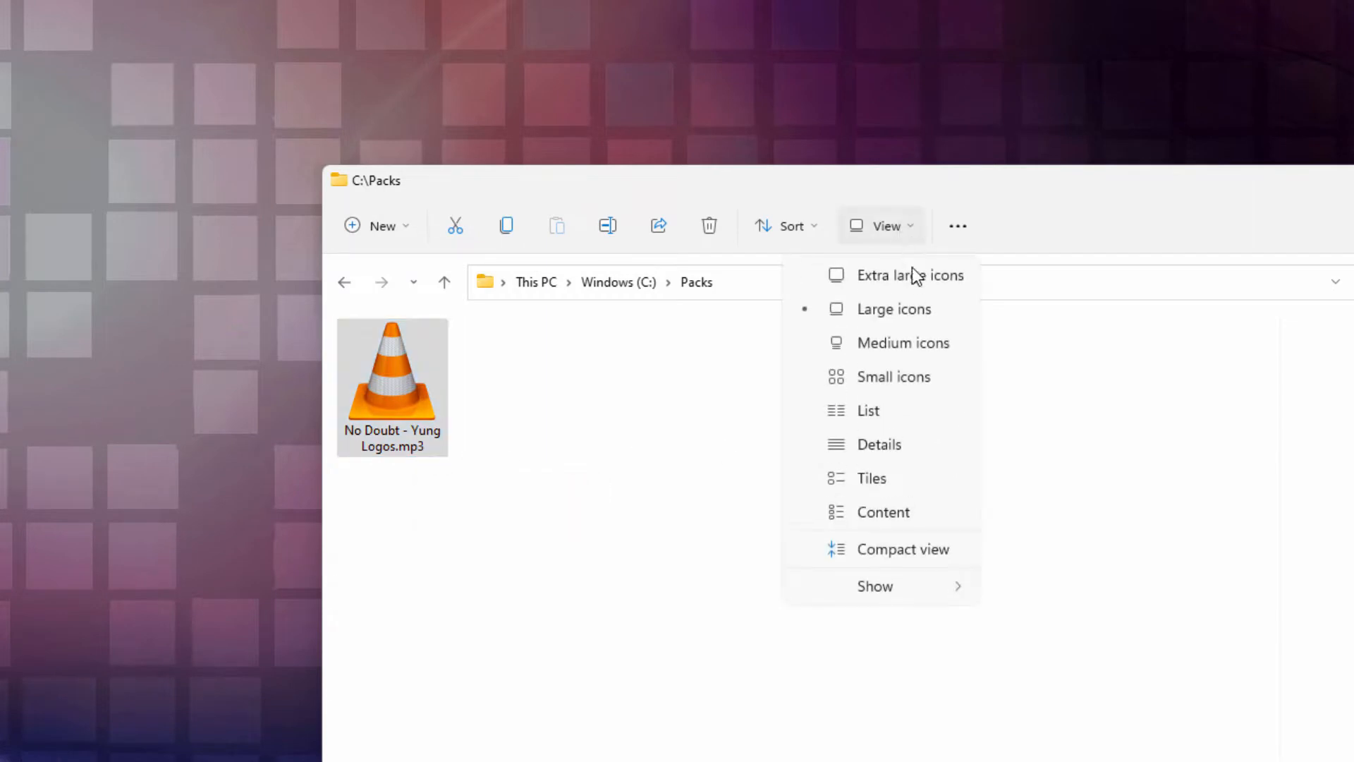
{"action": "left_click", "coordinate": [875, 585]}
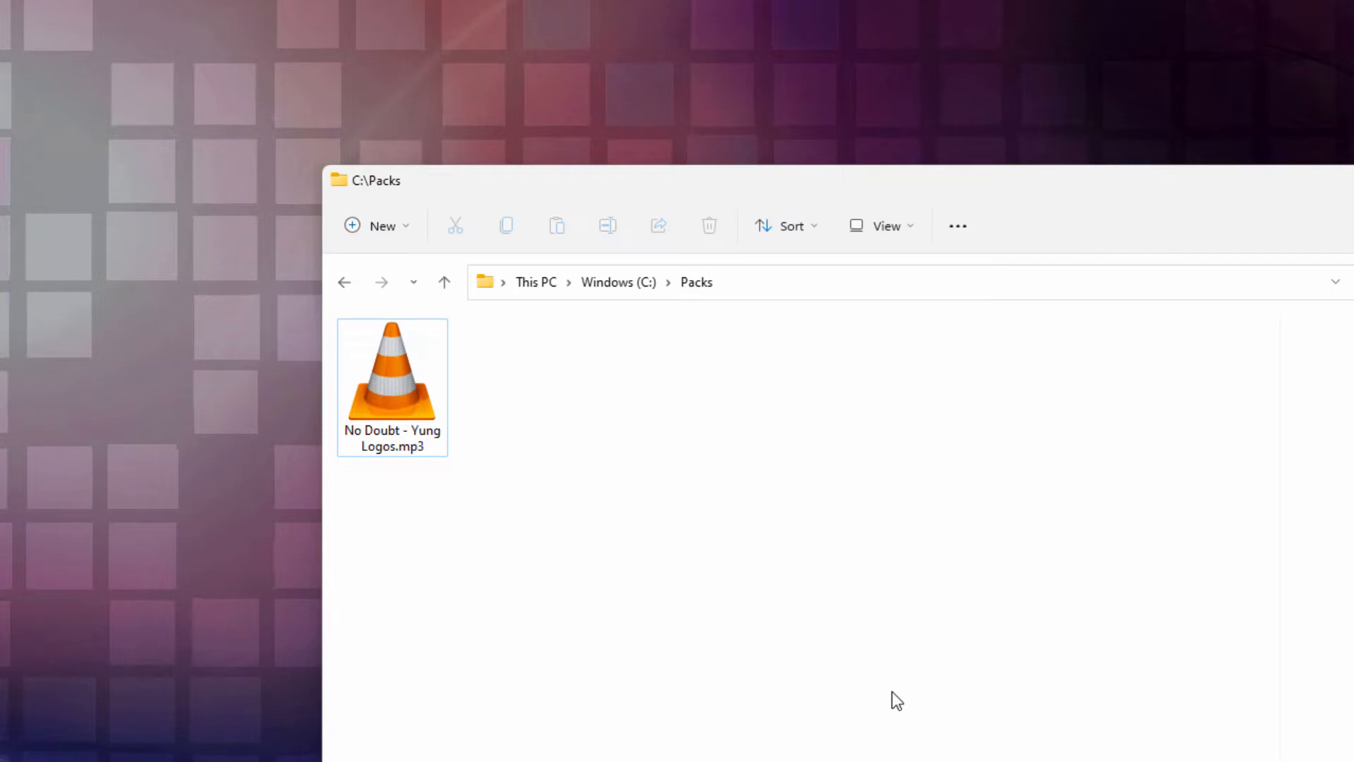
{"action": "mouse_move", "coordinate": [567, 505]}
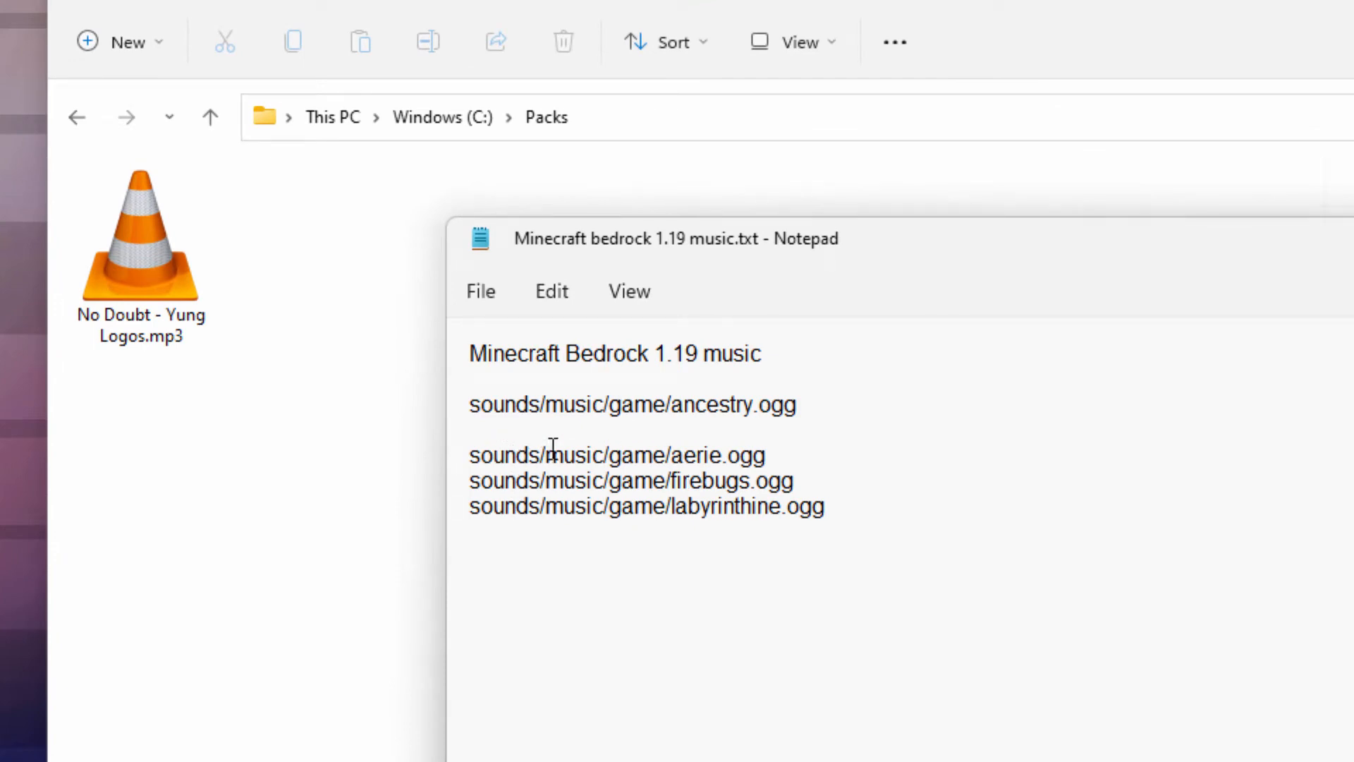
{"action": "mouse_move", "coordinate": [725, 560]}
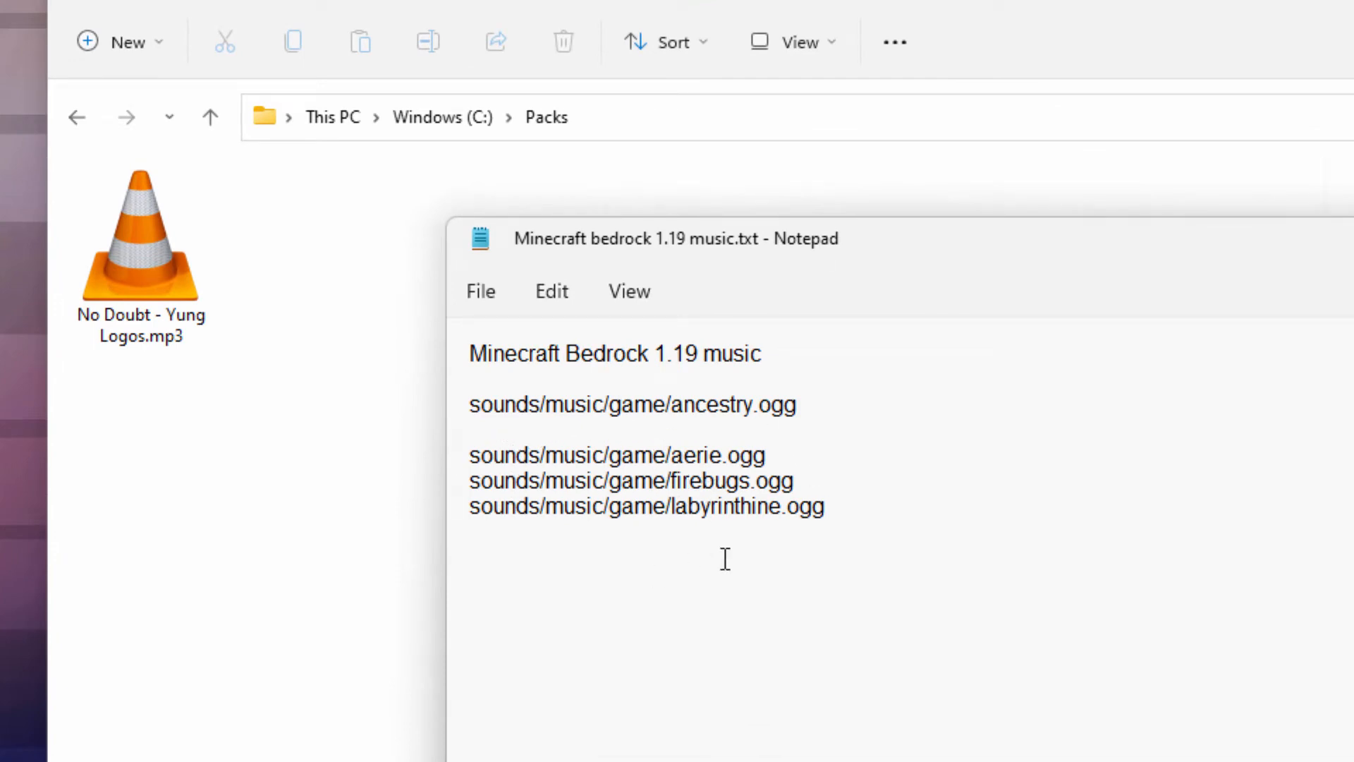
{"action": "mouse_move", "coordinate": [745, 531]}
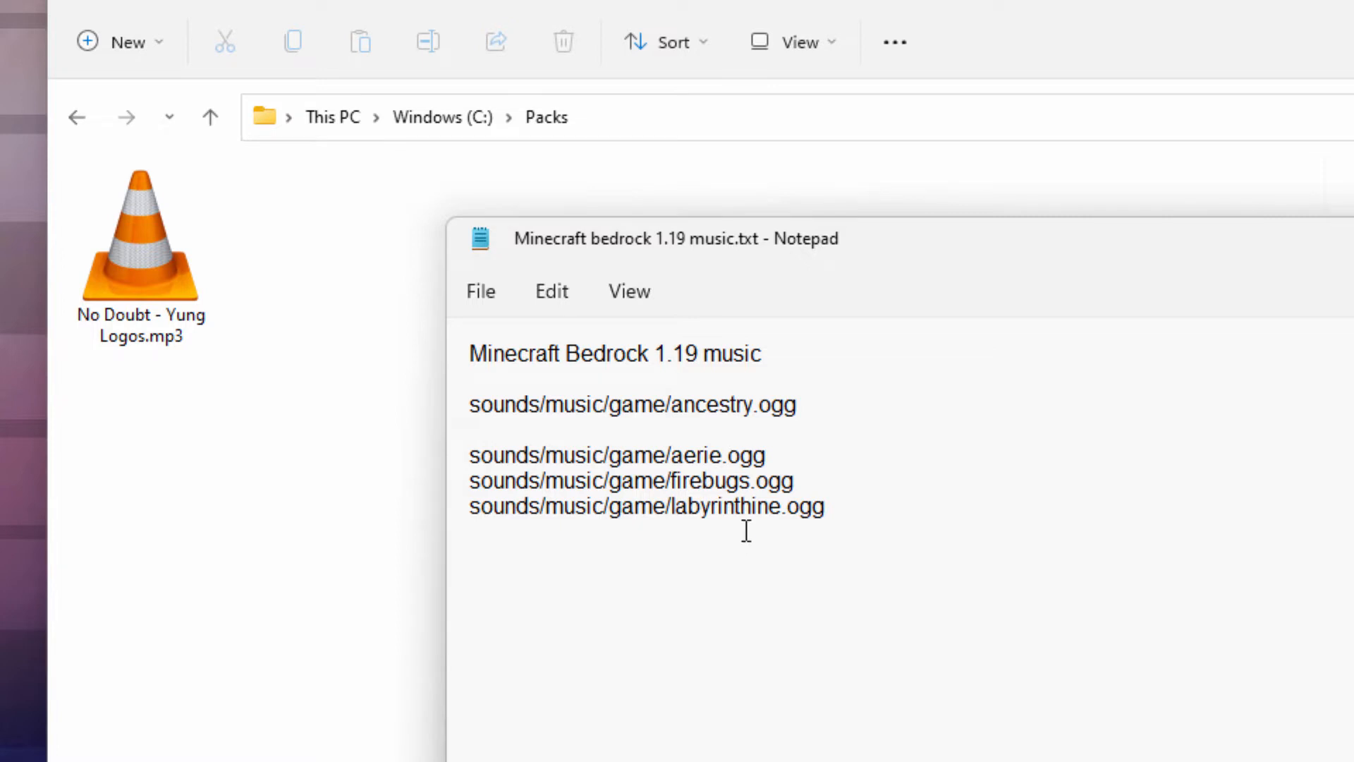
{"action": "mouse_move", "coordinate": [767, 407]}
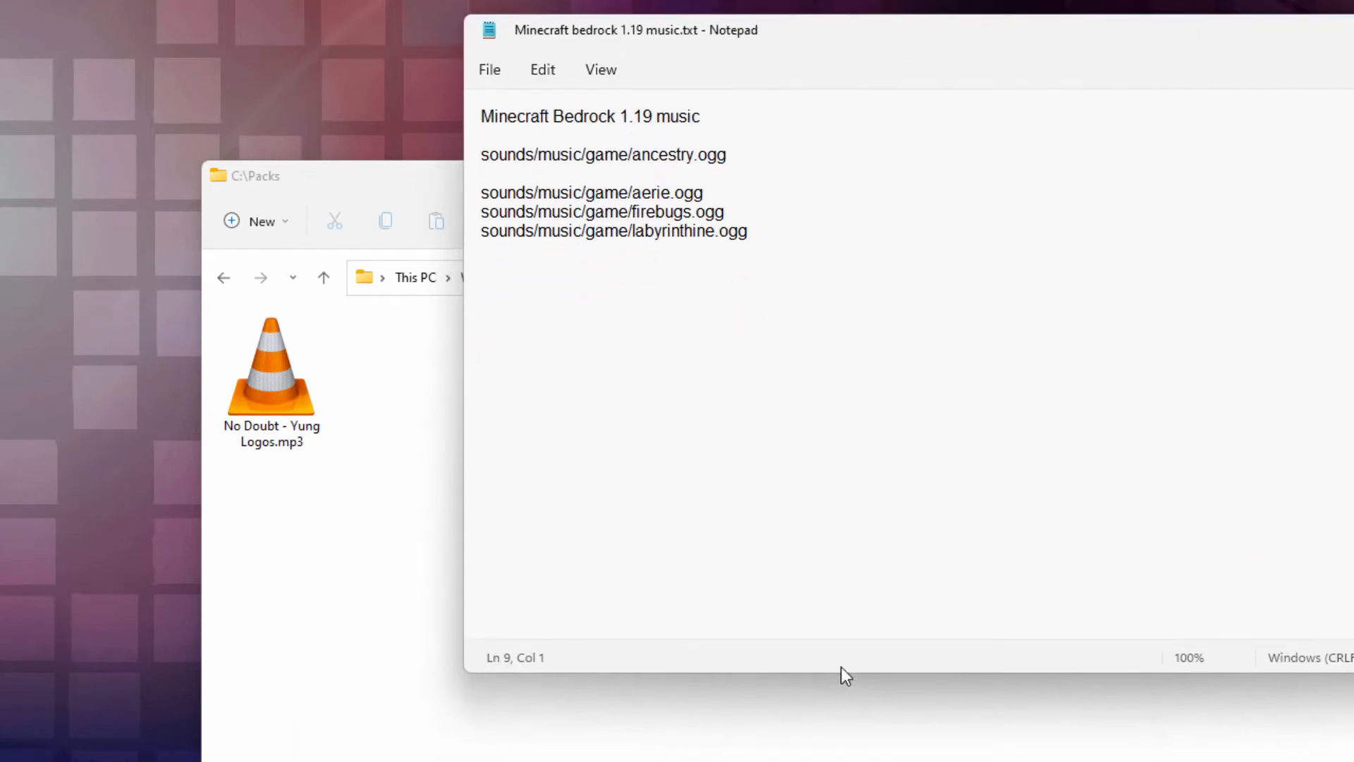
- Arrange the Packs folder window below the Notepad list of 1.19 music paths
{"action": "left_click_drag", "start_coordinate": [259, 175], "coordinate": [277, 282]}
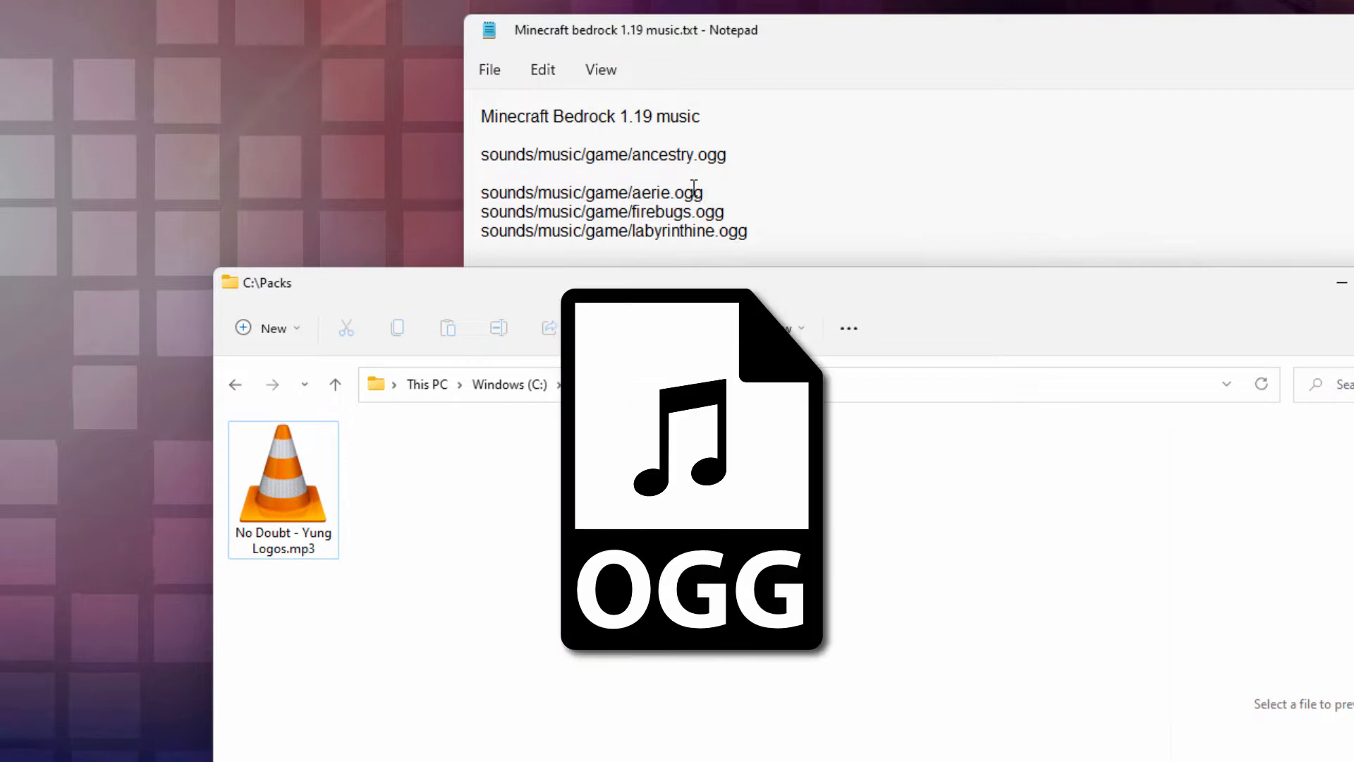
{"action": "mouse_move", "coordinate": [311, 540]}
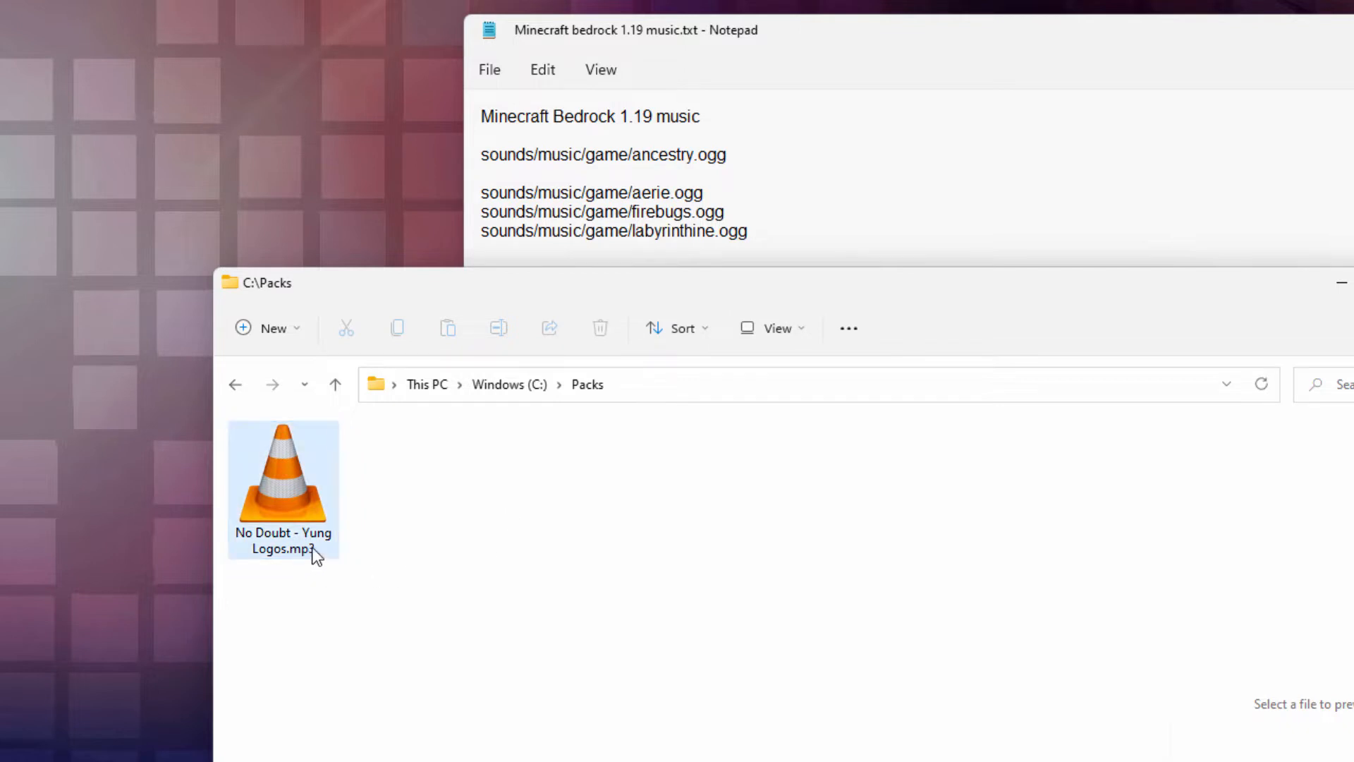
{"action": "mouse_move", "coordinate": [289, 552]}
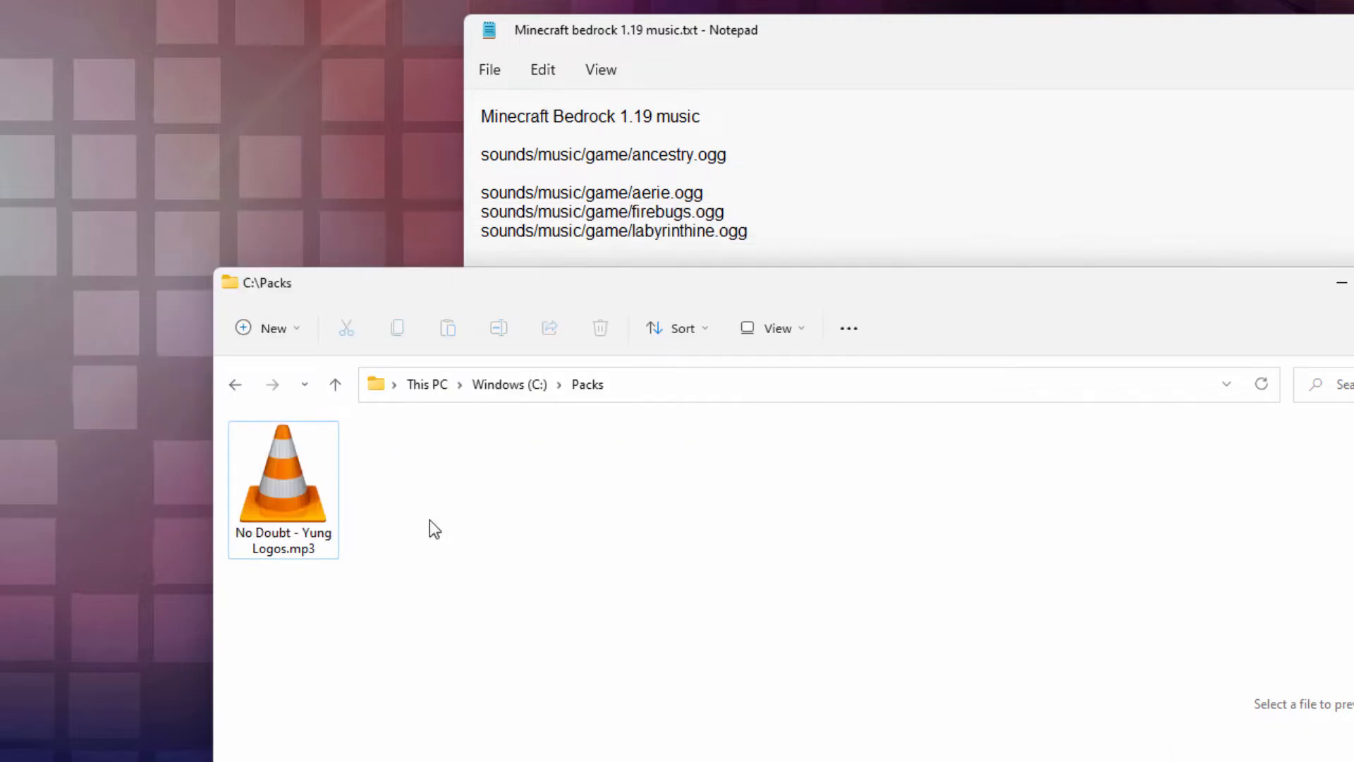
{"action": "left_click", "coordinate": [284, 473]}
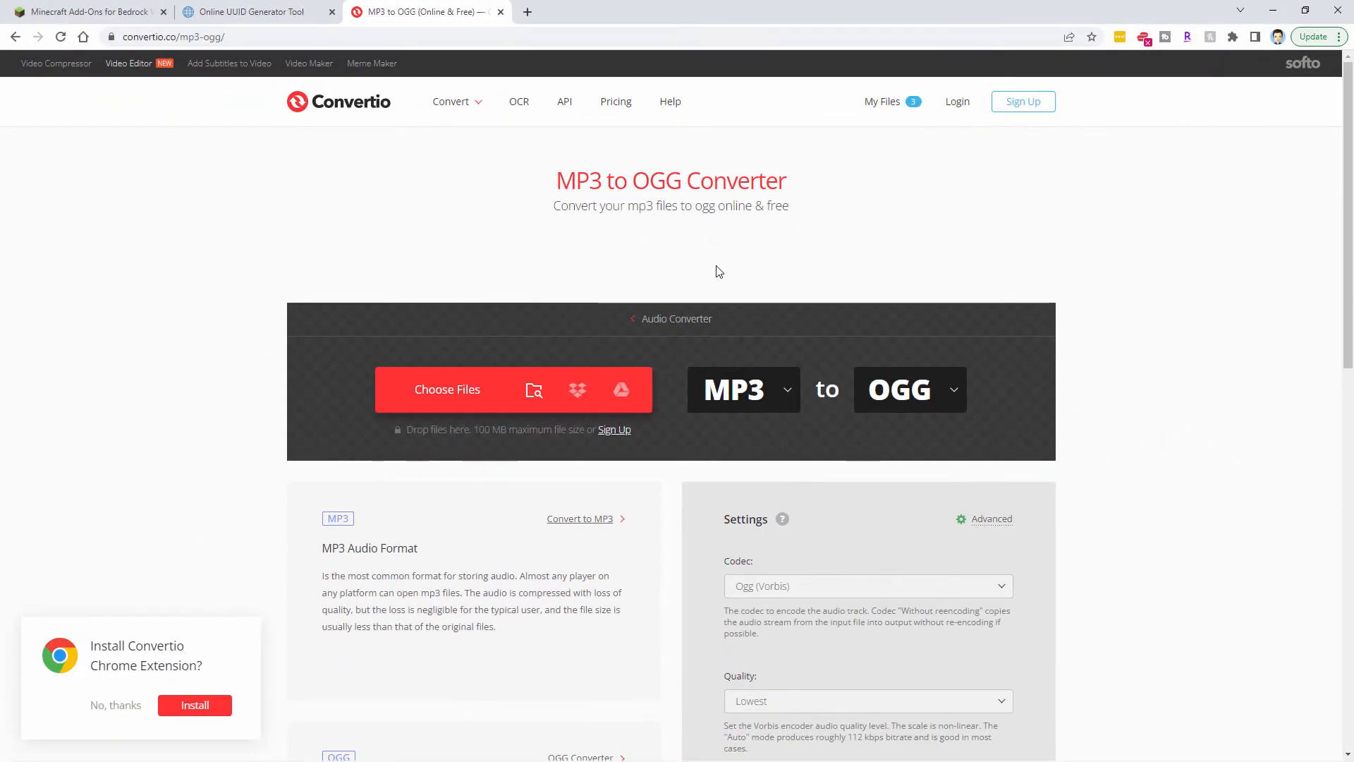
- Upload No Doubt - Yung Logos.mp3 to Convertio and convert it to OGG
{"action": "left_click", "coordinate": [448, 390]}
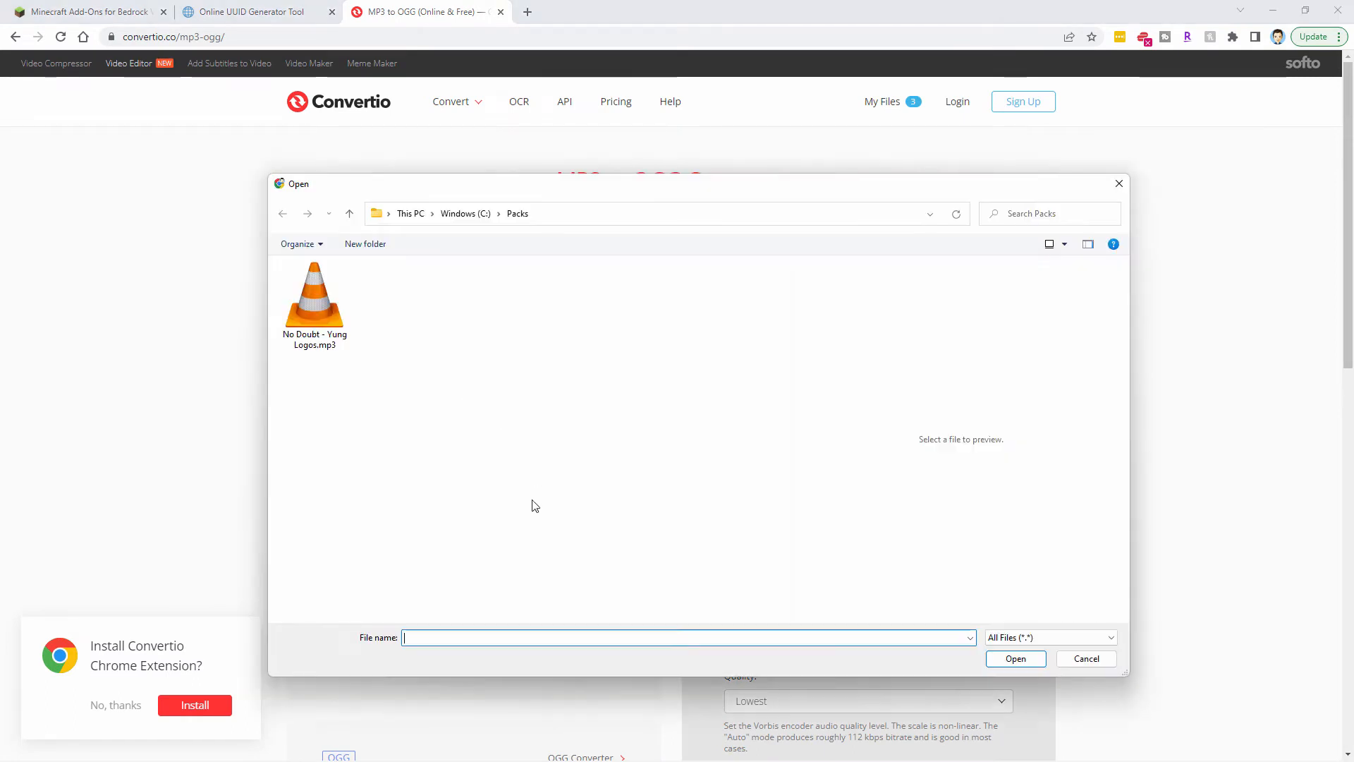
{"action": "left_click", "coordinate": [315, 298]}
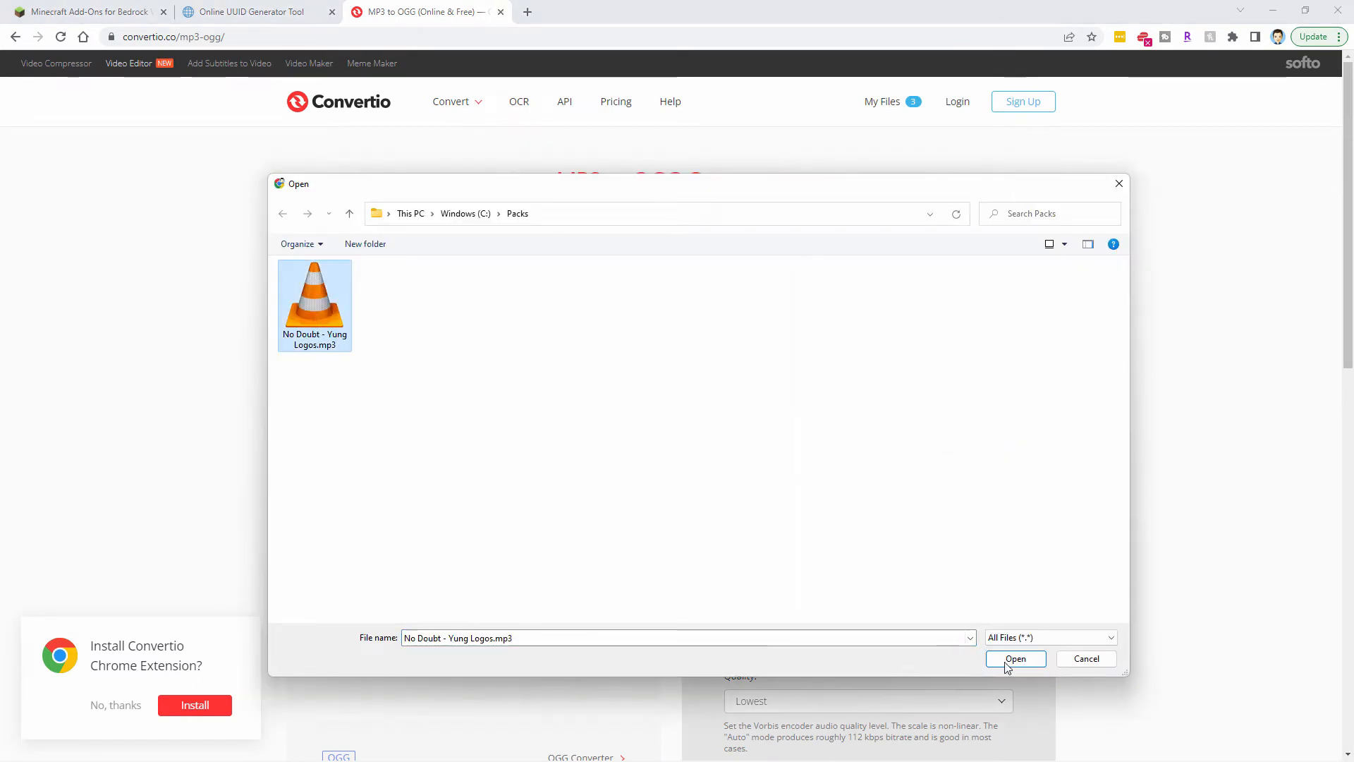
{"action": "left_click", "coordinate": [1014, 658]}
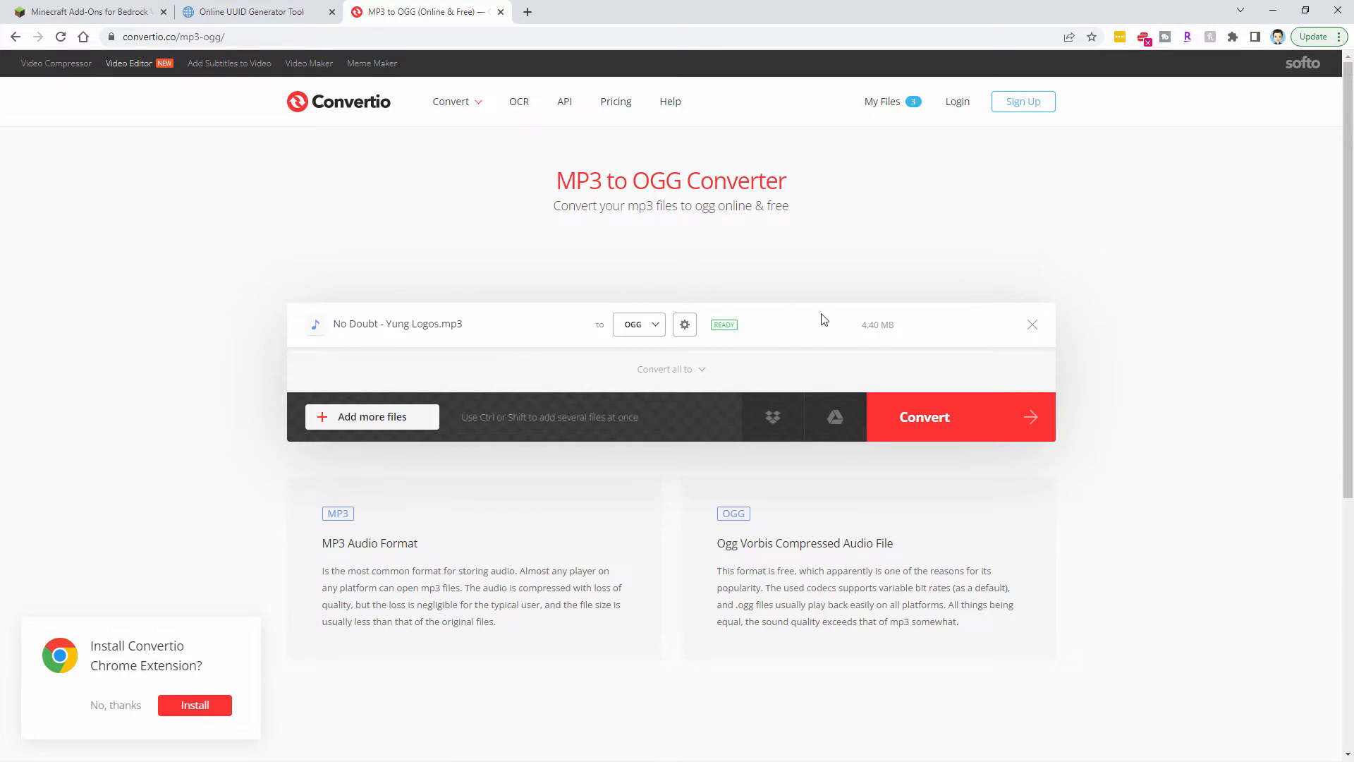
{"action": "mouse_move", "coordinate": [684, 325]}
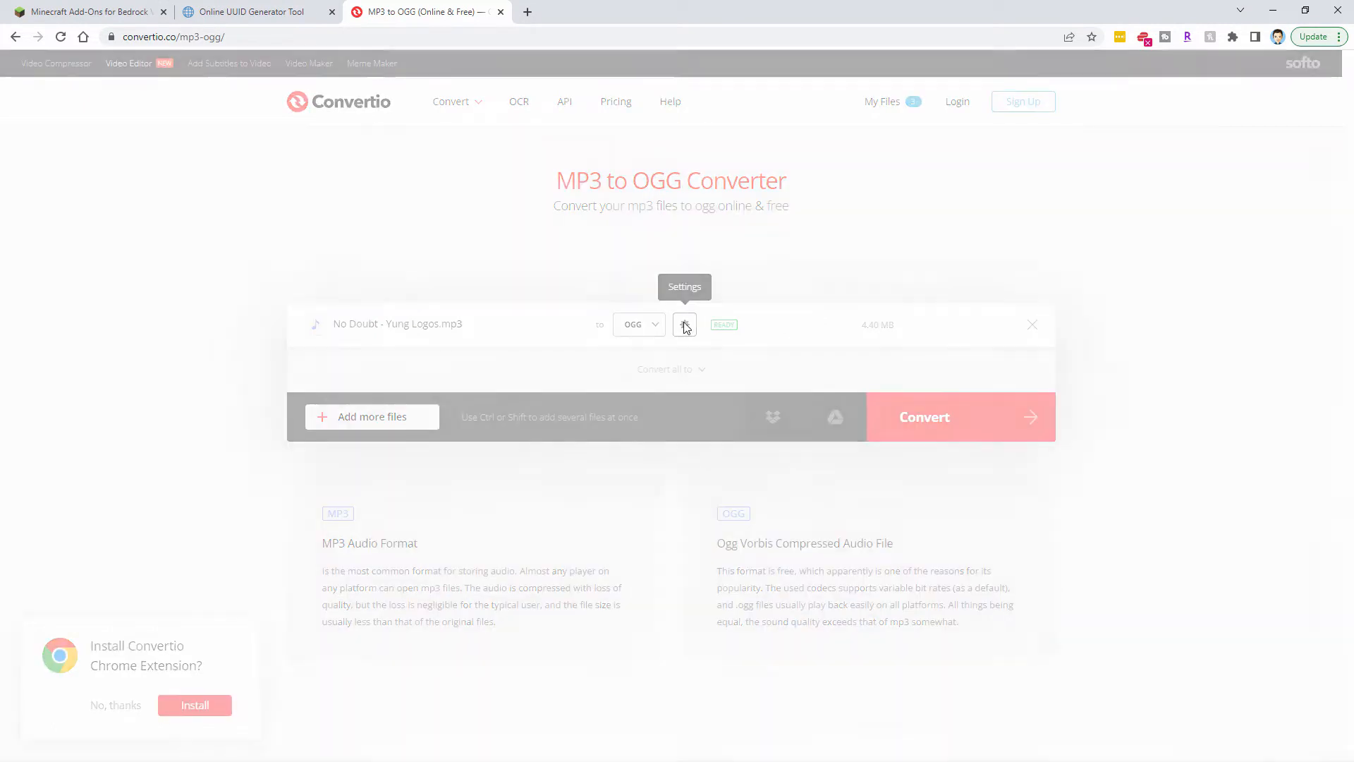
{"action": "left_click", "coordinate": [684, 325]}
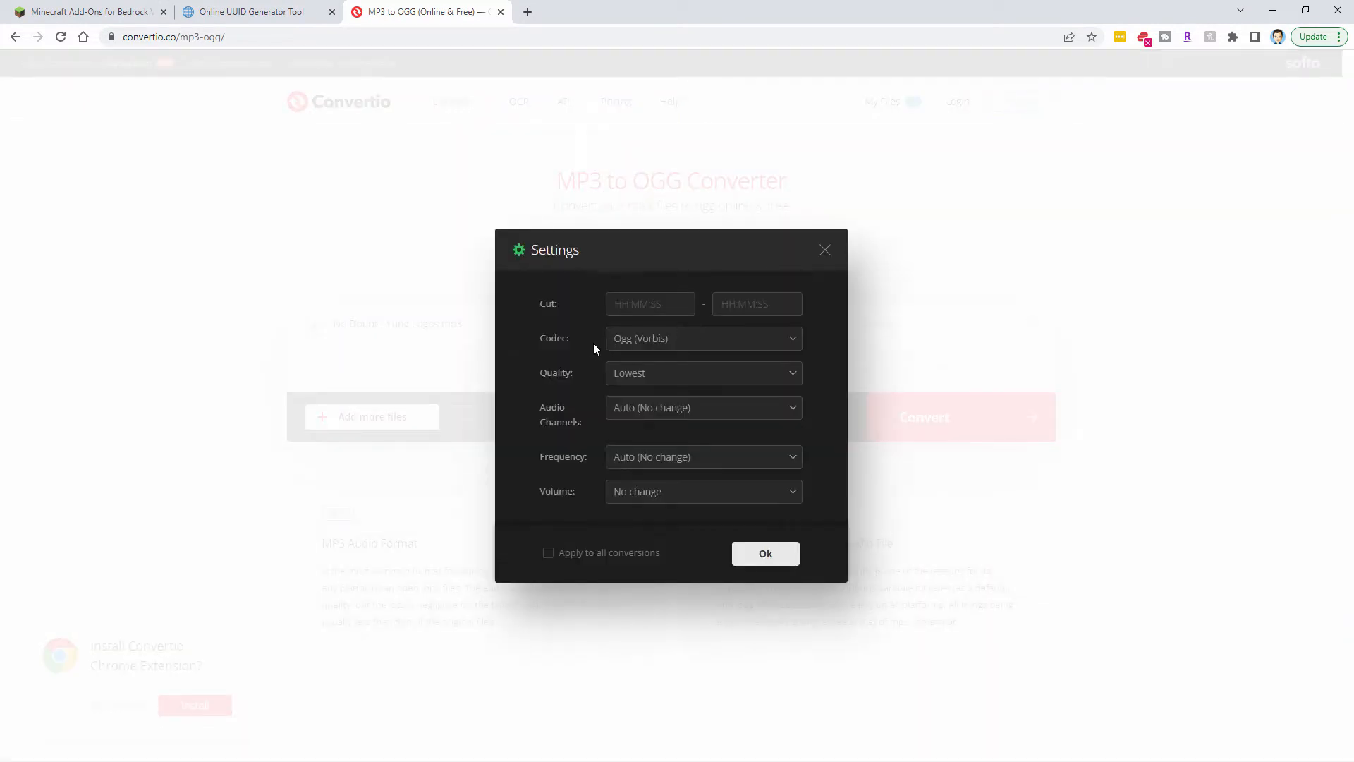
{"action": "mouse_move", "coordinate": [690, 480]}
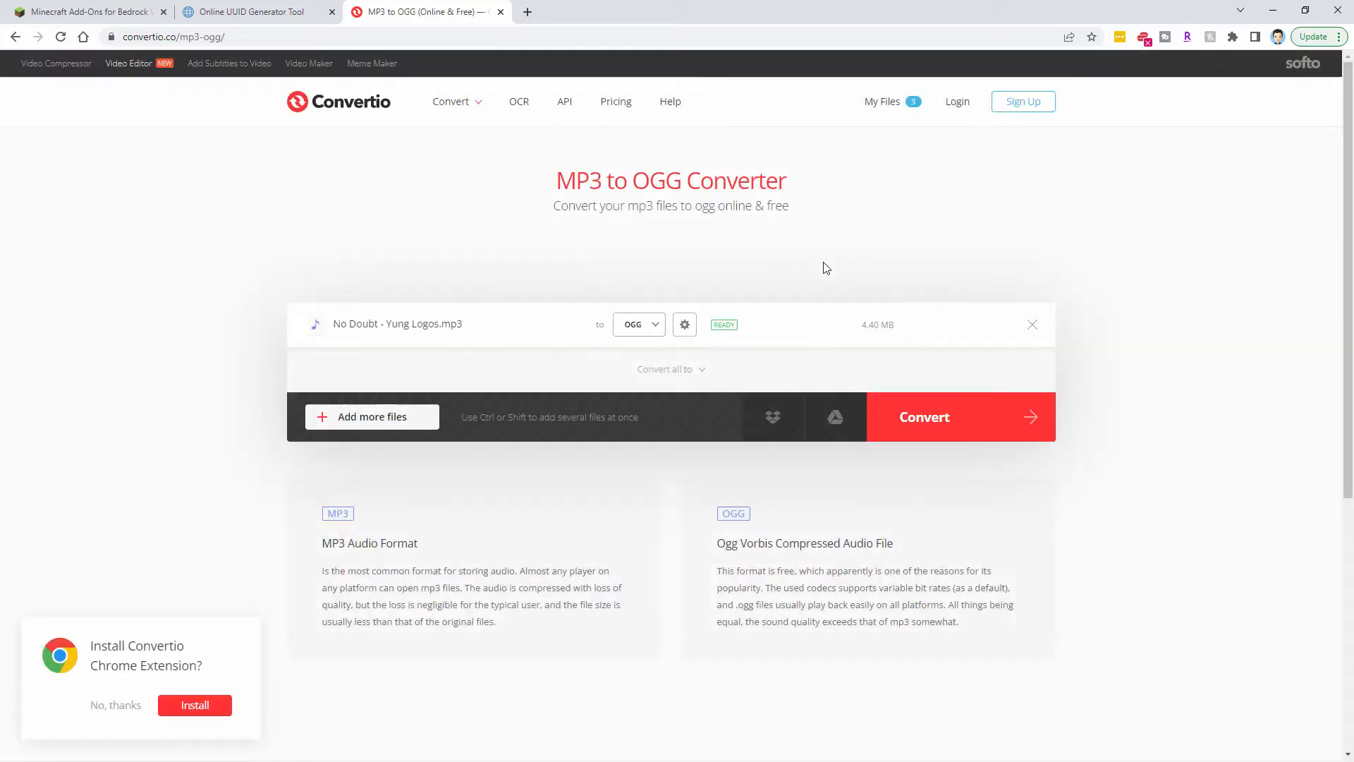
{"action": "left_click", "coordinate": [924, 418]}
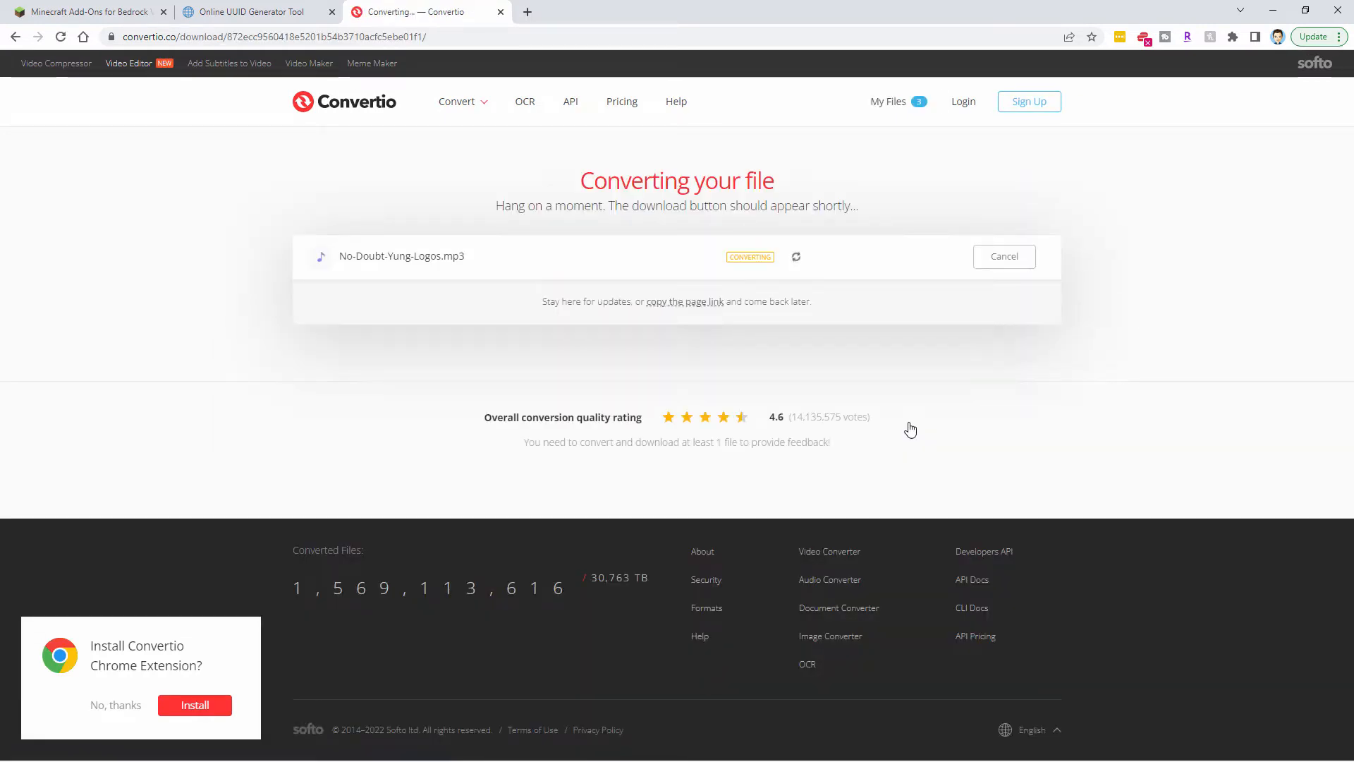
{"action": "mouse_move", "coordinate": [236, 602]}
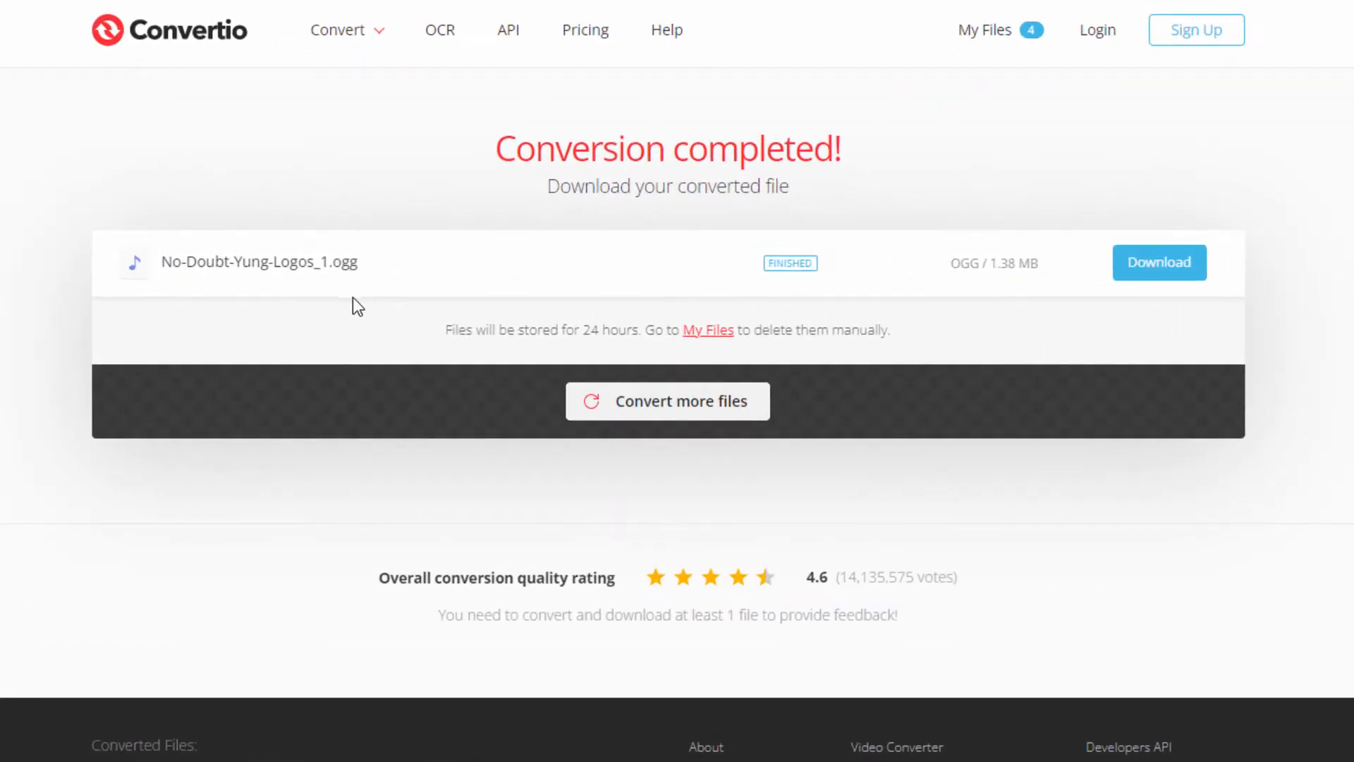
{"action": "mouse_move", "coordinate": [326, 281]}
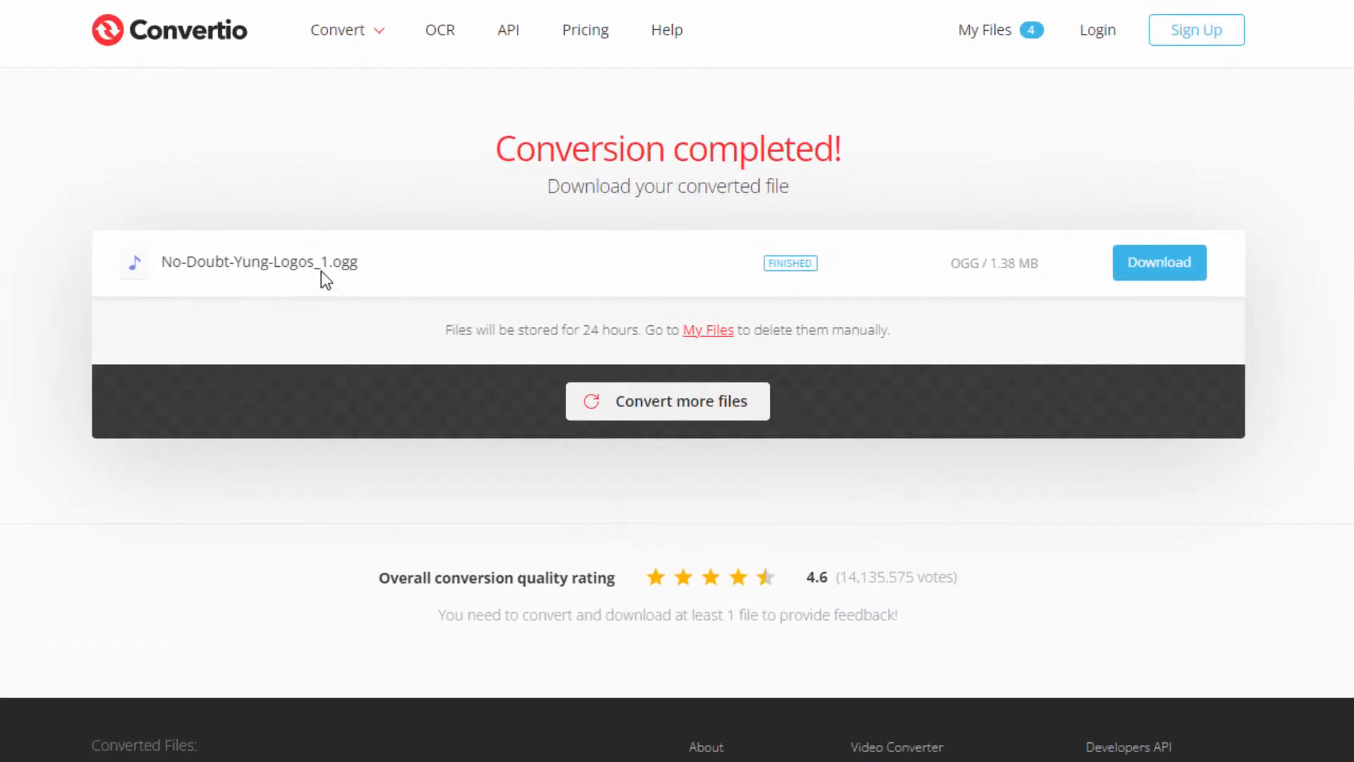
{"action": "mouse_move", "coordinate": [1159, 262]}
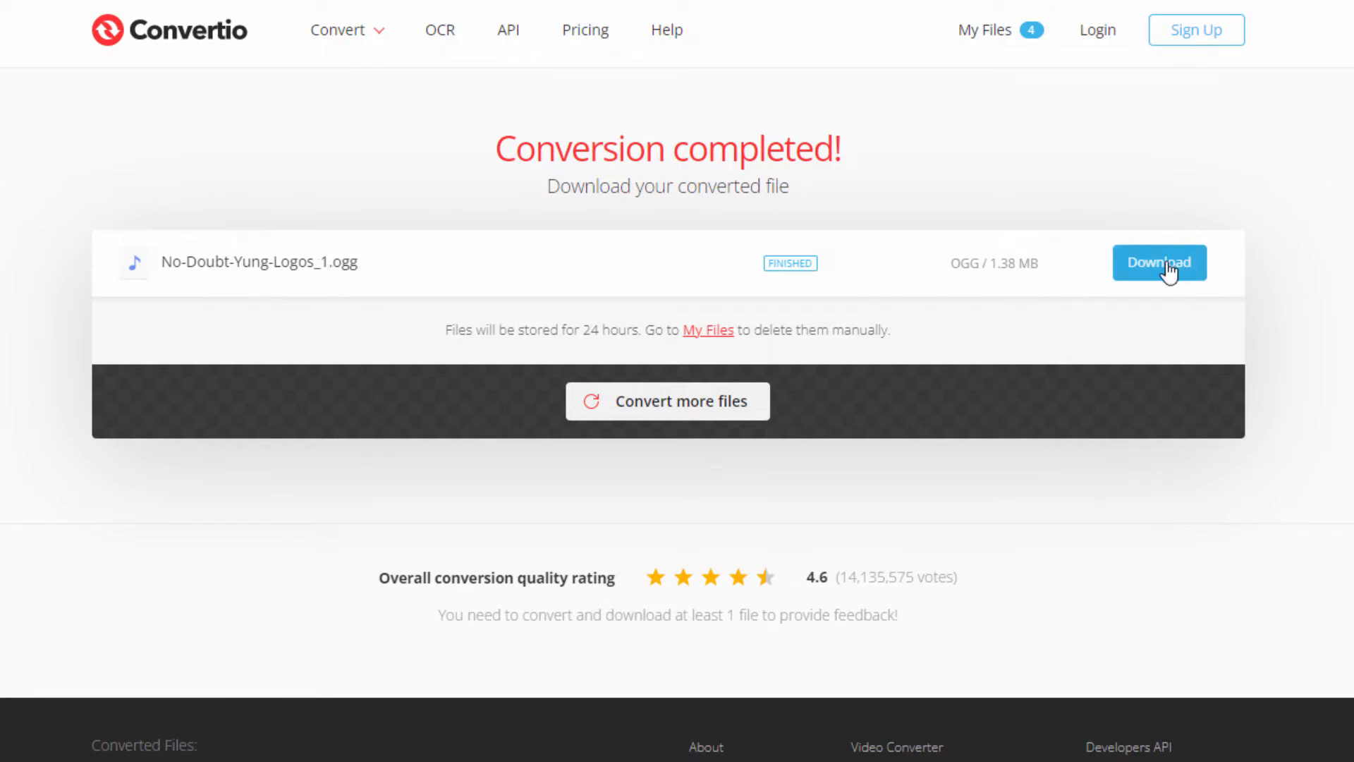
- Download the converted OGG and save it into C:\Packs
{"action": "left_click", "coordinate": [1159, 262]}
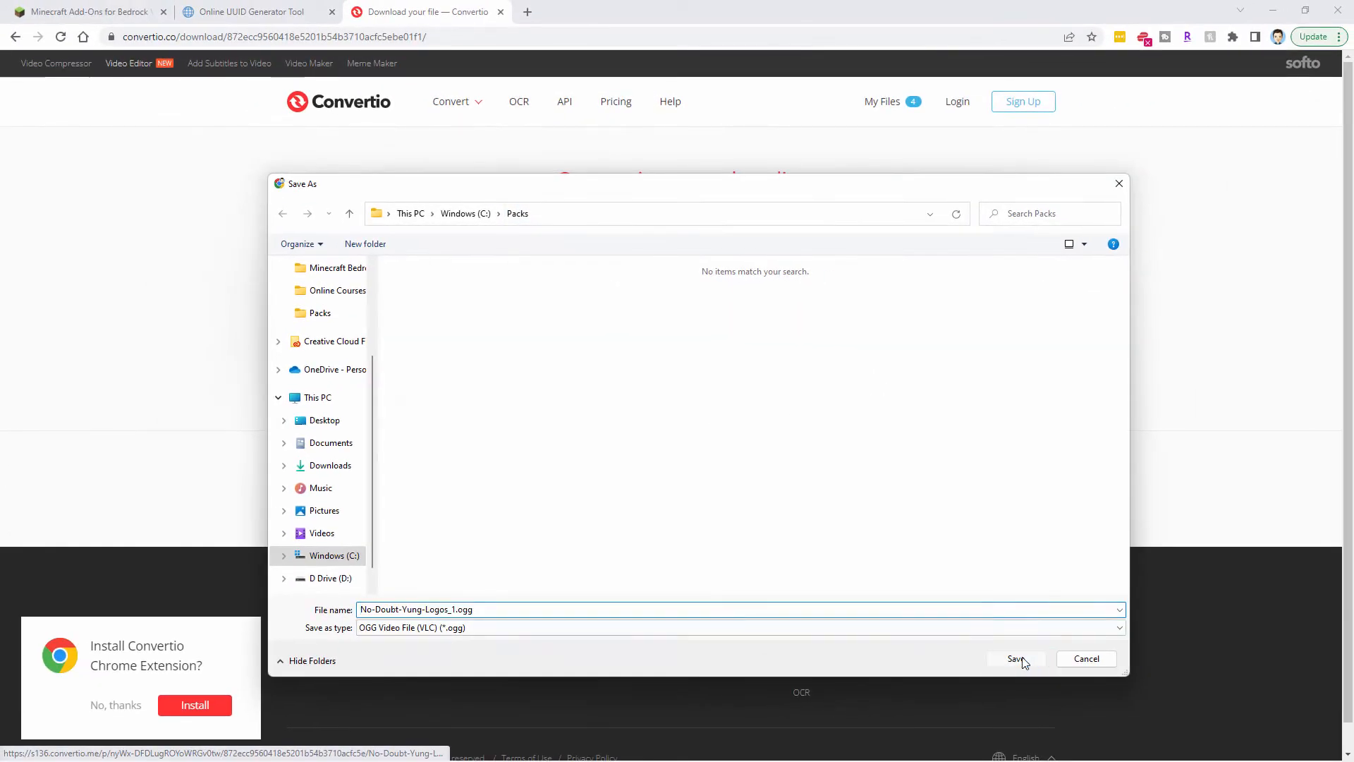
{"action": "left_click", "coordinate": [1014, 659]}
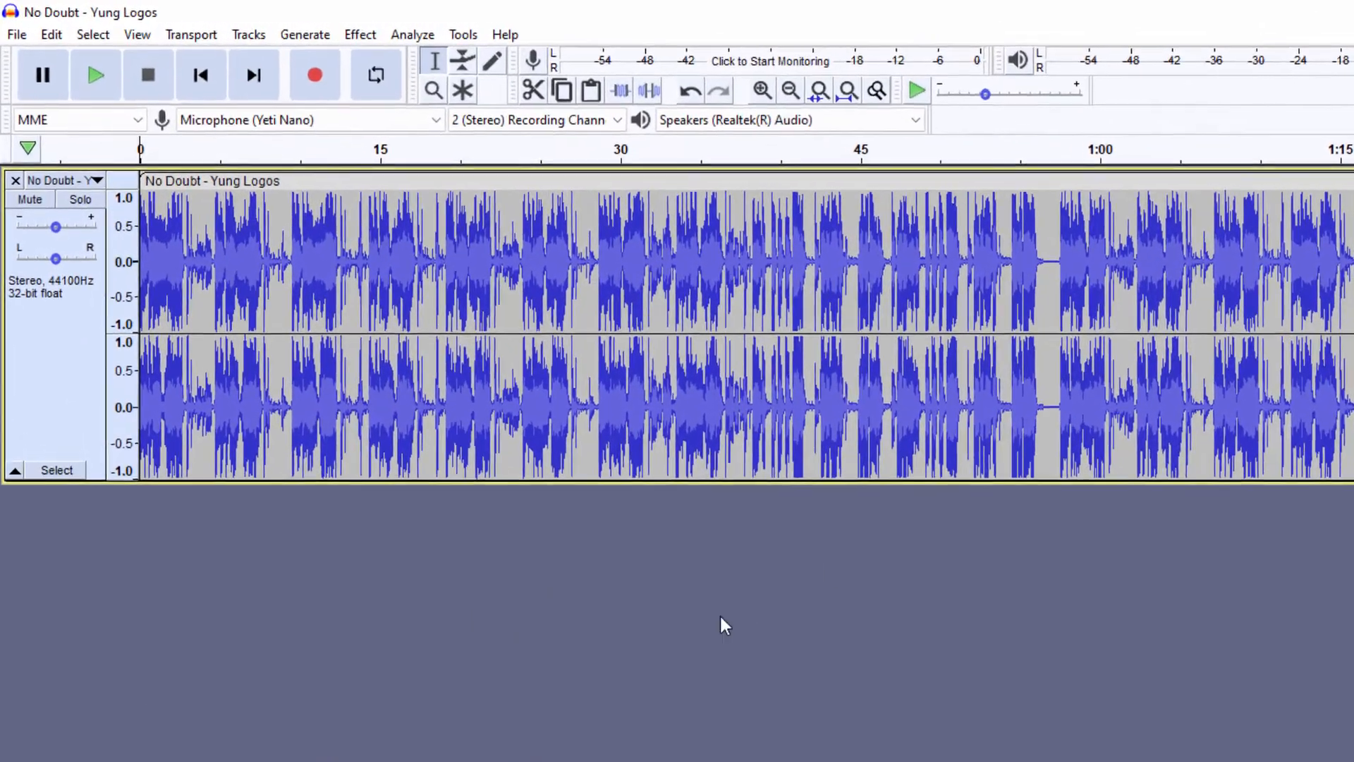
{"action": "mouse_move", "coordinate": [60, 296]}
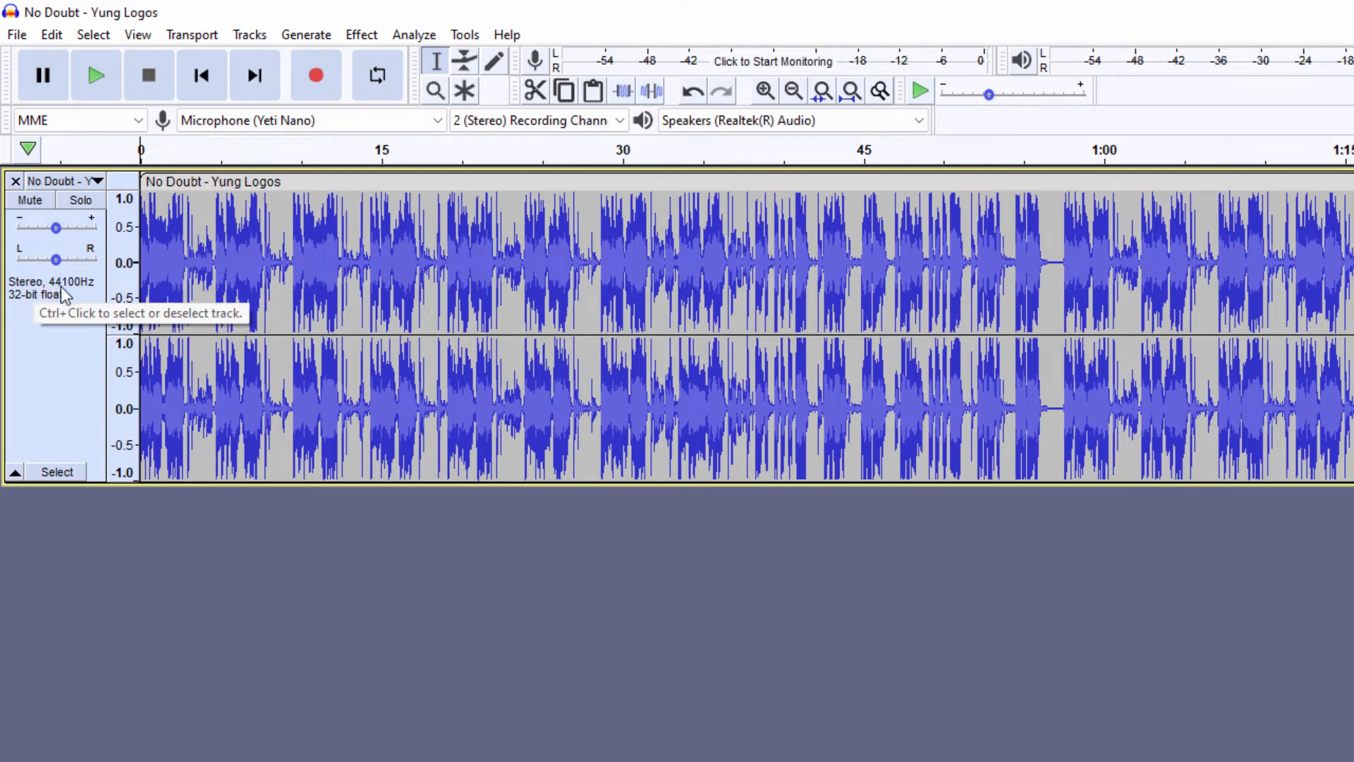
{"action": "mouse_move", "coordinate": [95, 311]}
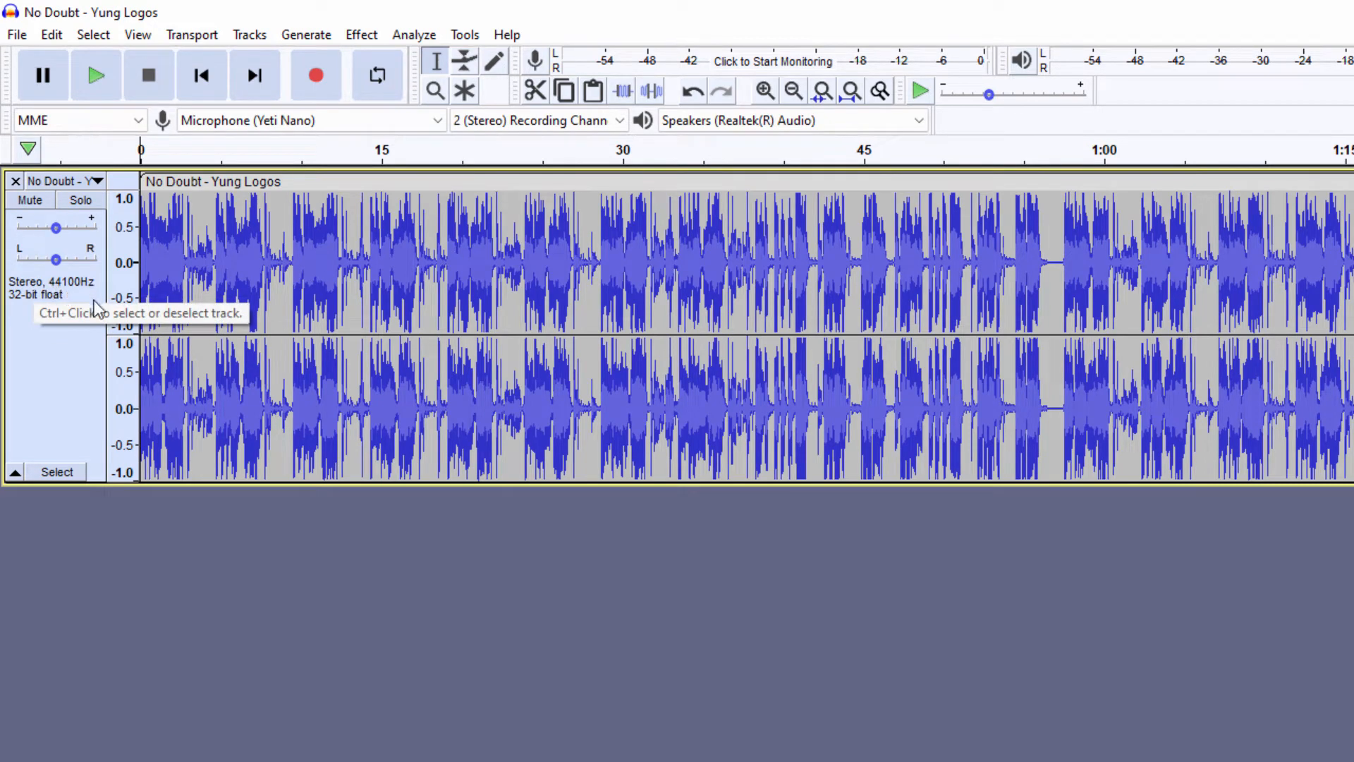
{"action": "mouse_move", "coordinate": [51, 305]}
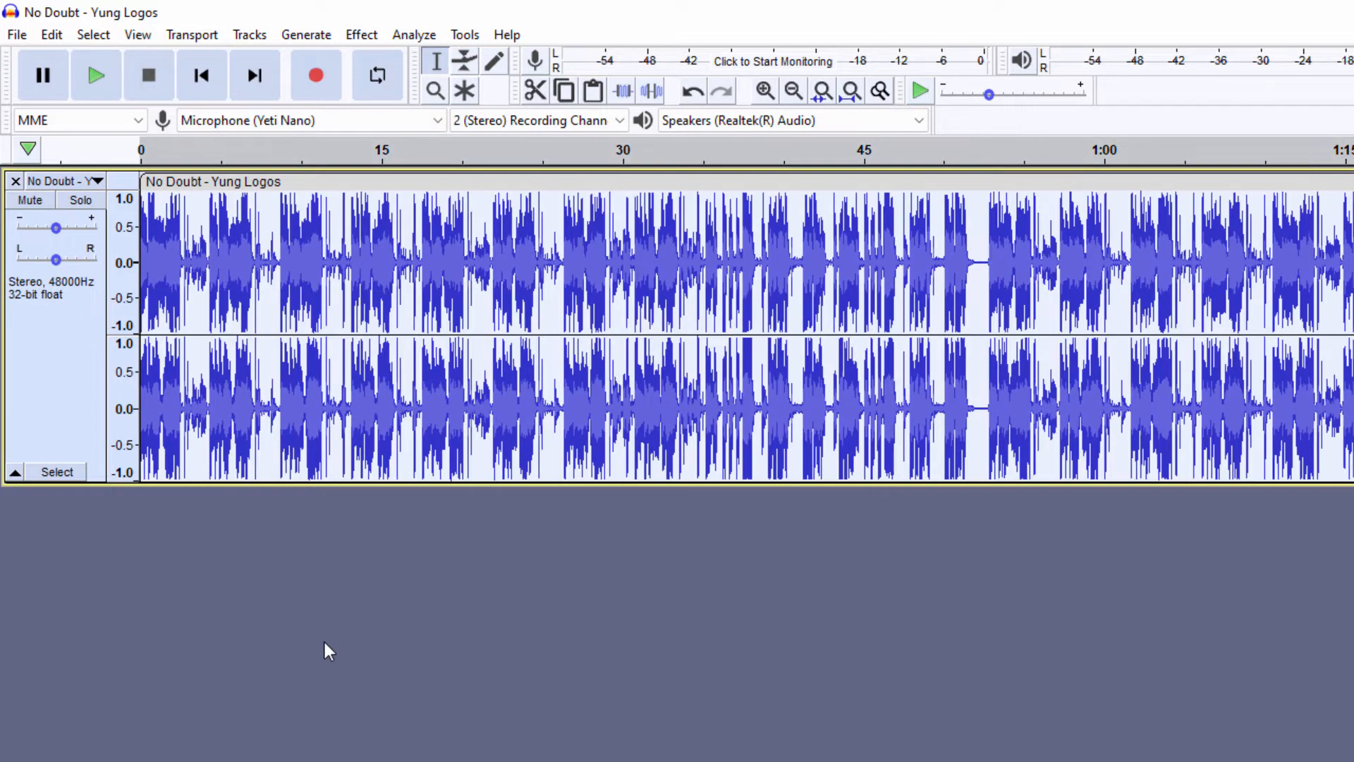
{"action": "mouse_move", "coordinate": [16, 34]}
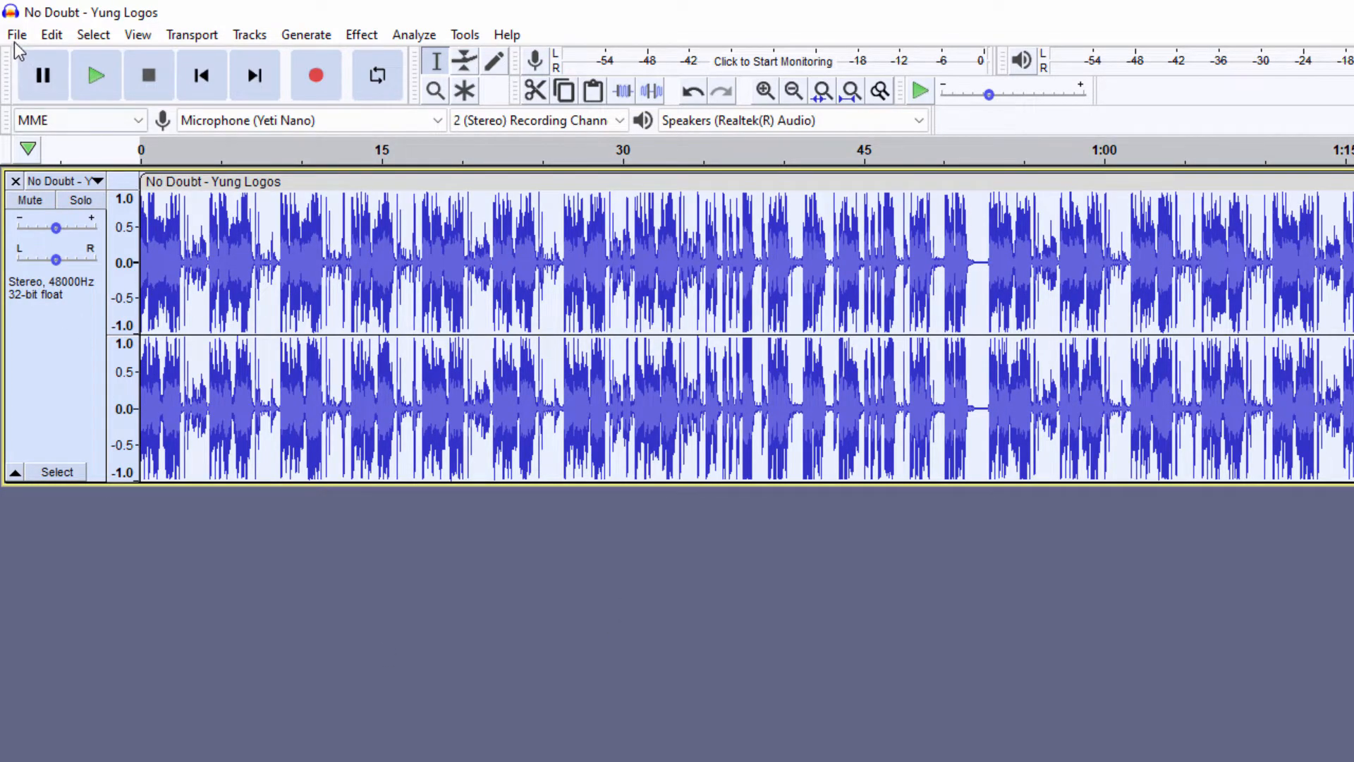
- Export the song from Audacity as OGG into Packs, then close the project window
{"action": "left_click", "coordinate": [16, 34]}
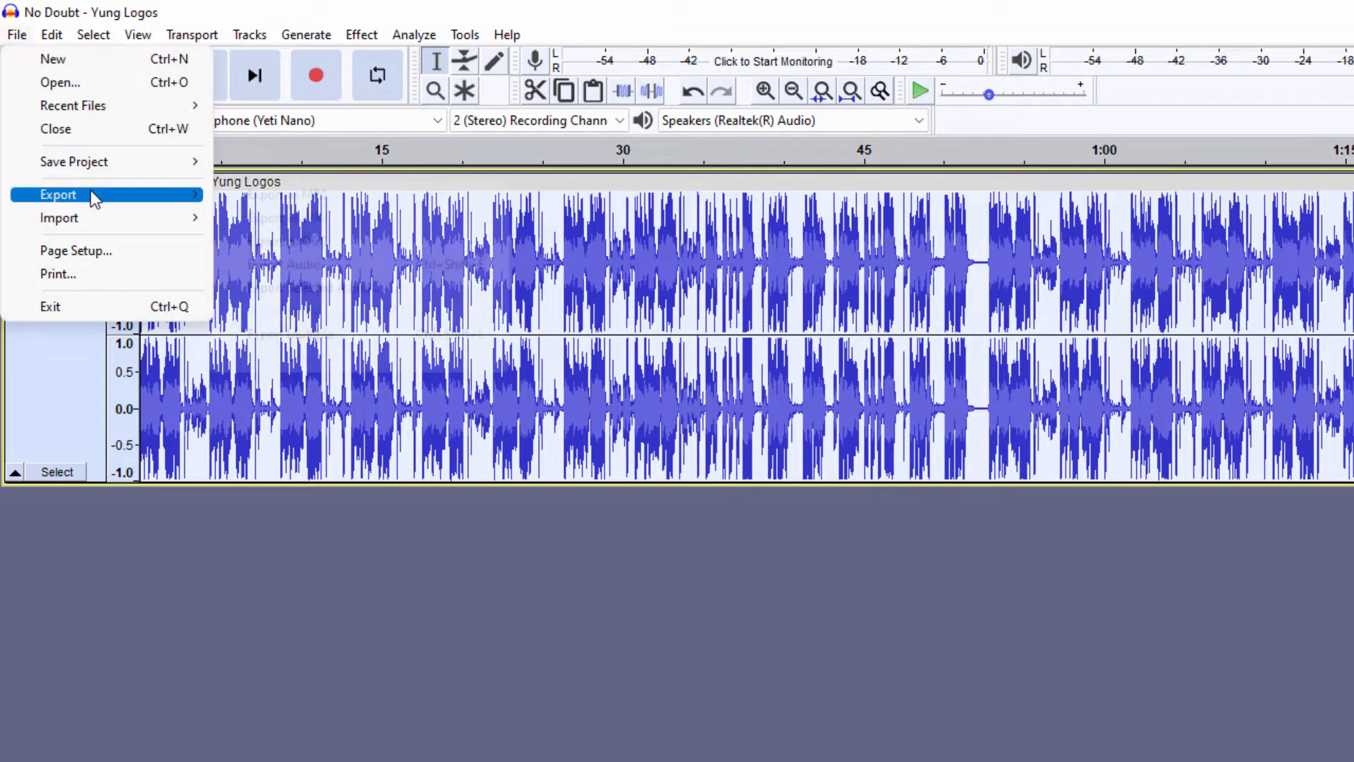
{"action": "left_click", "coordinate": [58, 195]}
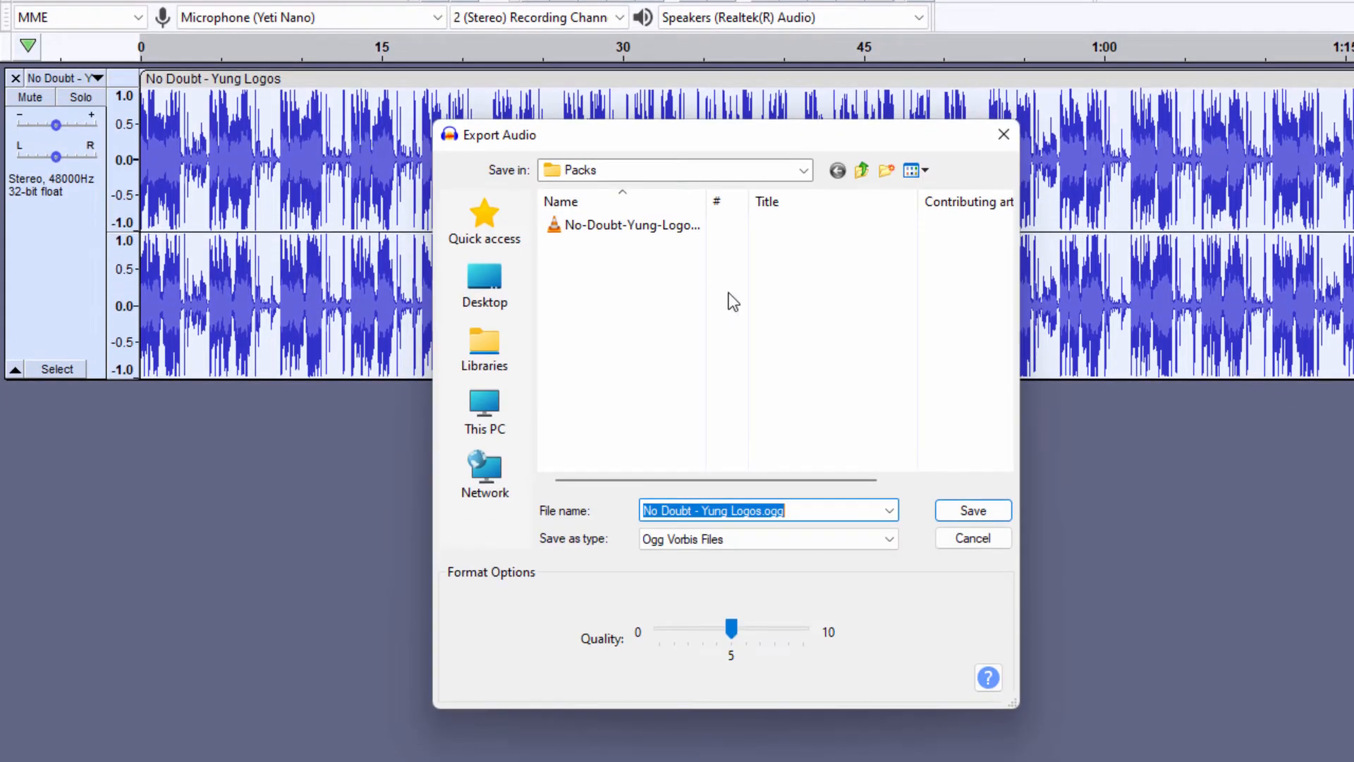
{"action": "left_click", "coordinate": [971, 510]}
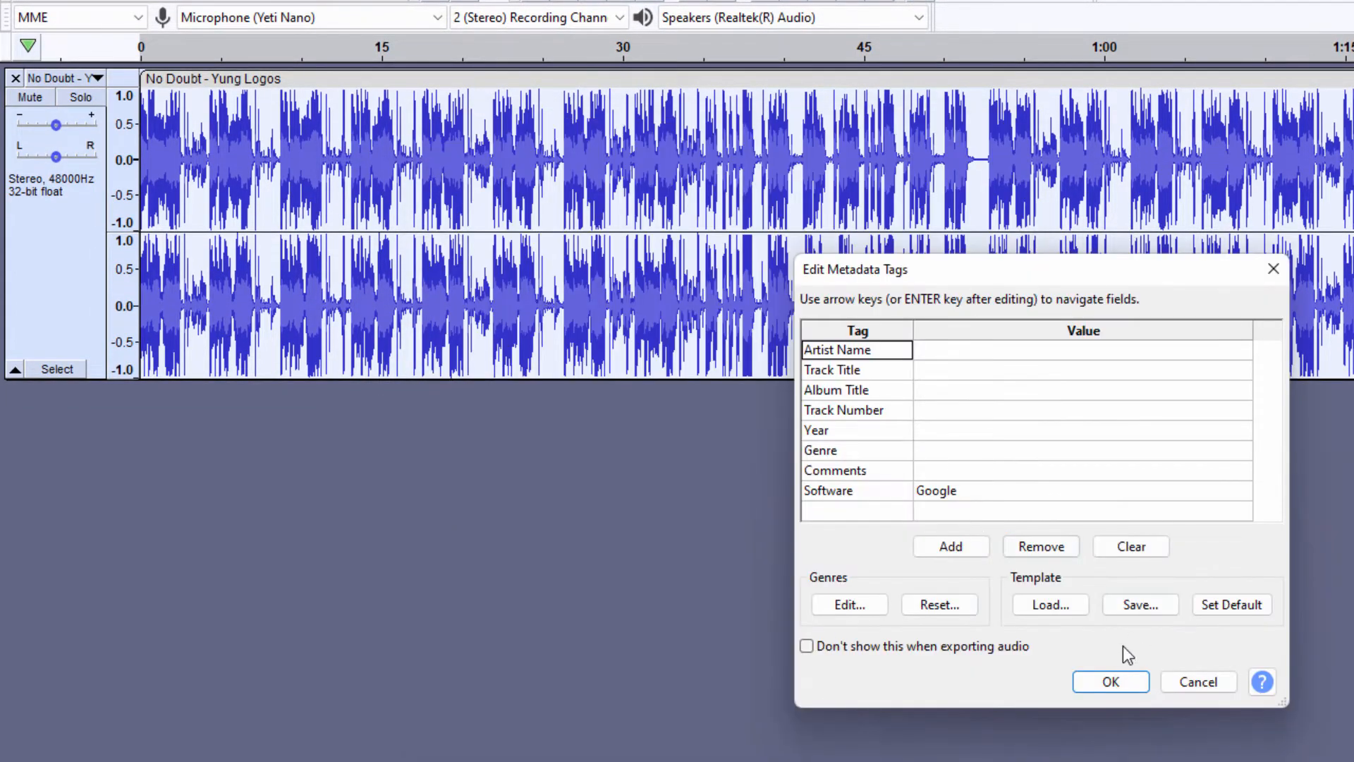
{"action": "left_click", "coordinate": [1110, 681]}
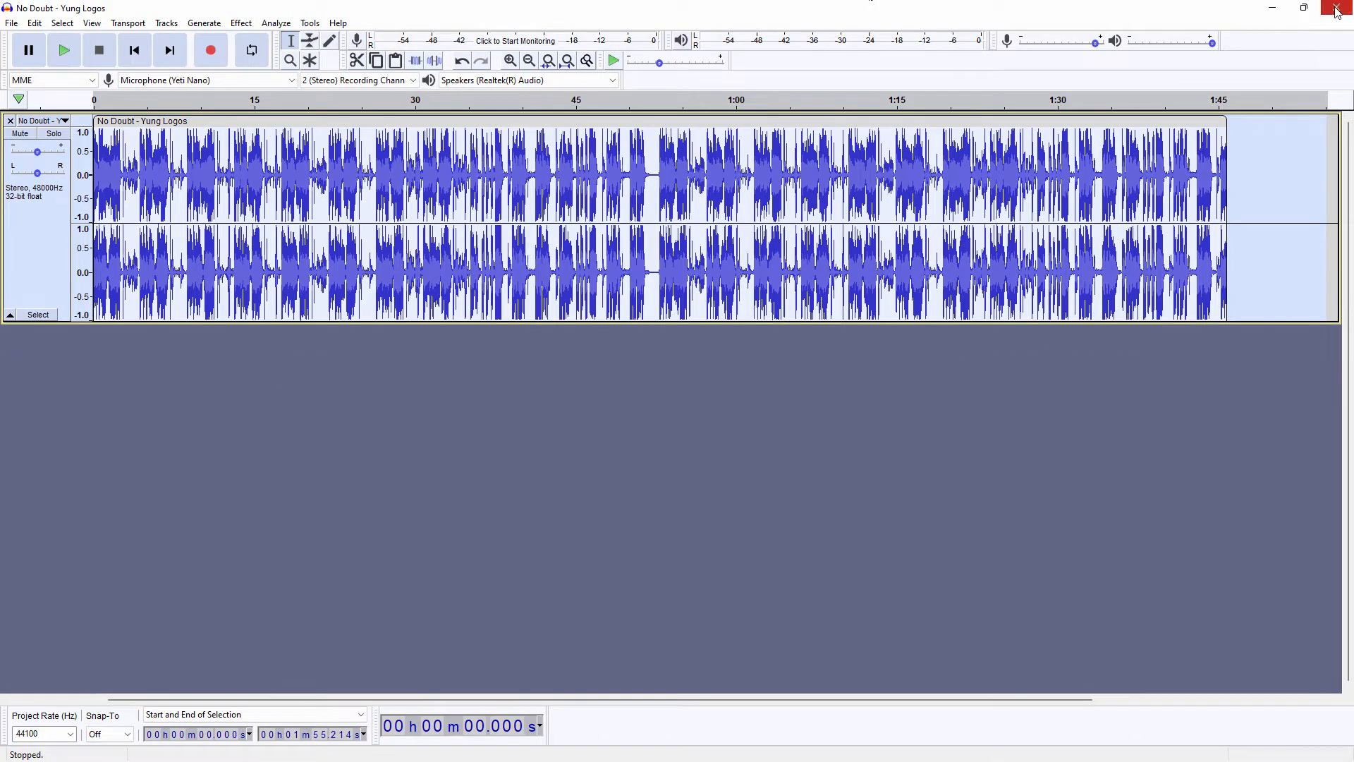
{"action": "left_click", "coordinate": [1338, 9]}
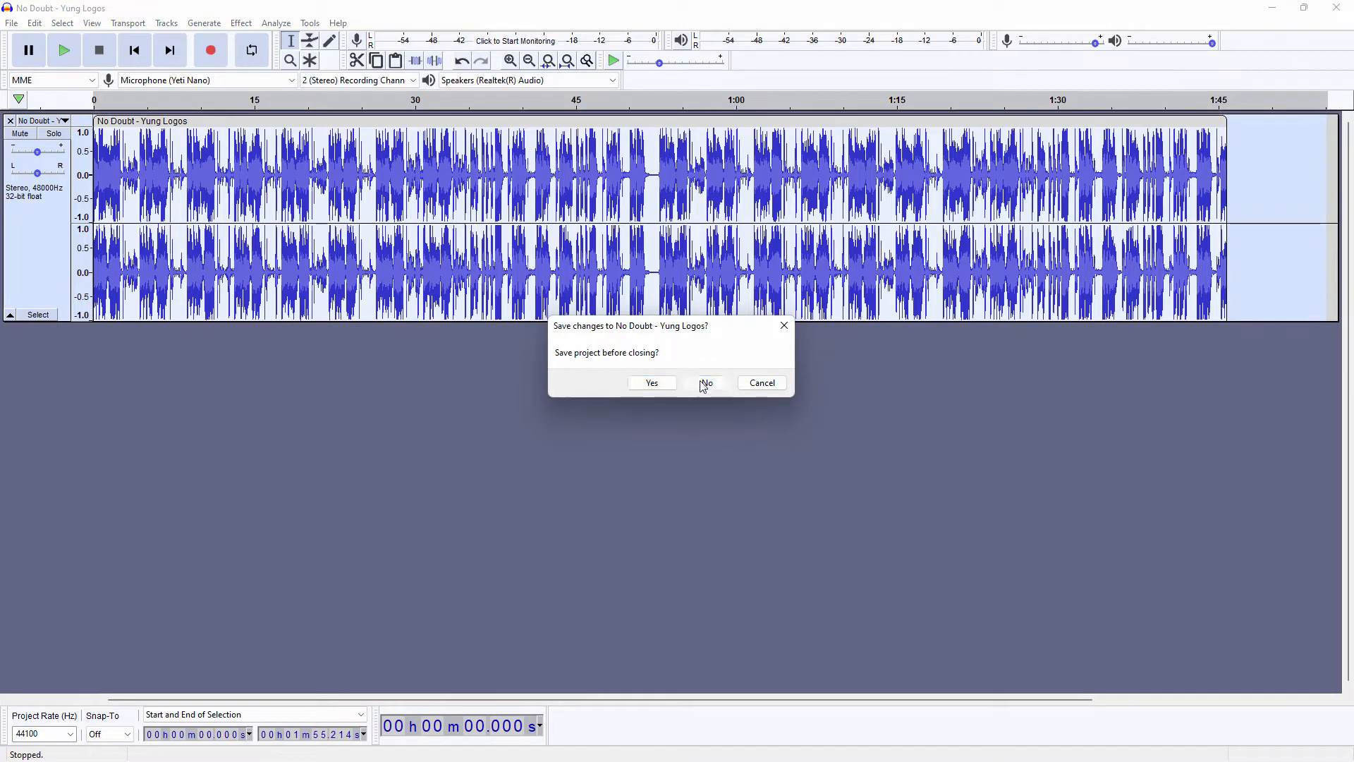
- Discard the Audacity project, play No Doubt - Yung Logos.ogg in VLC and close the player
{"action": "left_click", "coordinate": [705, 382]}
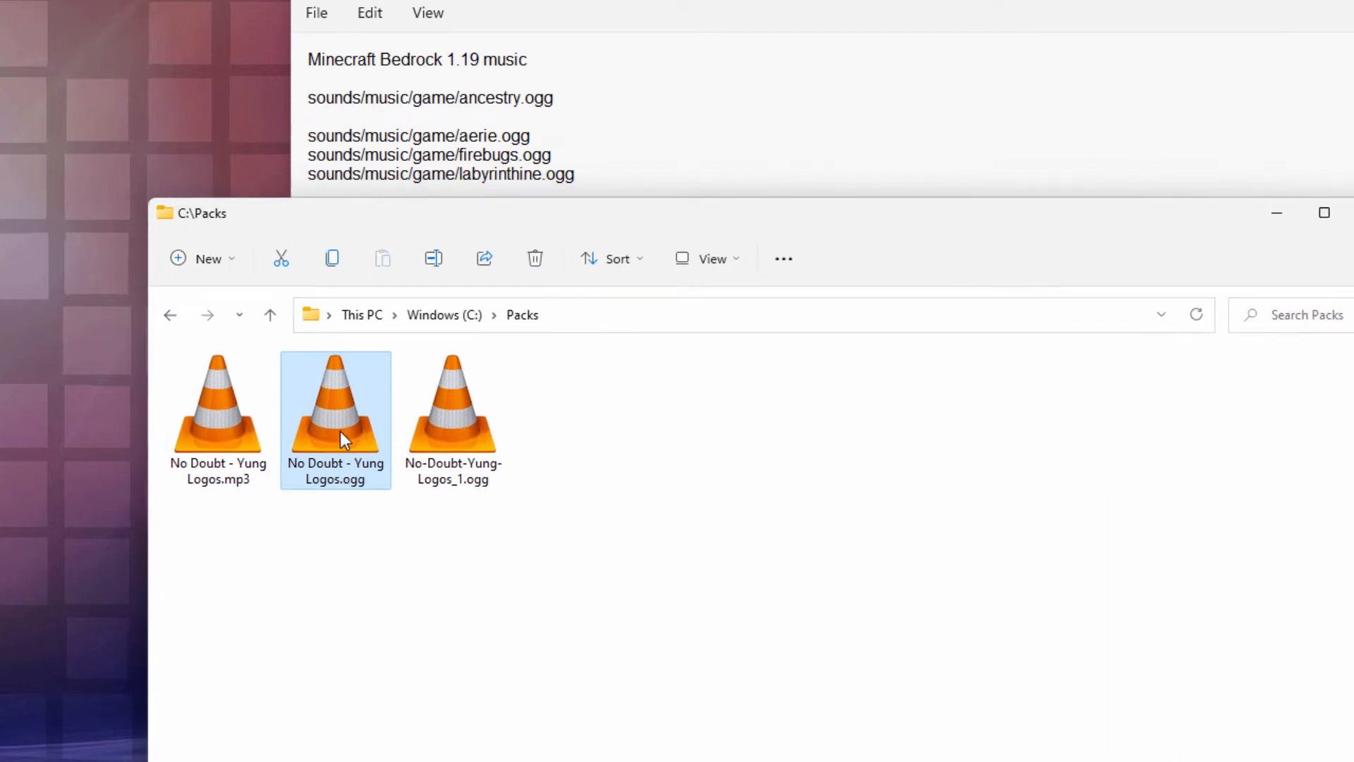
{"action": "mouse_move", "coordinate": [453, 402]}
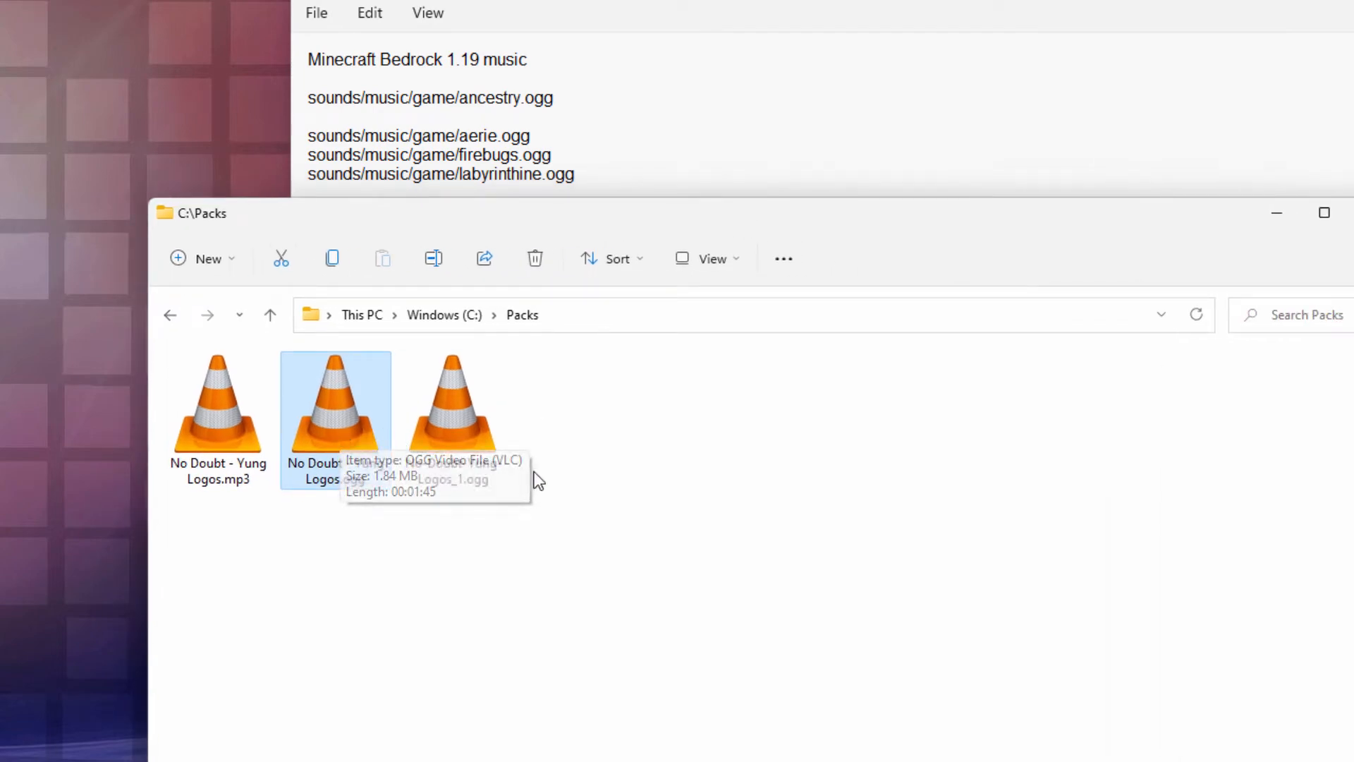
{"action": "double_click", "coordinate": [336, 402]}
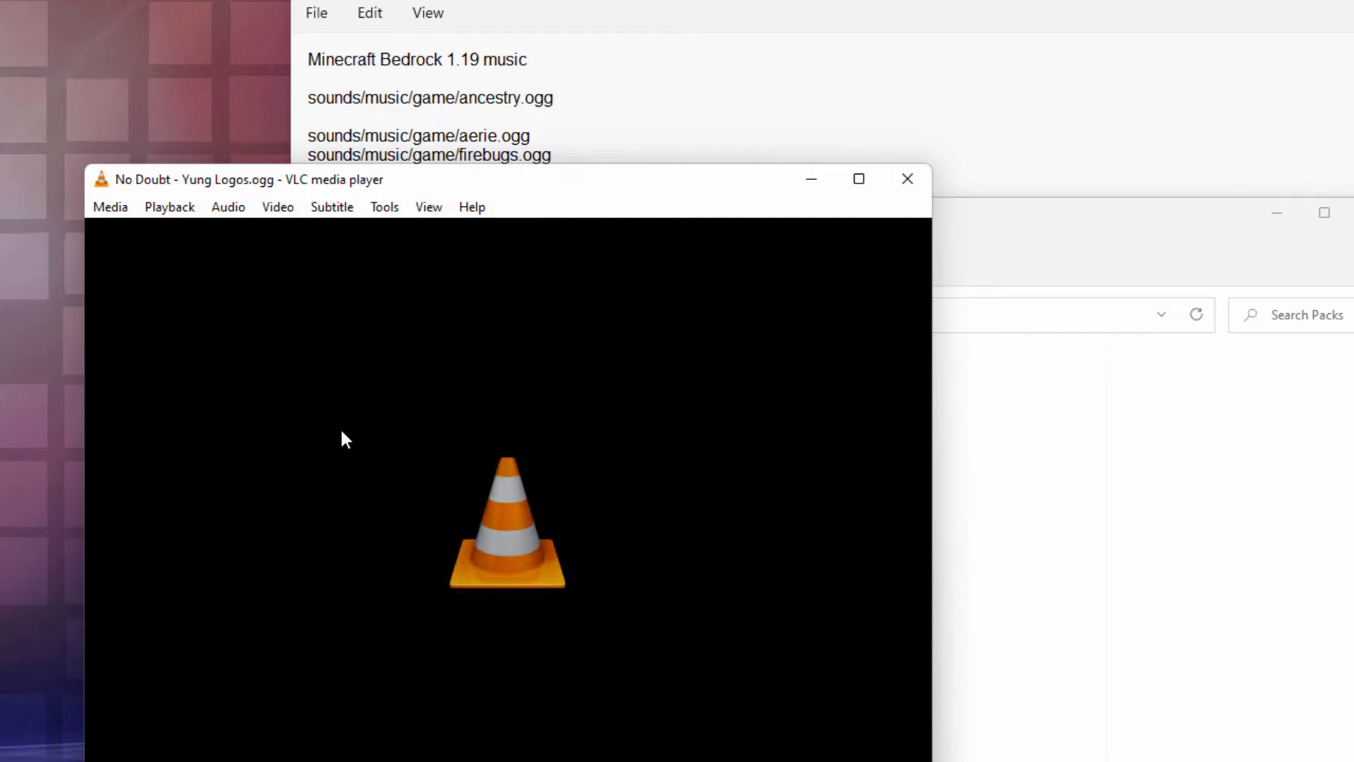
{"action": "mouse_move", "coordinate": [703, 371]}
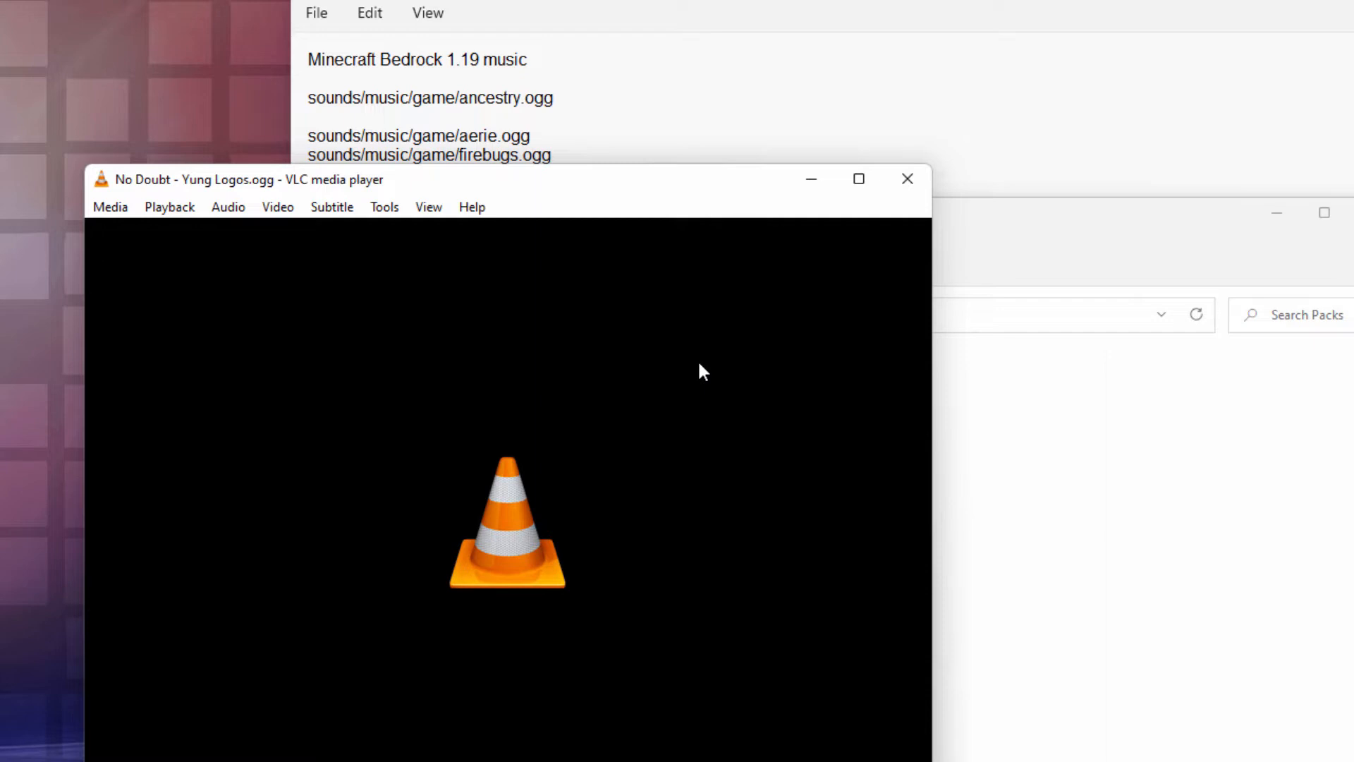
{"action": "mouse_move", "coordinate": [907, 179]}
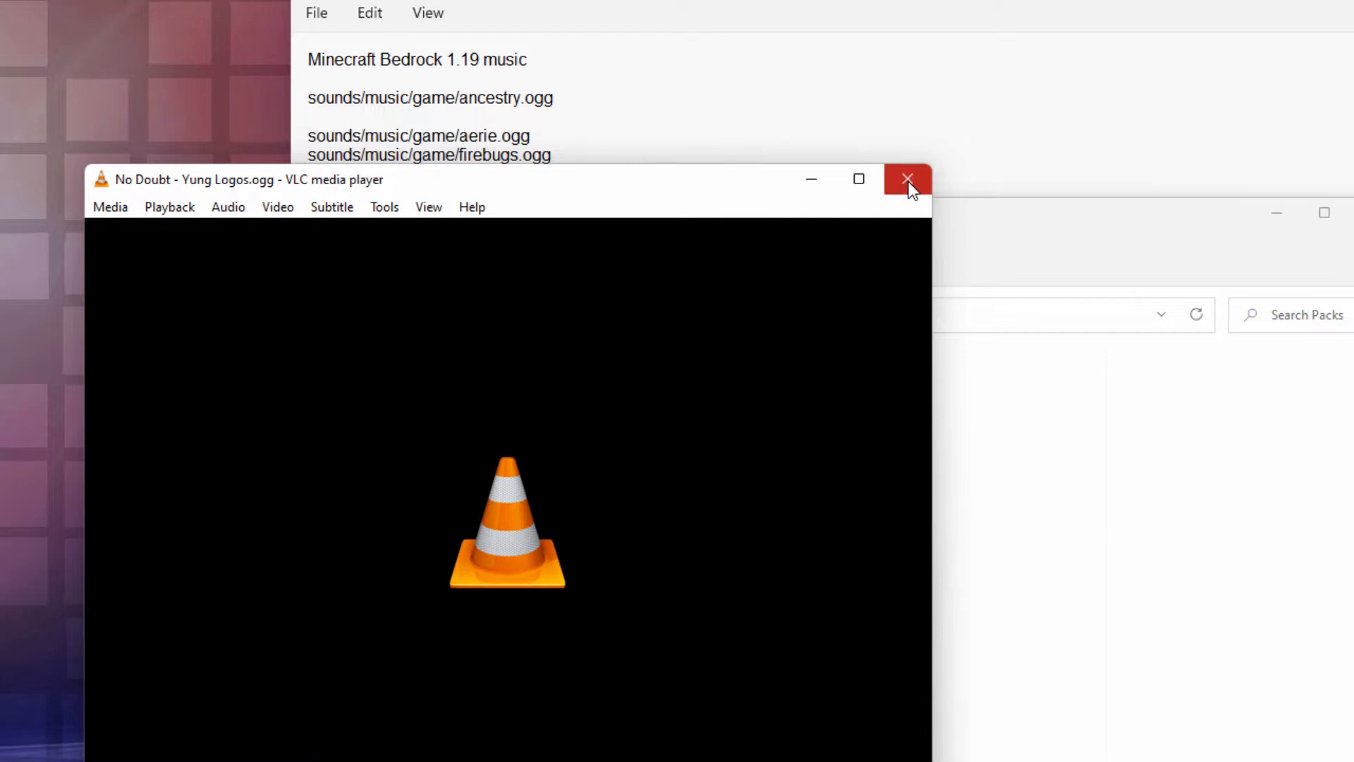
{"action": "left_click", "coordinate": [907, 179]}
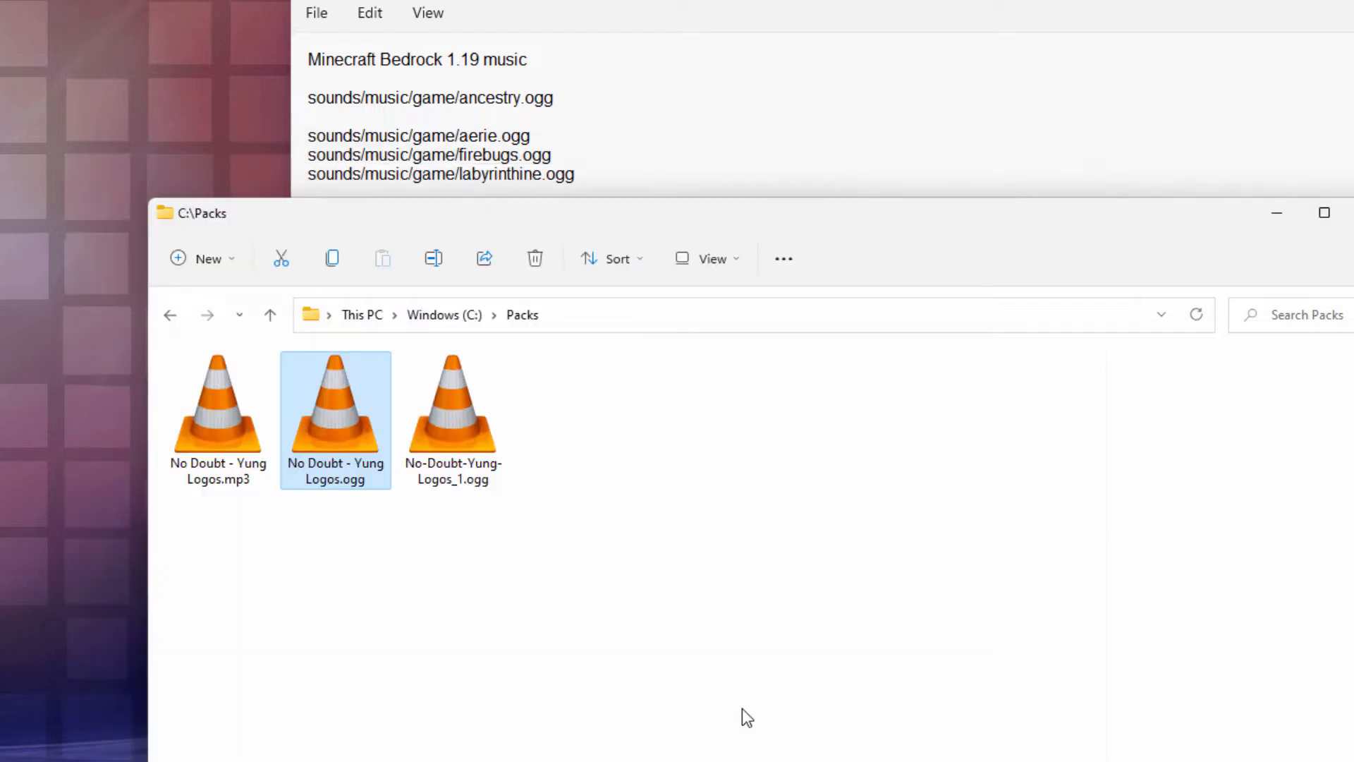
{"action": "mouse_move", "coordinate": [763, 722]}
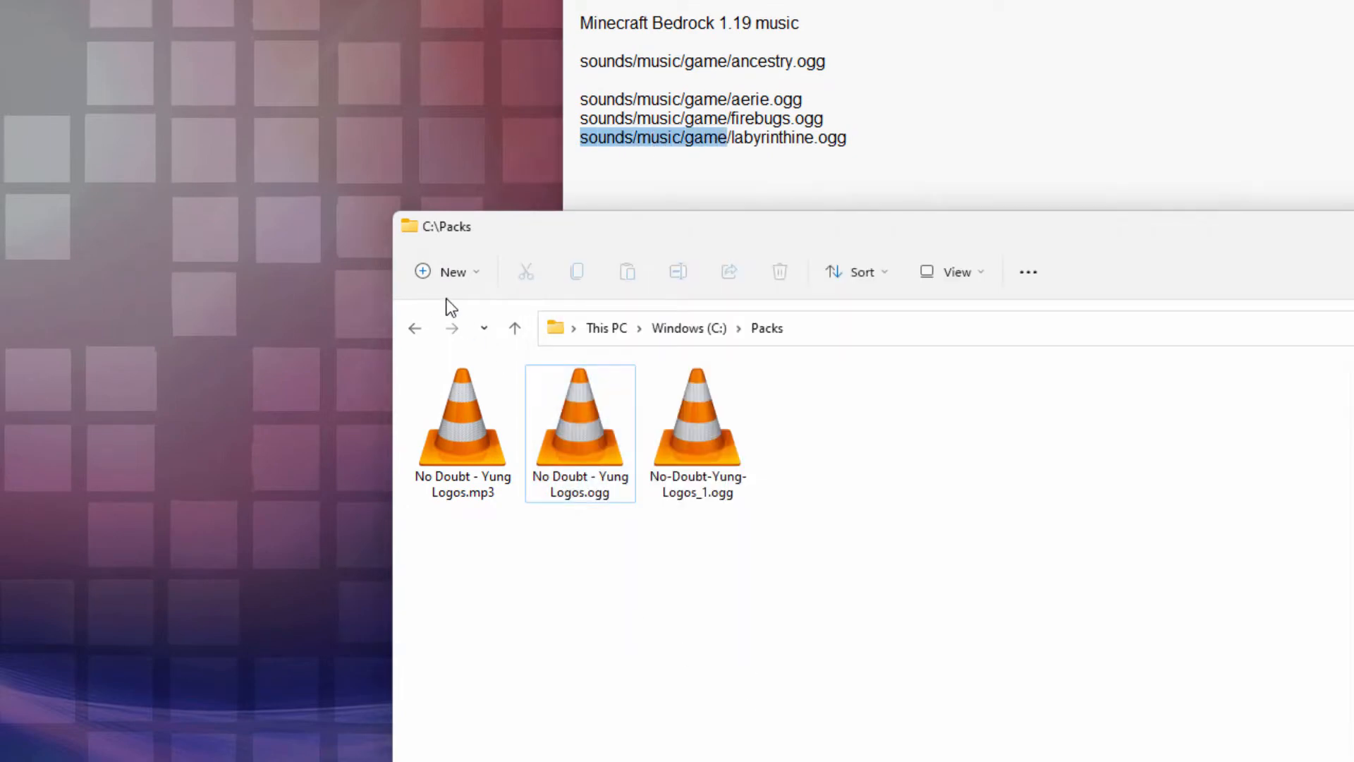
- Create Packs\sounds, a music folder inside it, and a new folder inside music
{"action": "left_click", "coordinate": [445, 270]}
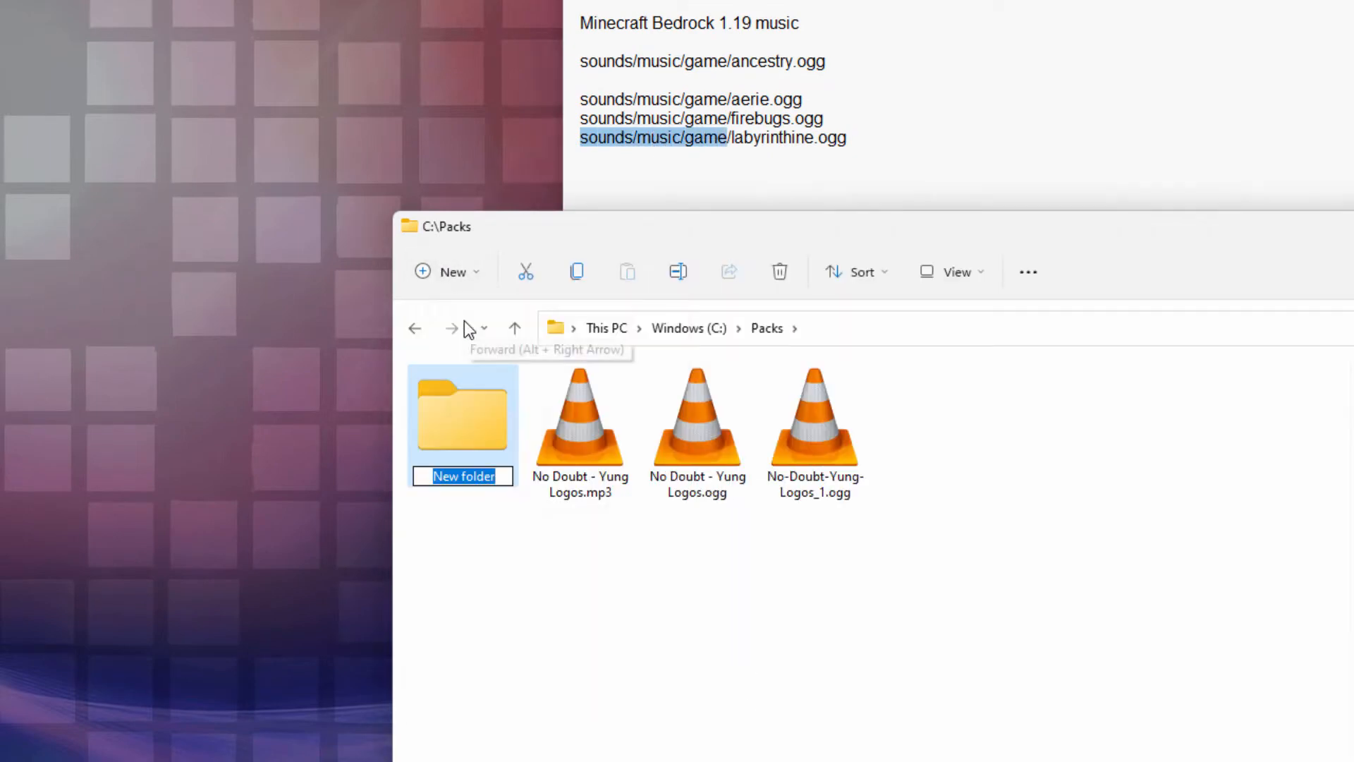
{"action": "type", "text": "sounds"}
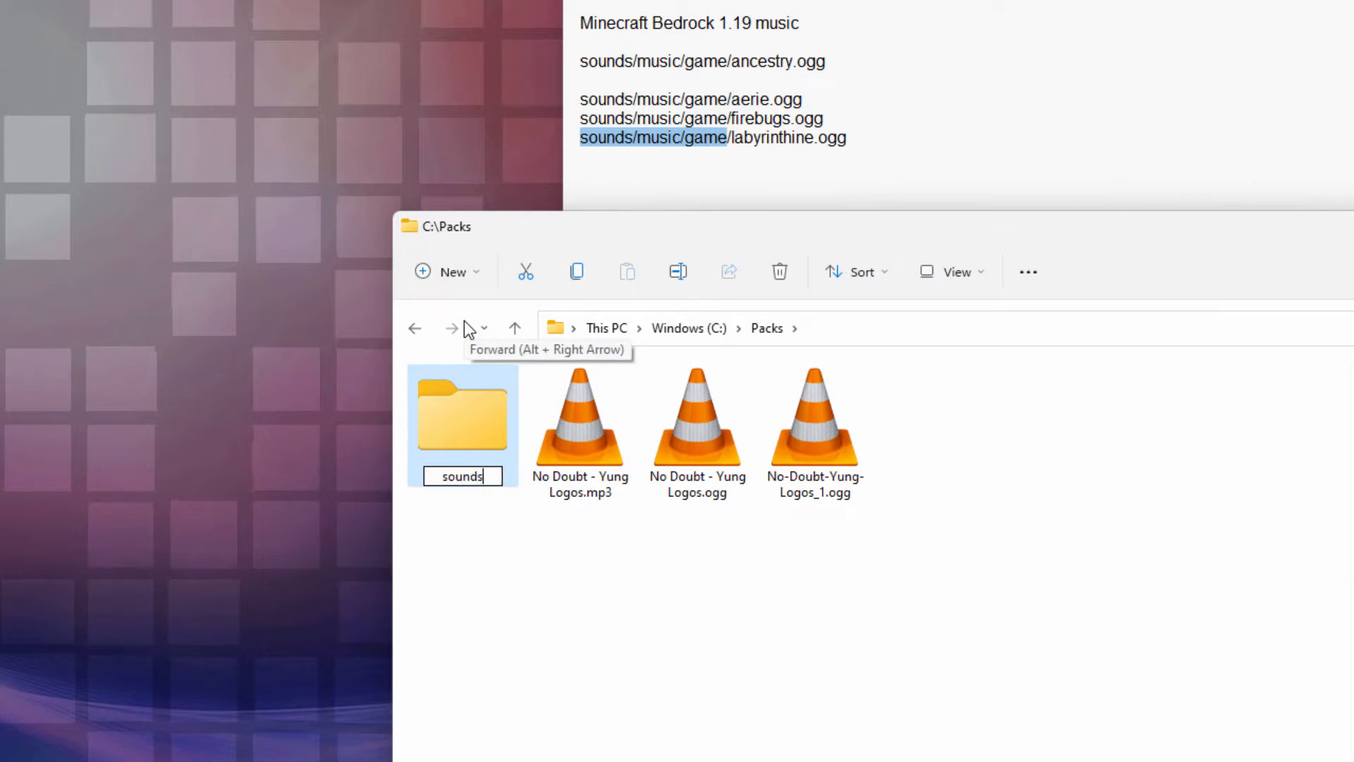
{"action": "left_click", "coordinate": [447, 271]}
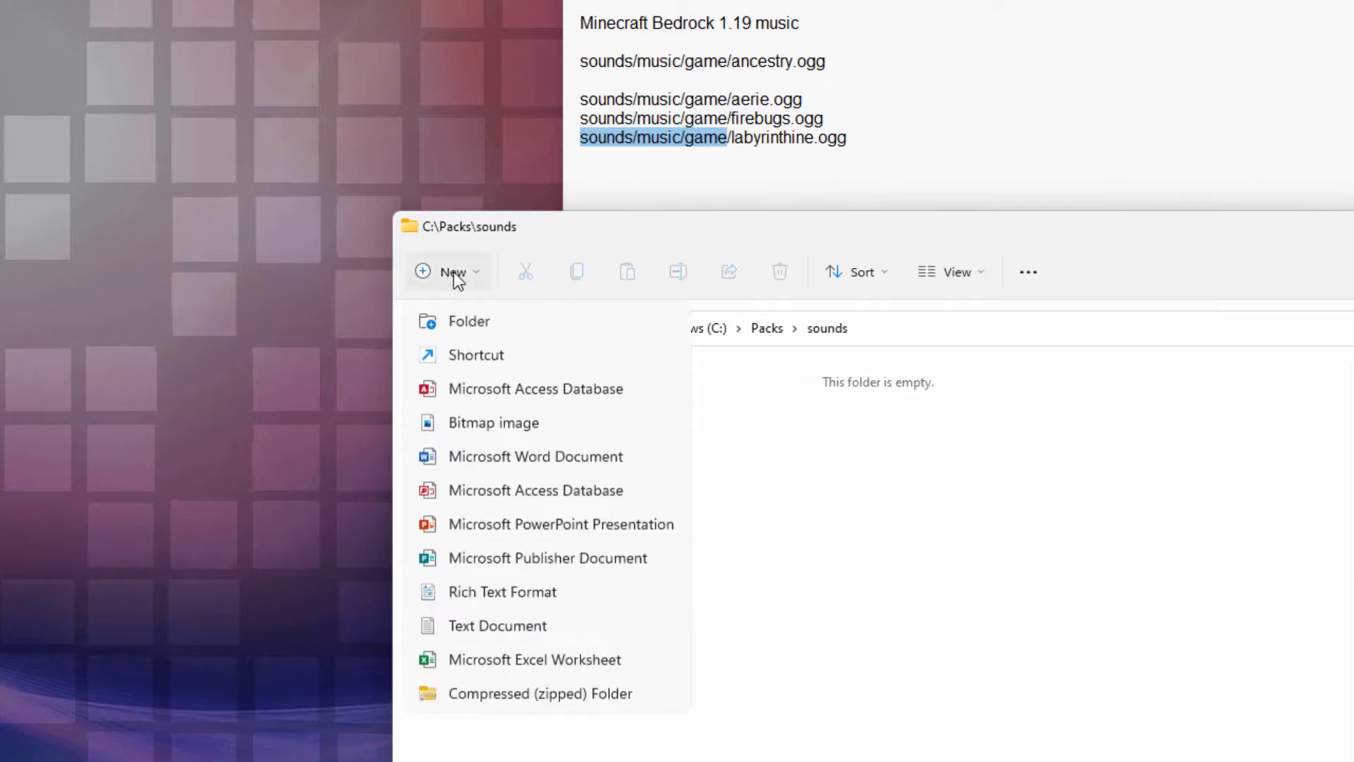
{"action": "left_click", "coordinate": [468, 320]}
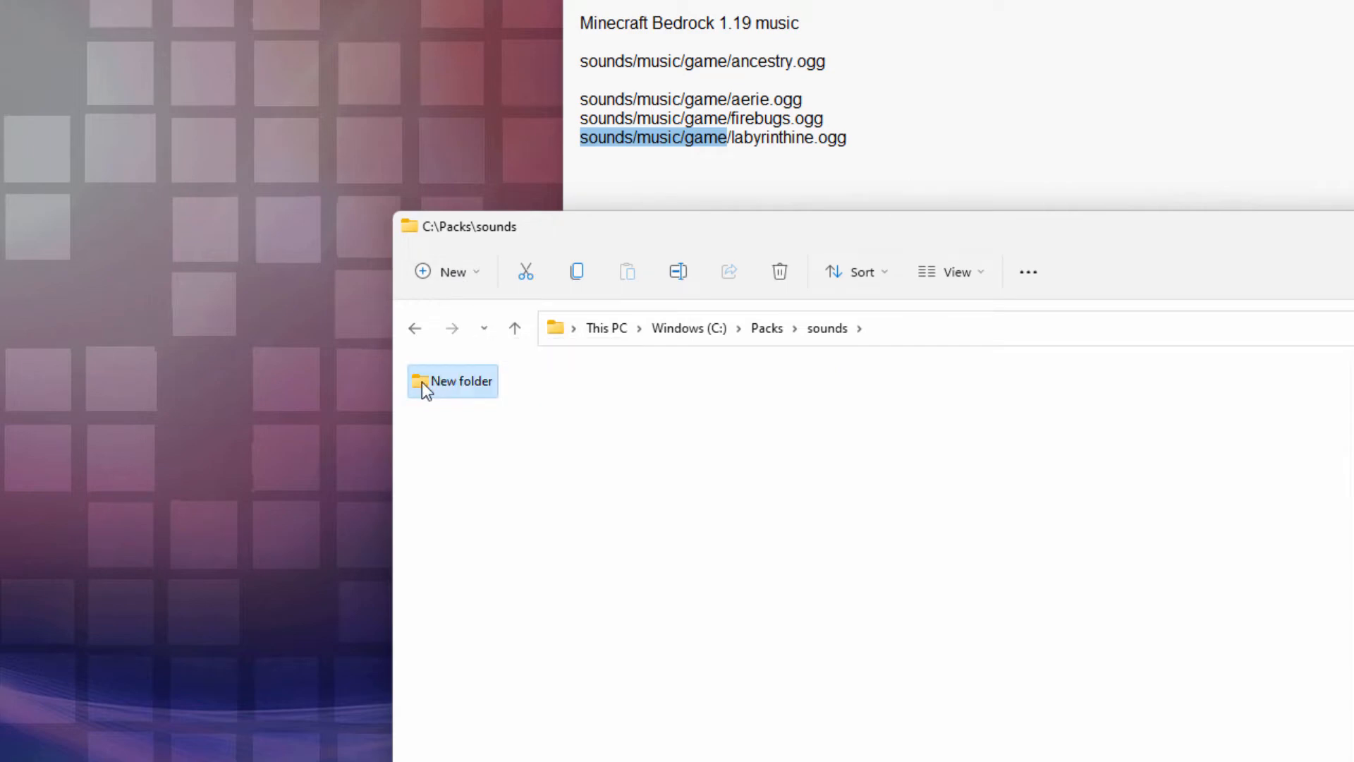
{"action": "left_click", "coordinate": [447, 271]}
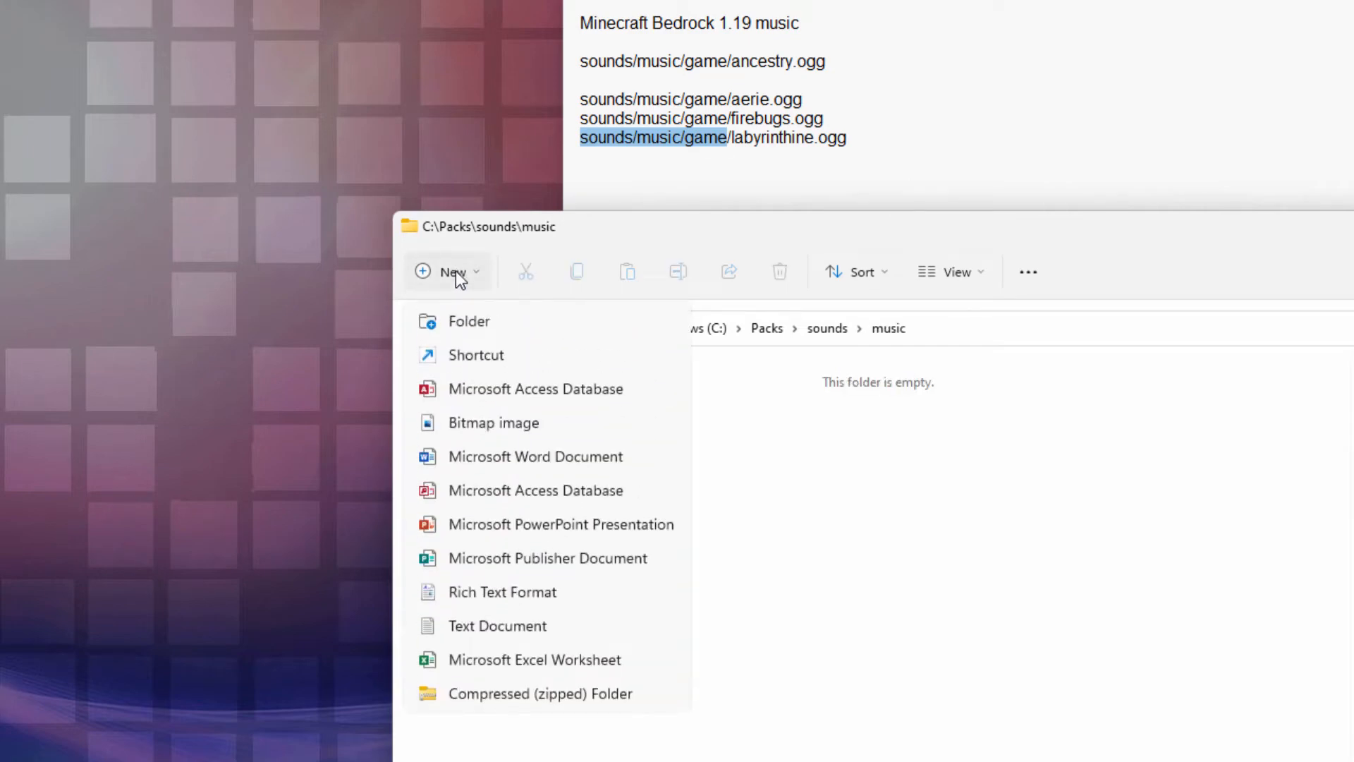
{"action": "left_click", "coordinate": [468, 320]}
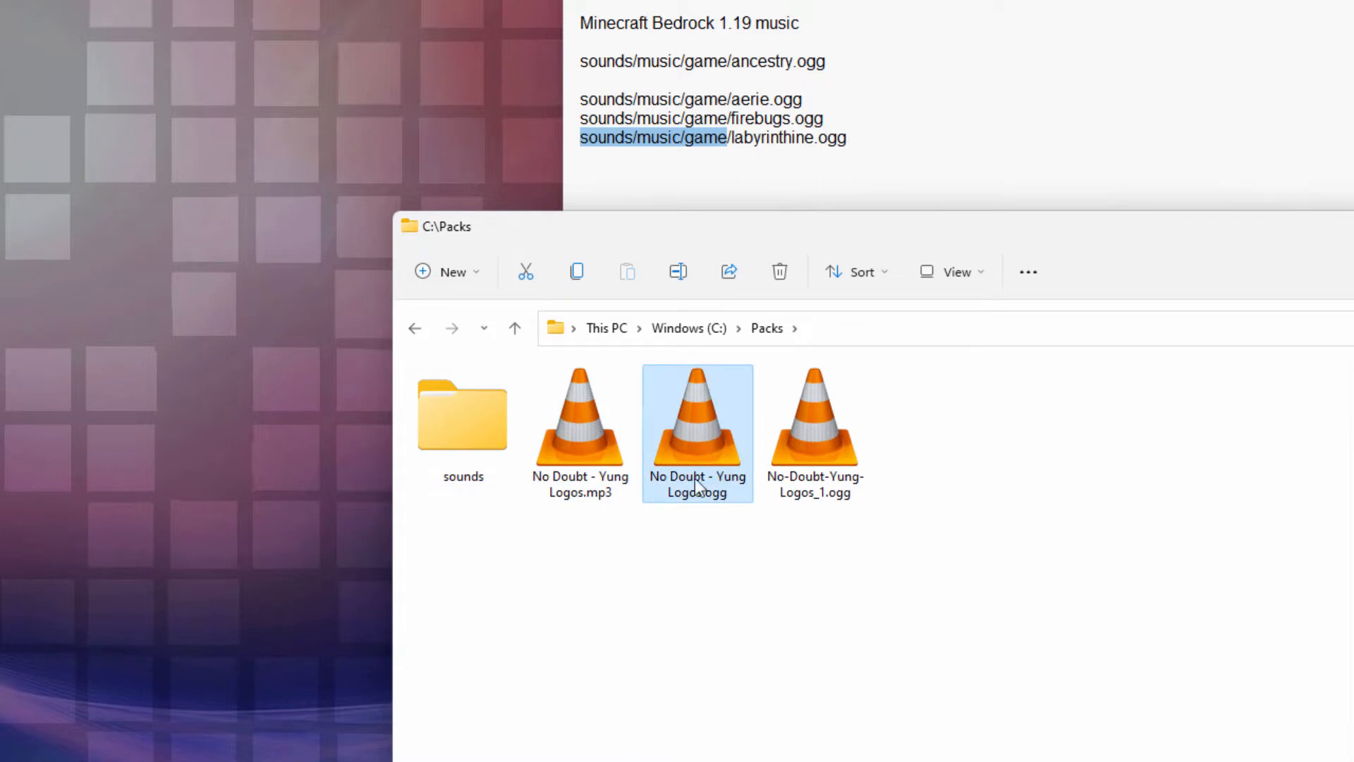
- Cut the OGG into sounds\music\game, show icons, and copy the name 'aerie' from the notes
{"action": "right_click", "coordinate": [696, 423]}
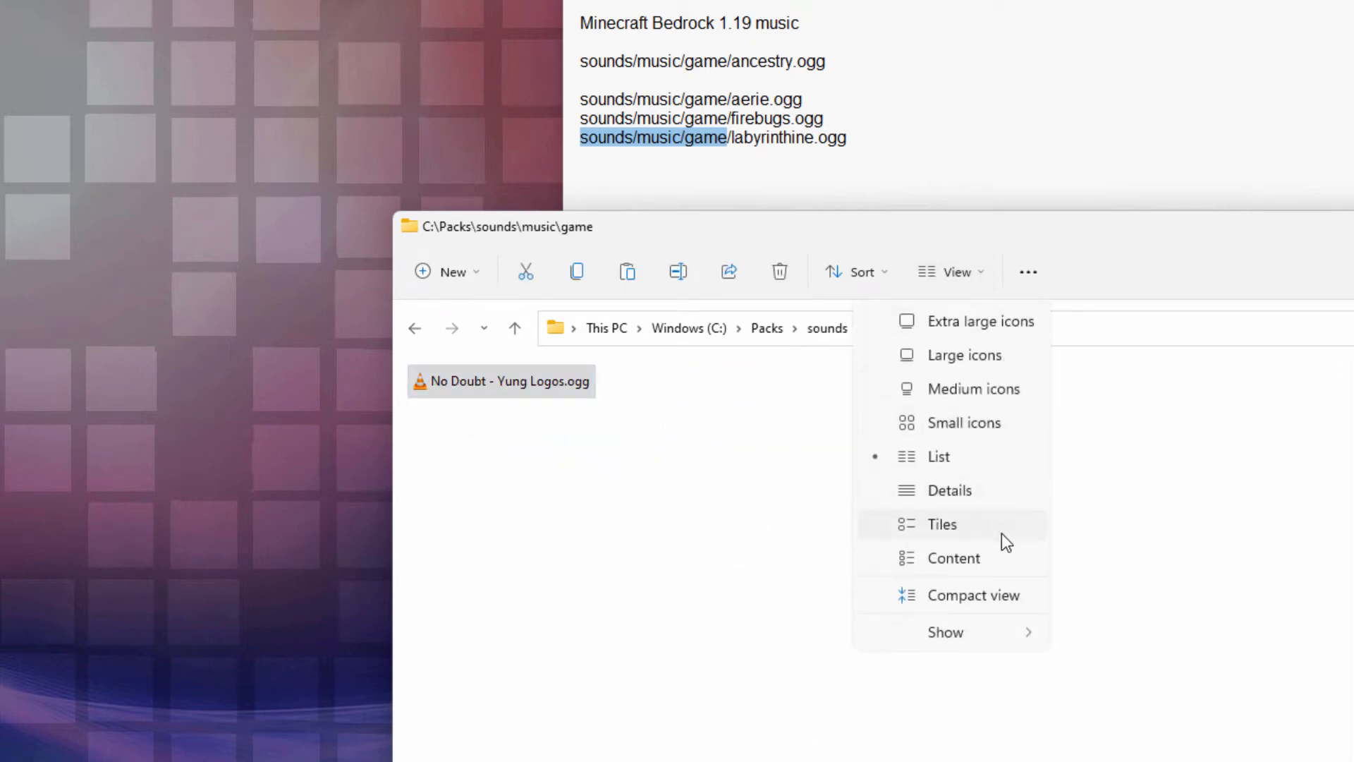
{"action": "left_click", "coordinate": [940, 525]}
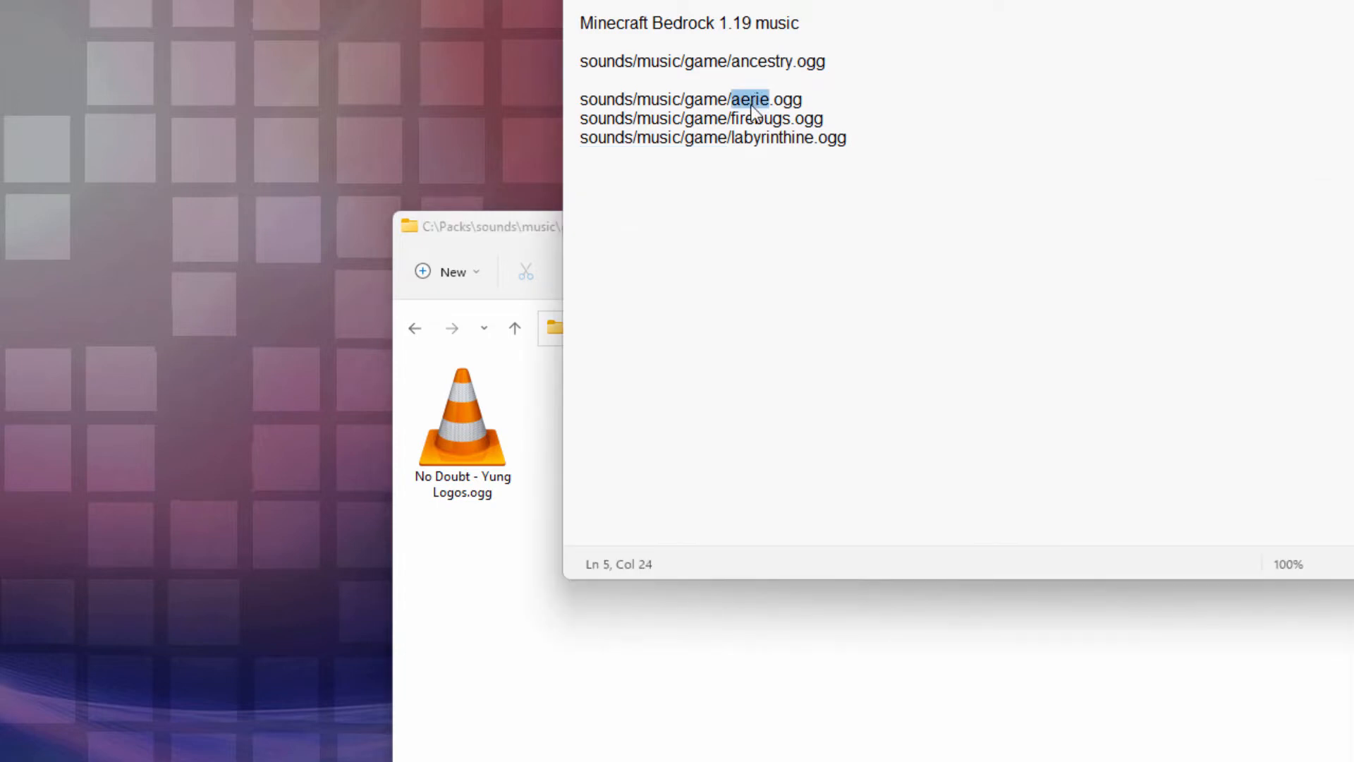
{"action": "right_click", "coordinate": [756, 109]}
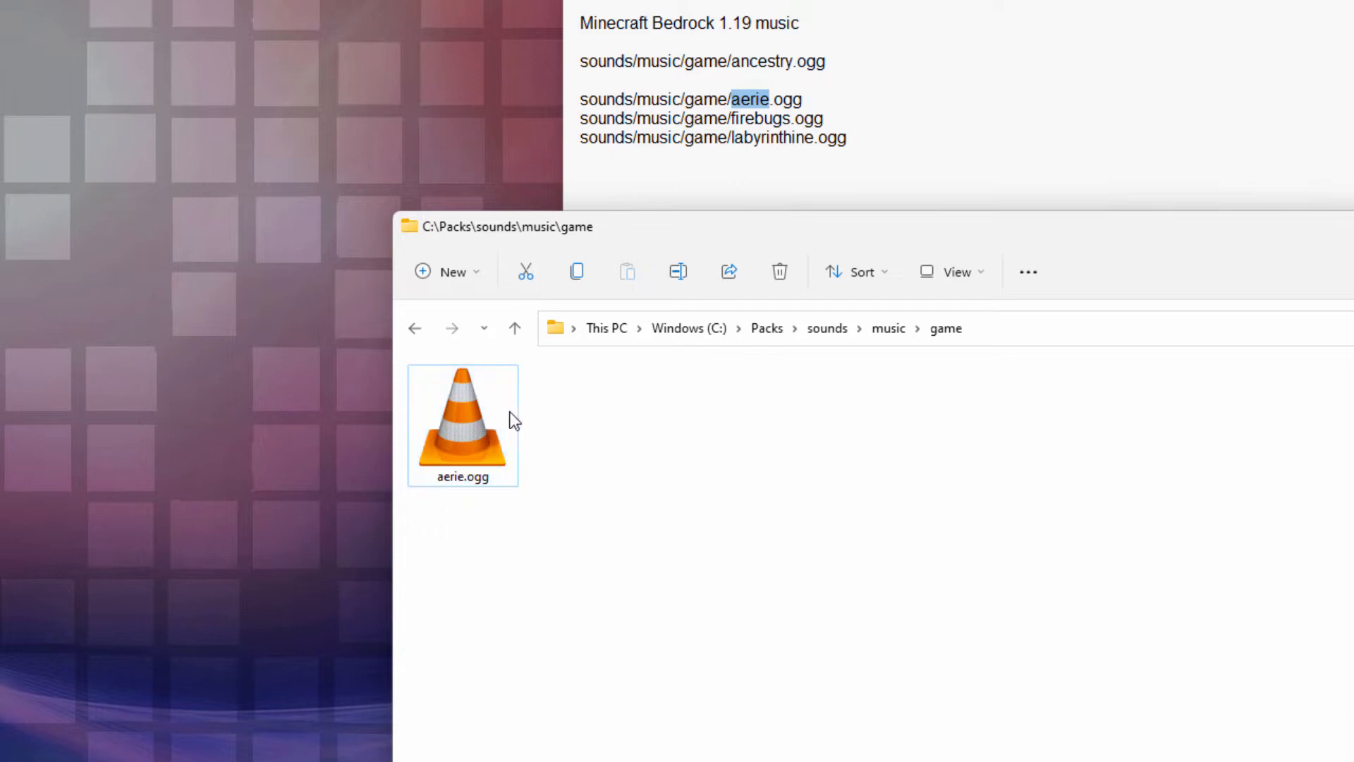
- Duplicate aerie.ogg and rename the copy firebugs.ogg
{"action": "left_click", "coordinate": [463, 423]}
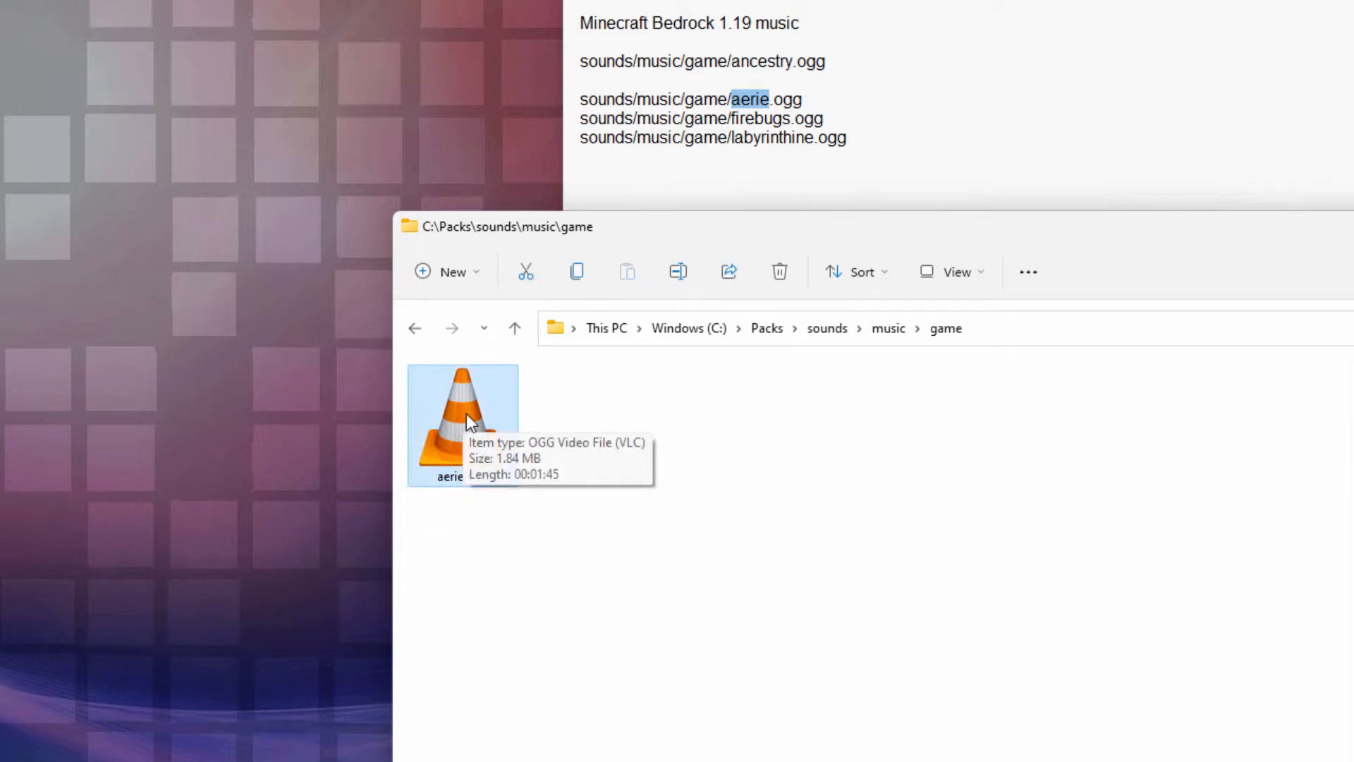
{"action": "right_click", "coordinate": [462, 419]}
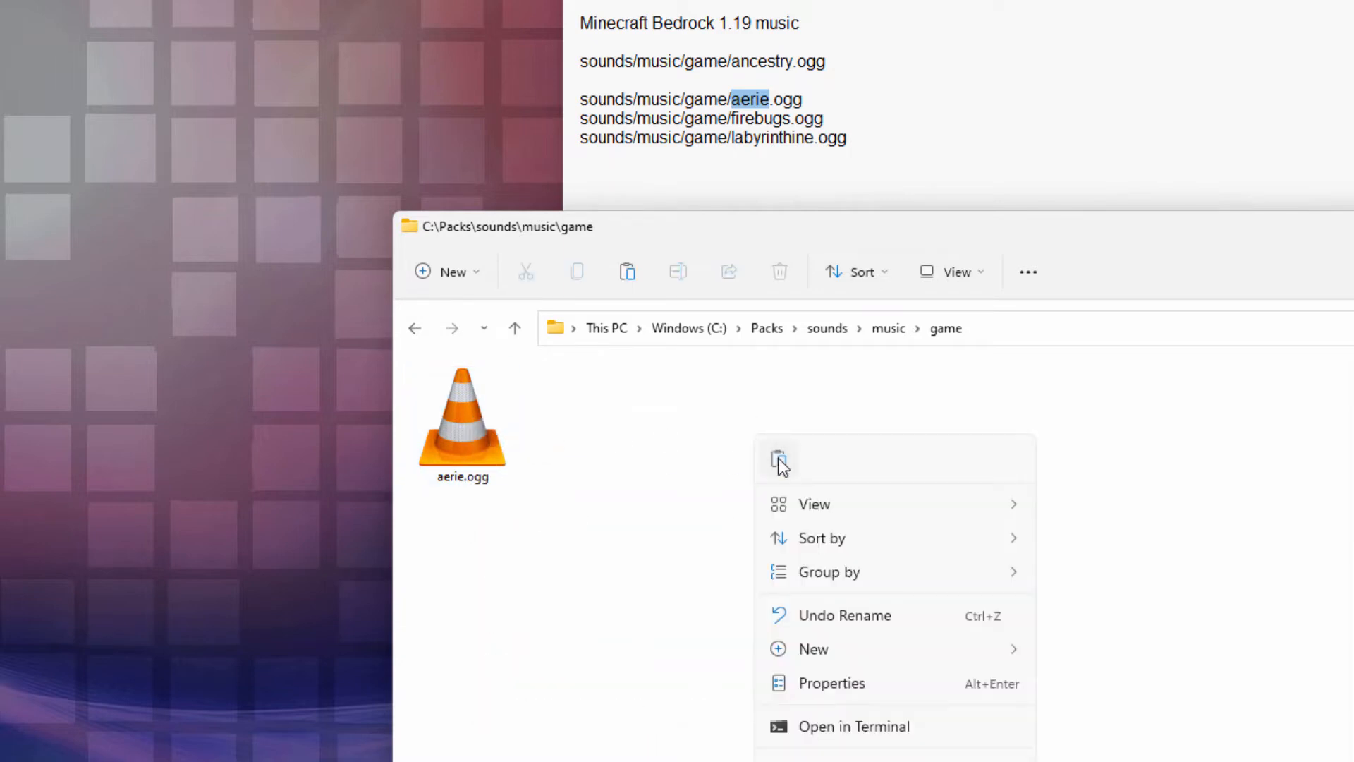
{"action": "left_click", "coordinate": [779, 458]}
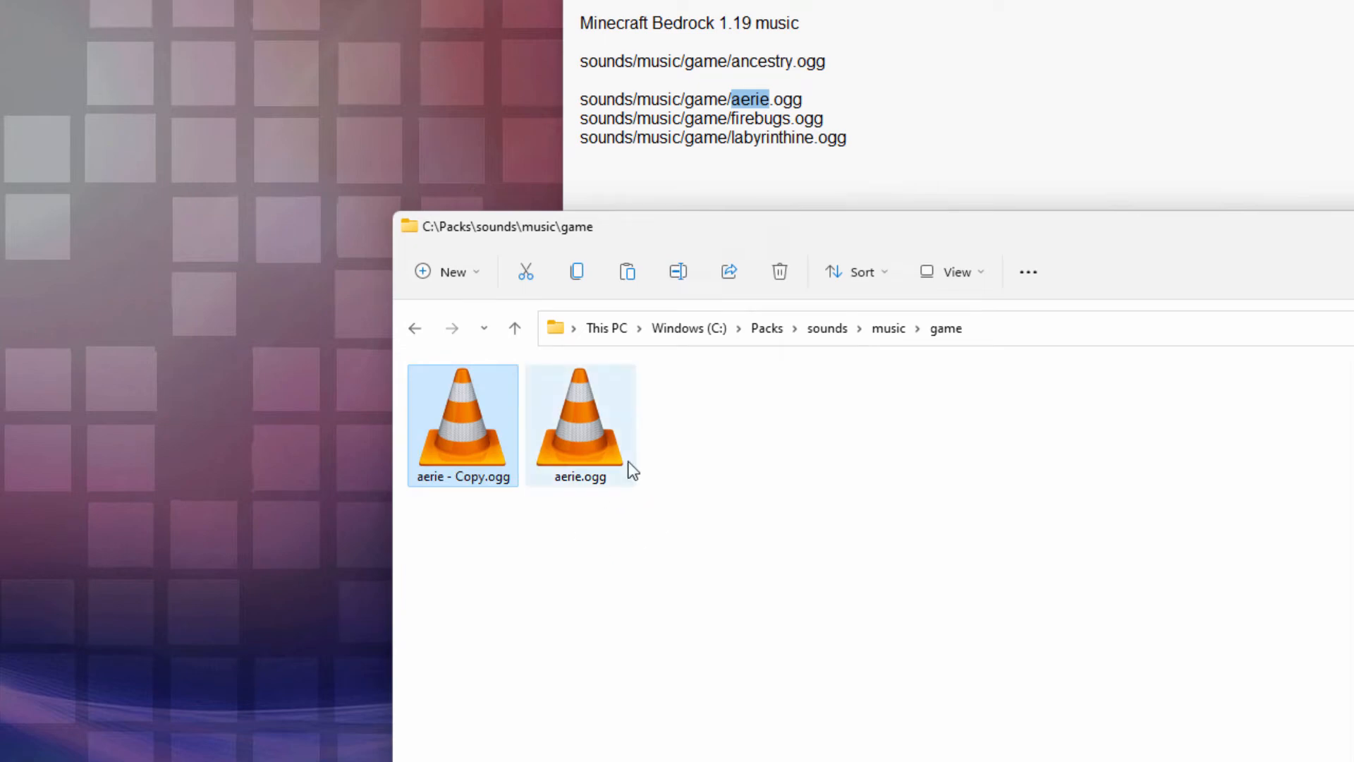
{"action": "left_click", "coordinate": [756, 118]}
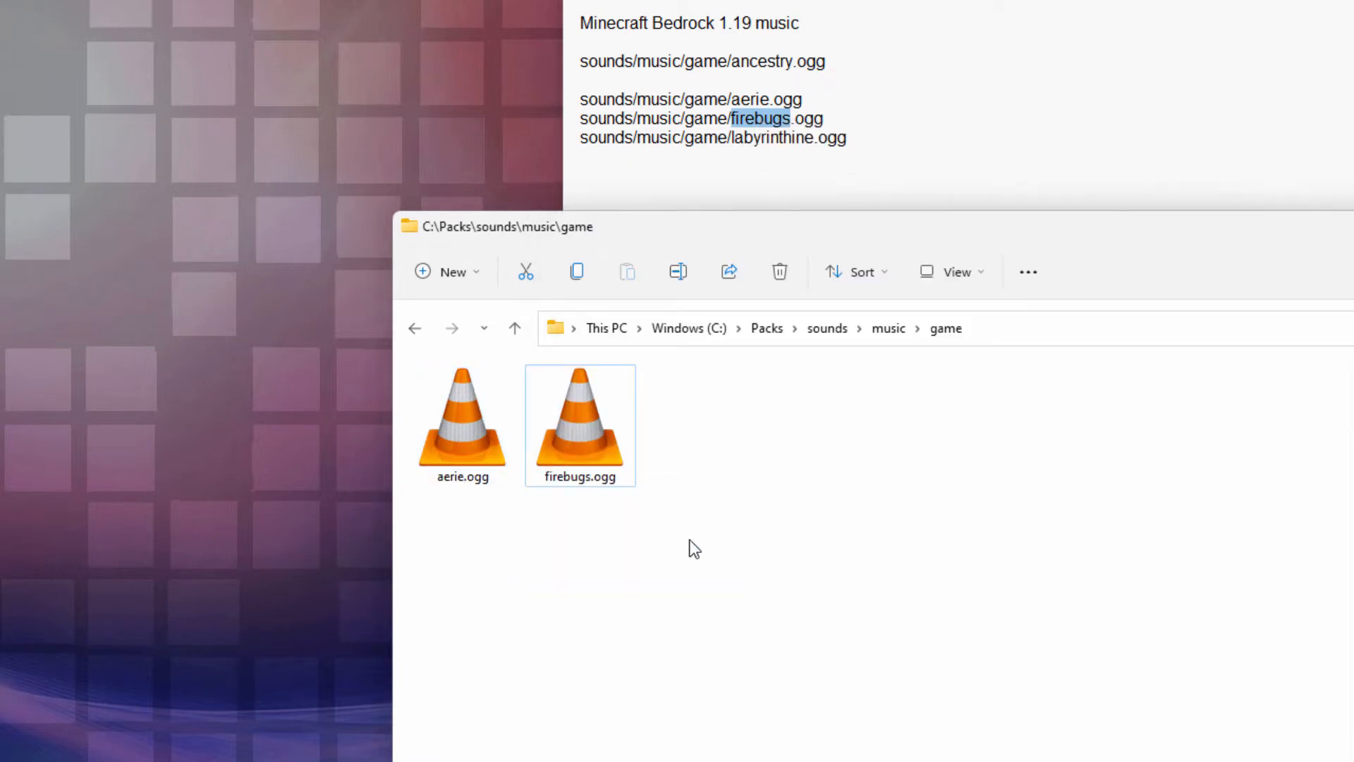
- Copy firebugs.ogg again and take the name 'labyrinthine' from the notes for it
{"action": "right_click", "coordinate": [579, 419]}
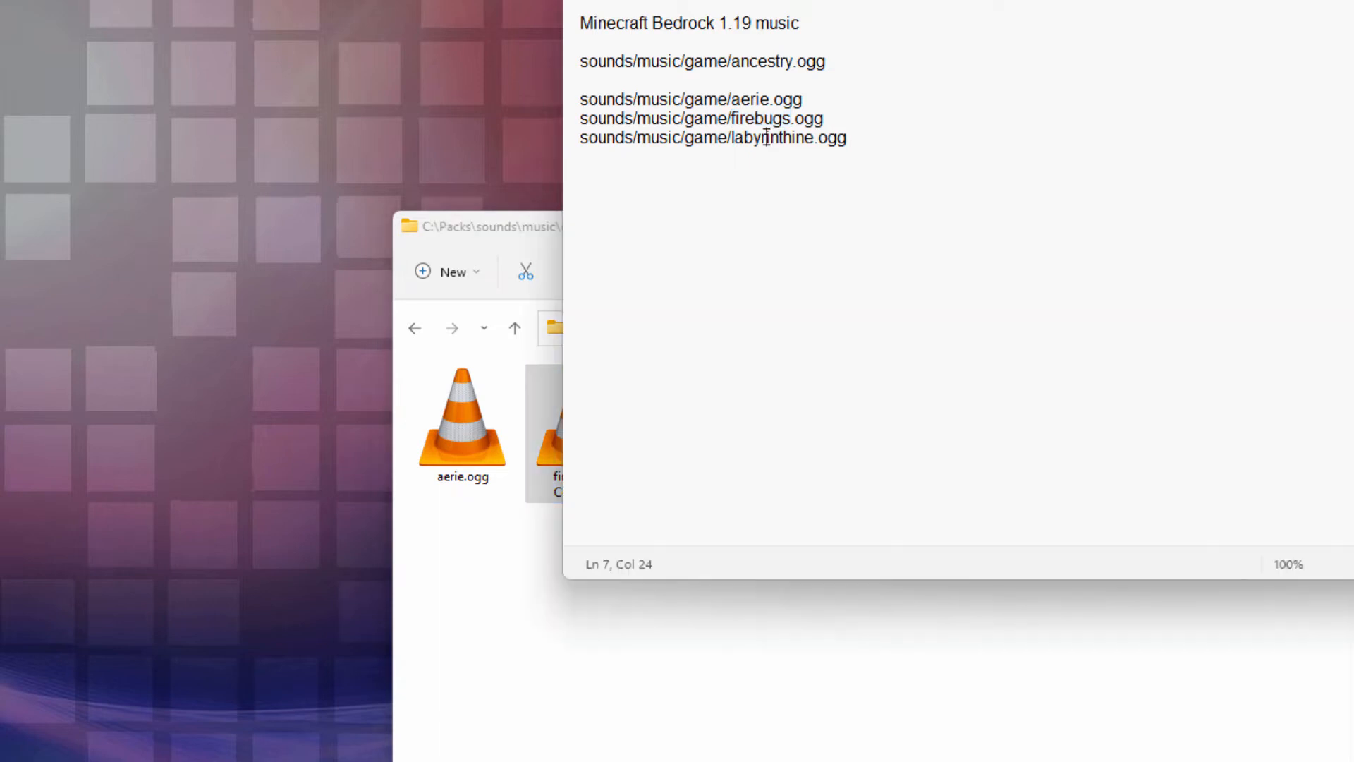
{"action": "right_click", "coordinate": [767, 137]}
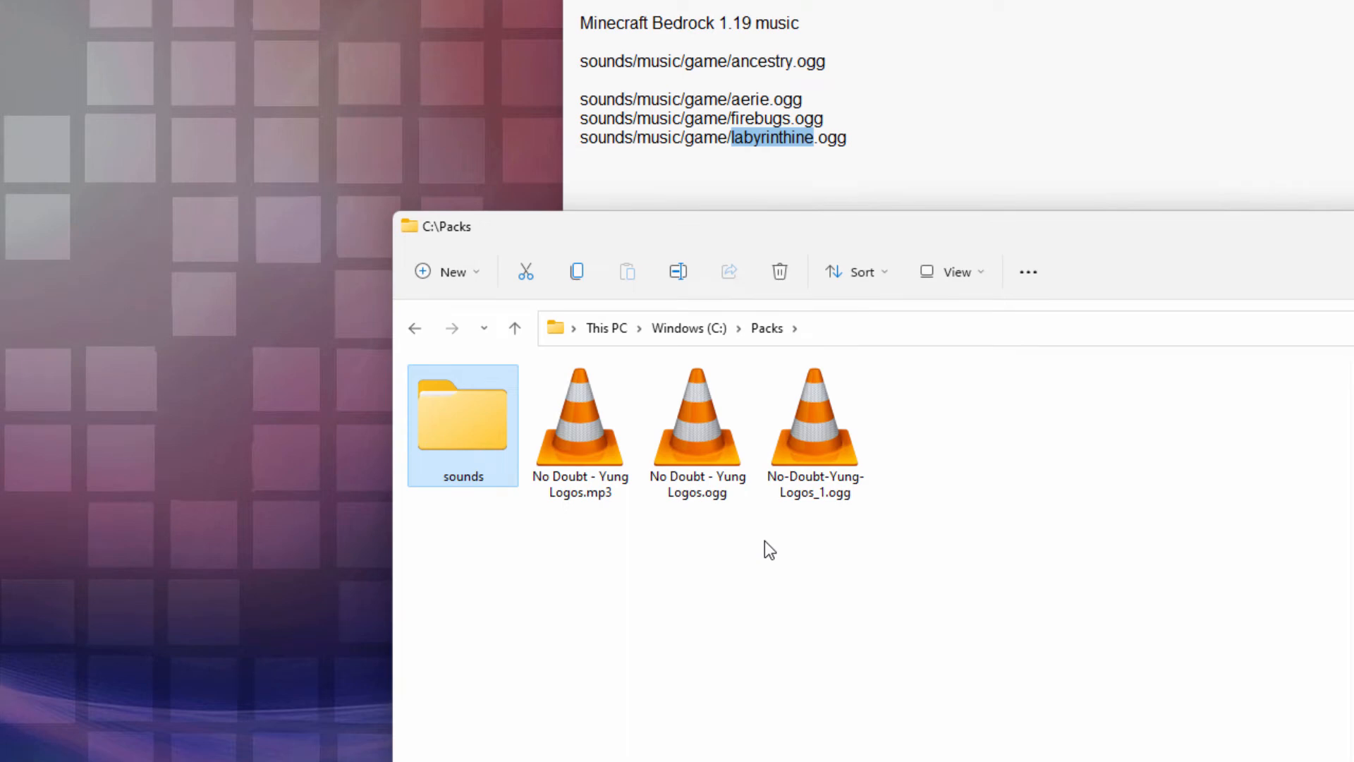
{"action": "mouse_move", "coordinate": [665, 590]}
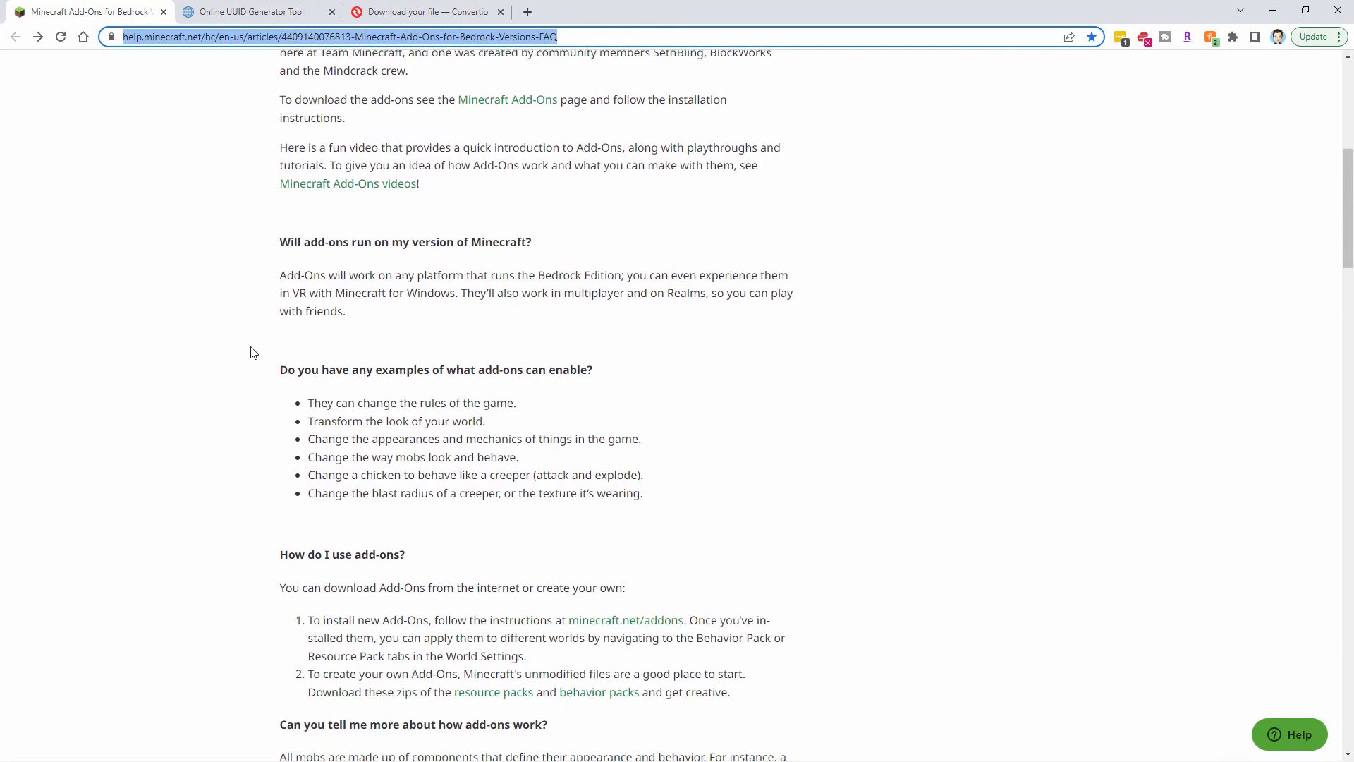
- Download Vanilla_Resource_Pack_1.19.2.zip from the Help Center into C:\Packs
{"action": "scroll", "scroll_direction": "down", "scroll_amount": 3}
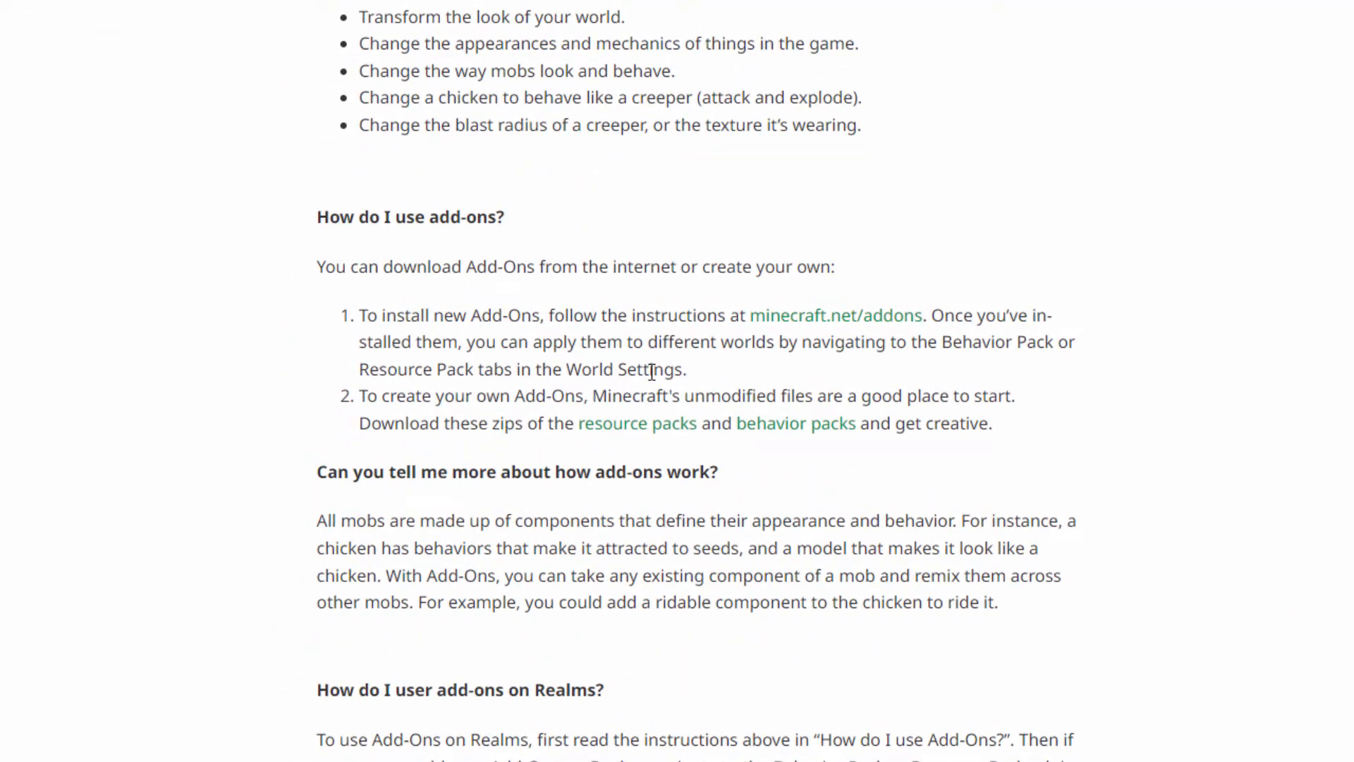
{"action": "mouse_move", "coordinate": [636, 423]}
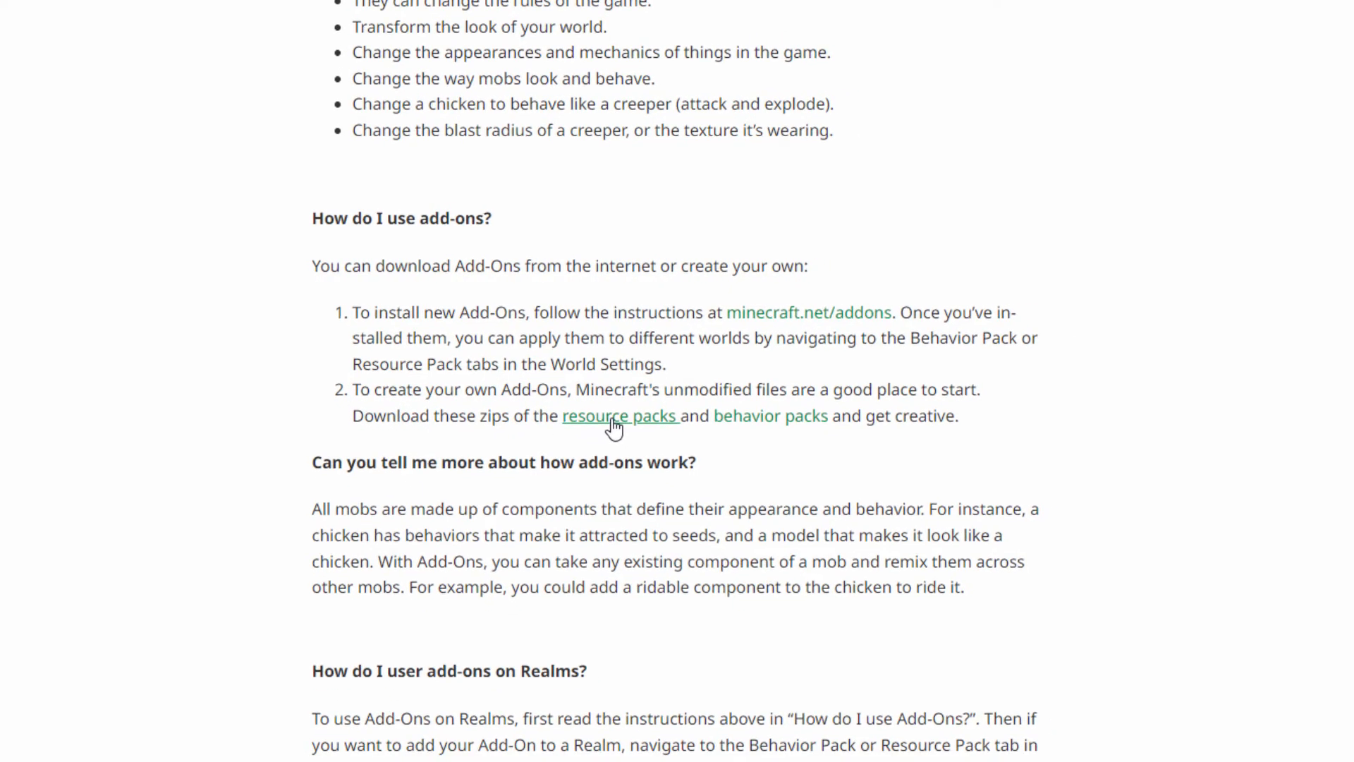
{"action": "left_click", "coordinate": [617, 414]}
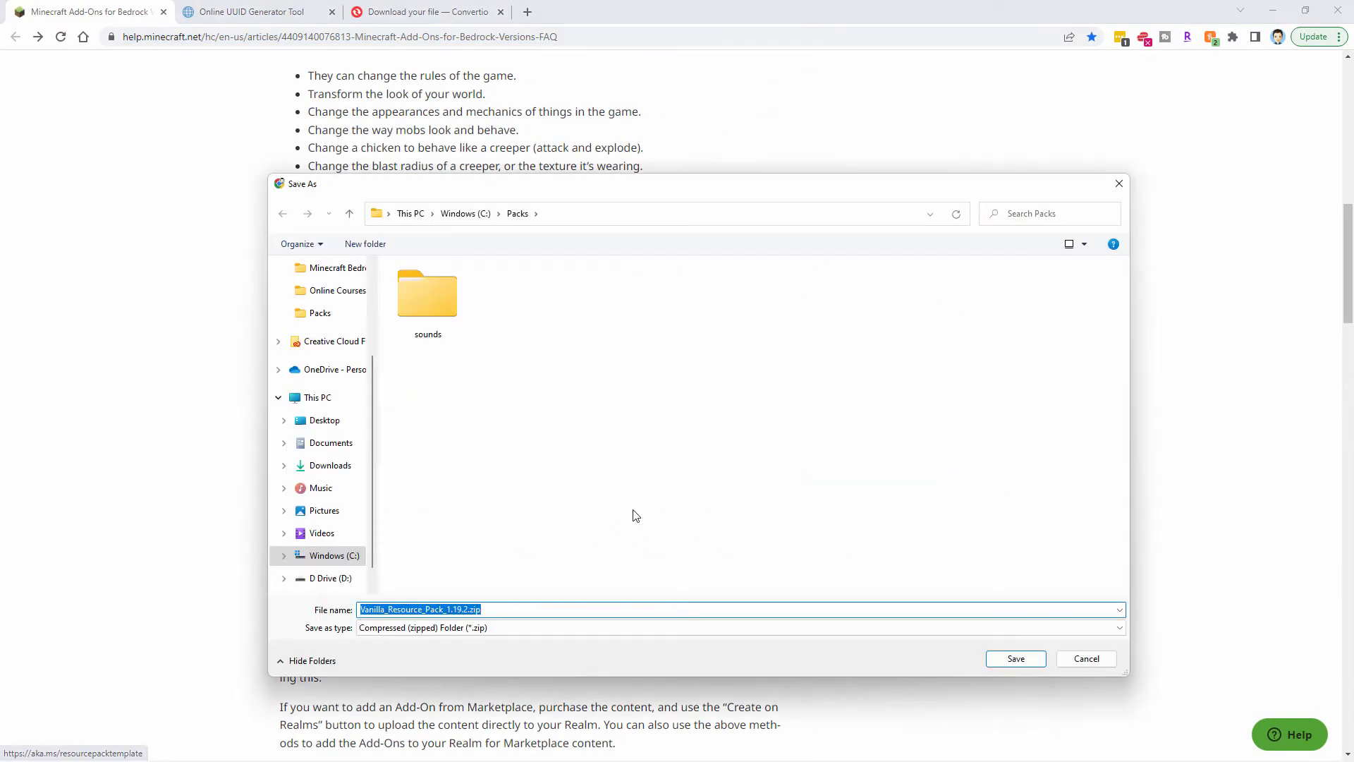
{"action": "left_click", "coordinate": [1014, 658]}
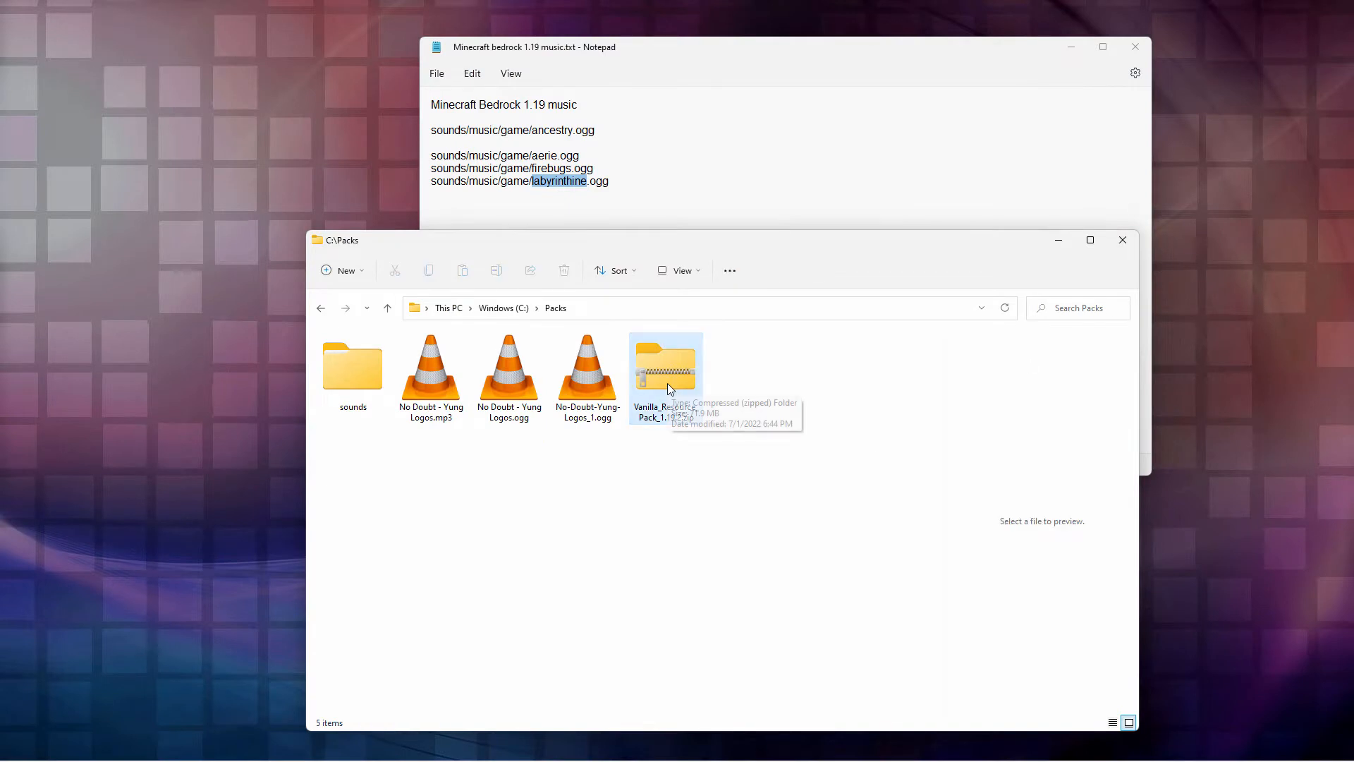
- Copy manifest.json and pack_icon.png out of the vanilla zip into Packs and open manifest.json in Notepad++
{"action": "right_click", "coordinate": [665, 371]}
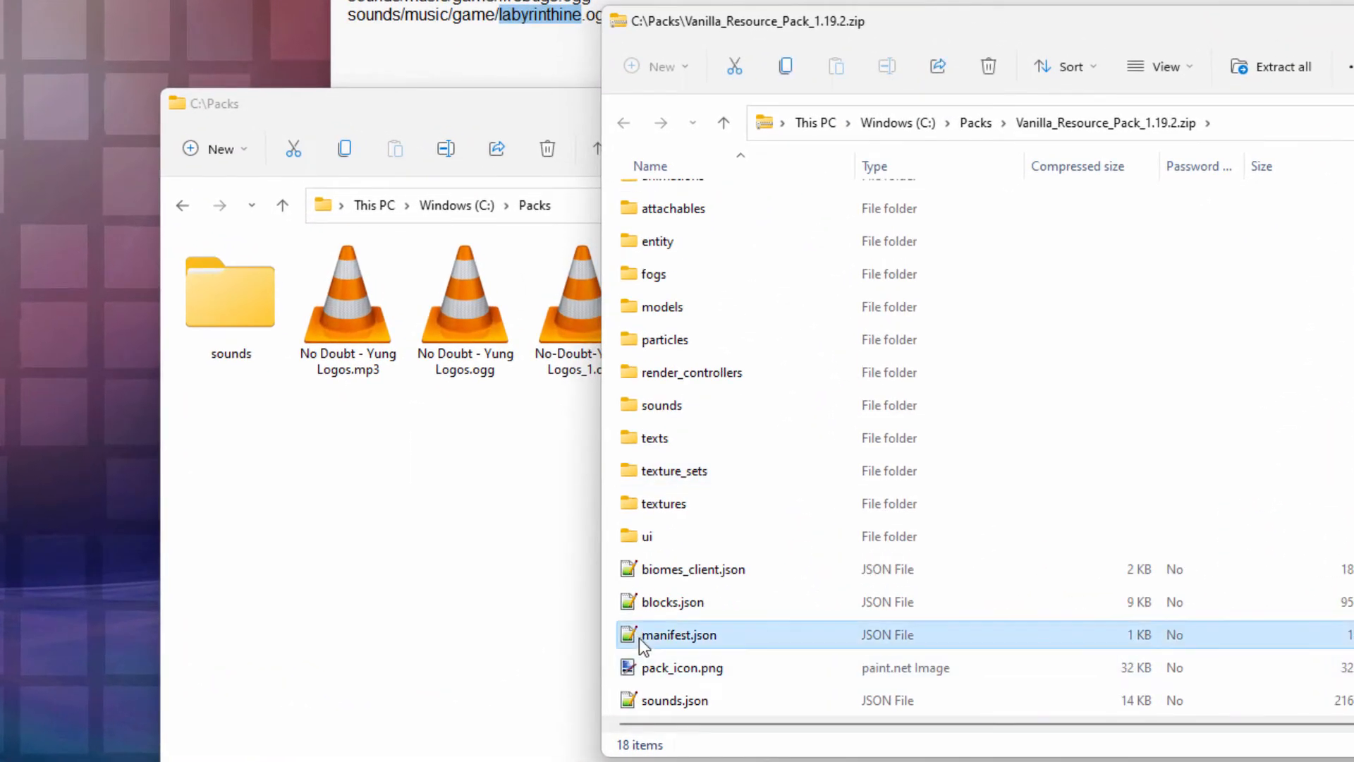
{"action": "left_click", "coordinate": [680, 633]}
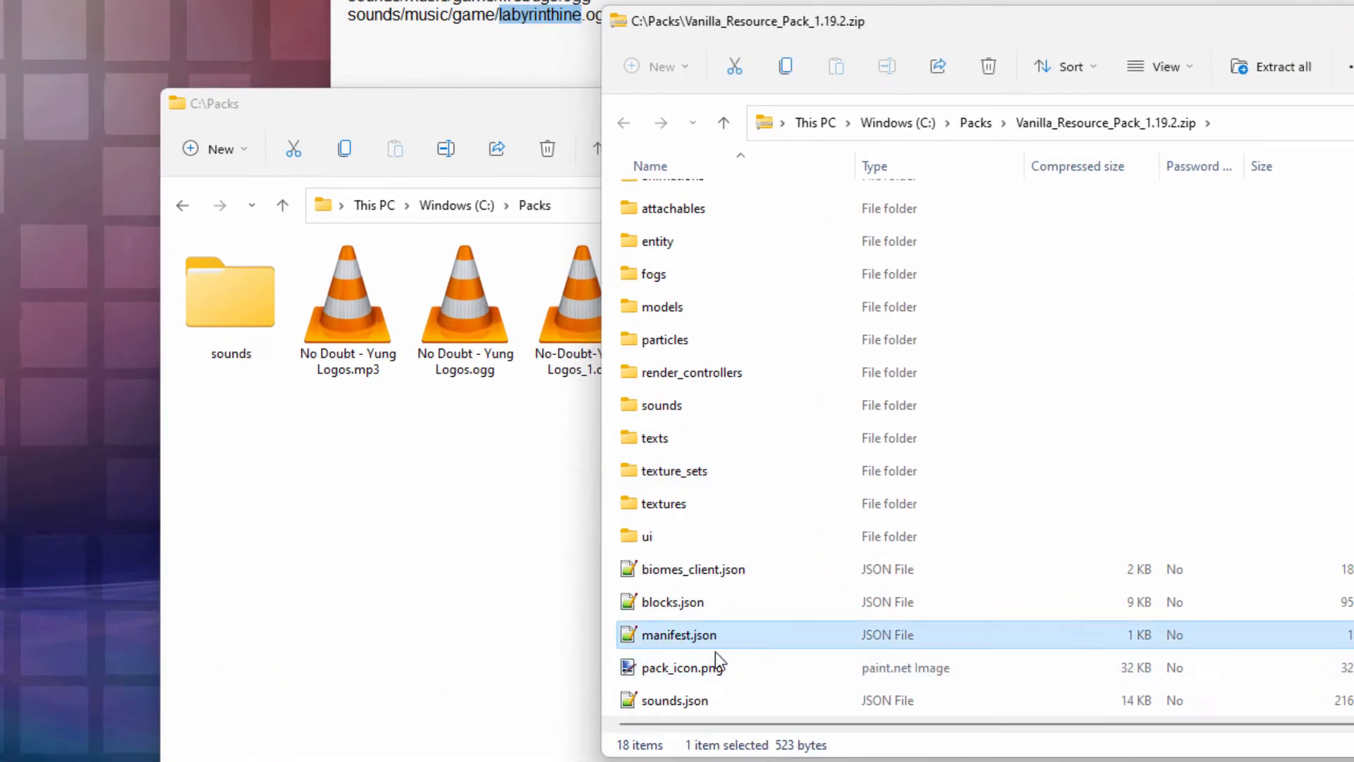
{"action": "left_click", "coordinate": [681, 667]}
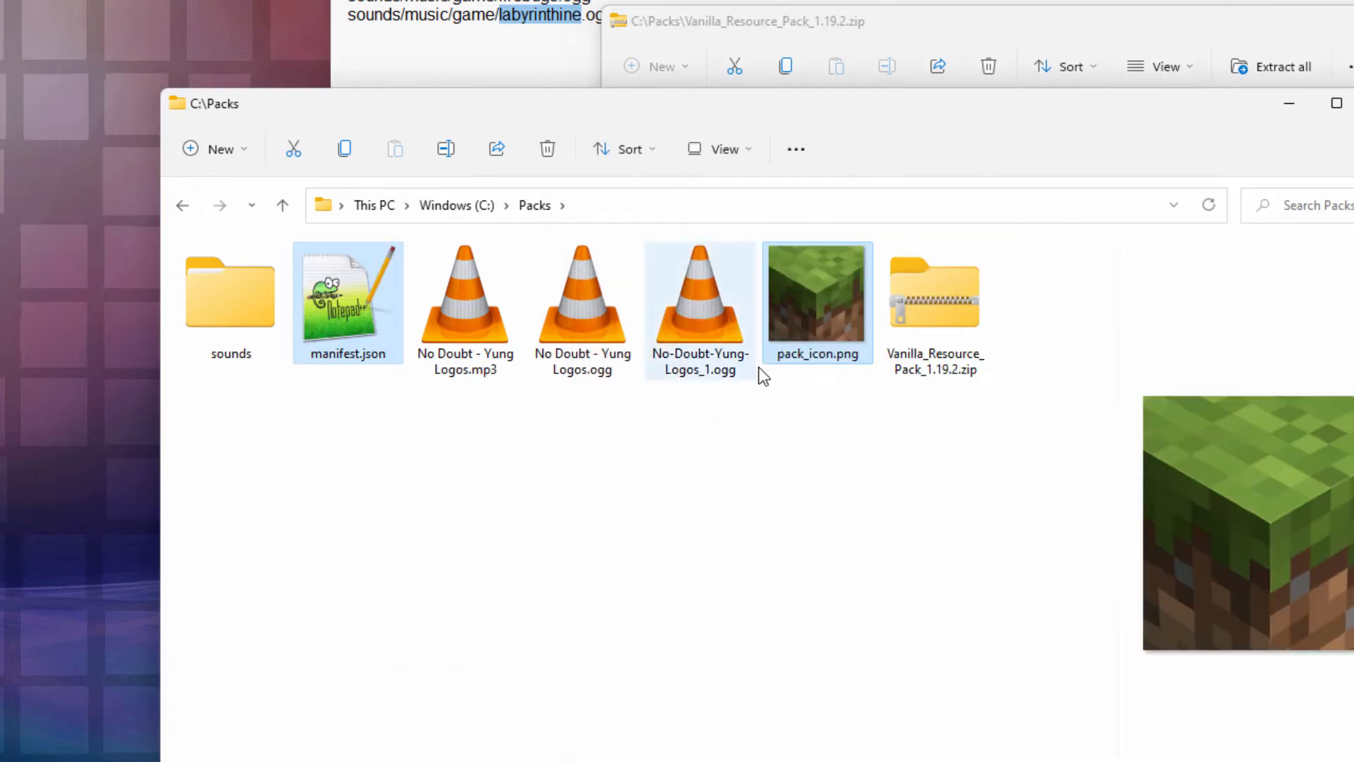
{"action": "left_click", "coordinate": [817, 298]}
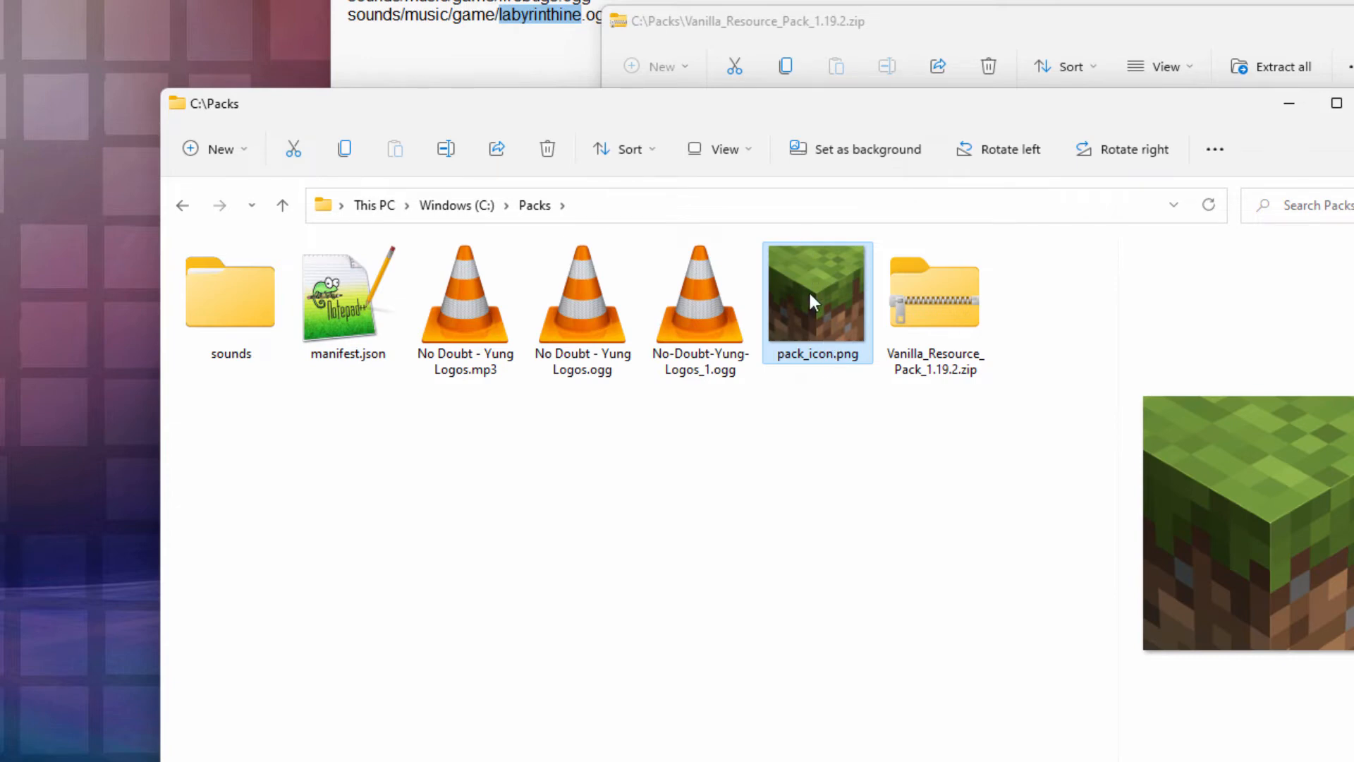
{"action": "mouse_move", "coordinate": [812, 301]}
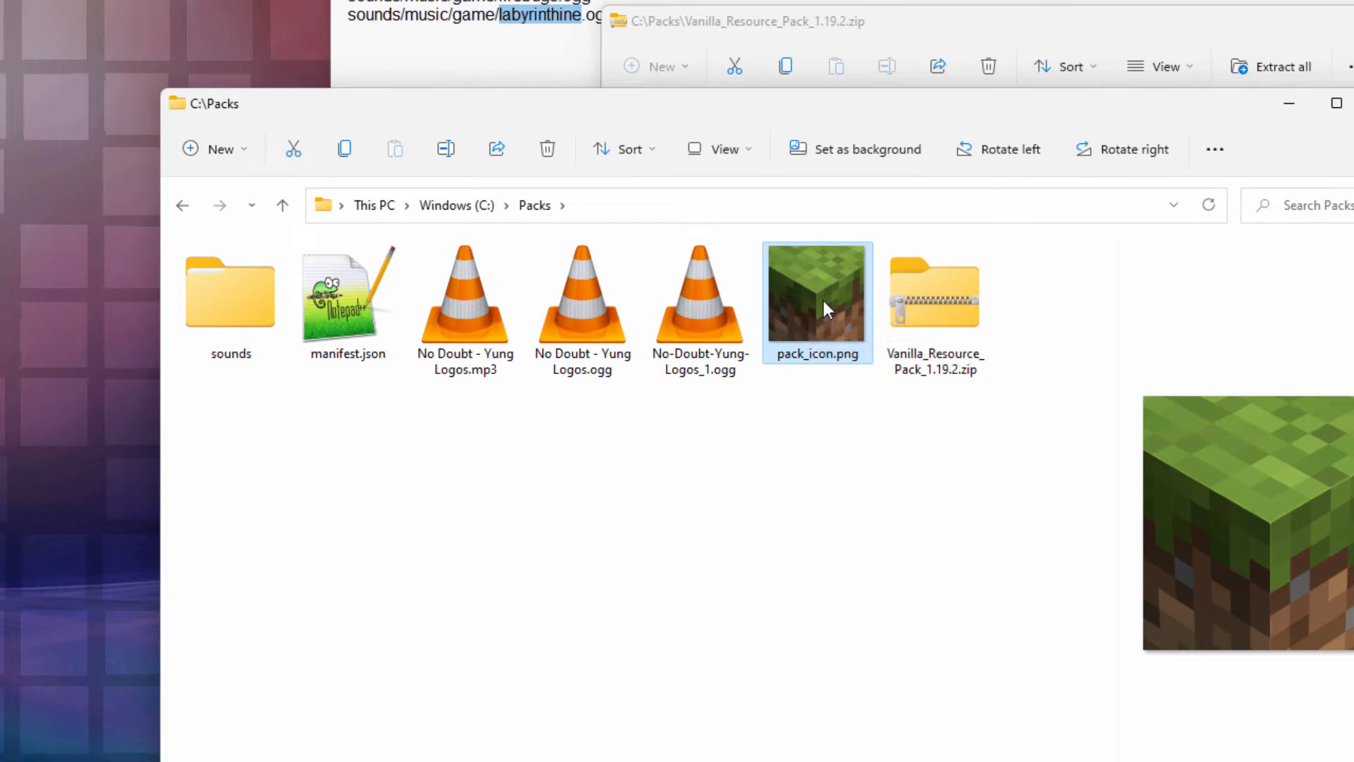
{"action": "left_click", "coordinate": [347, 298]}
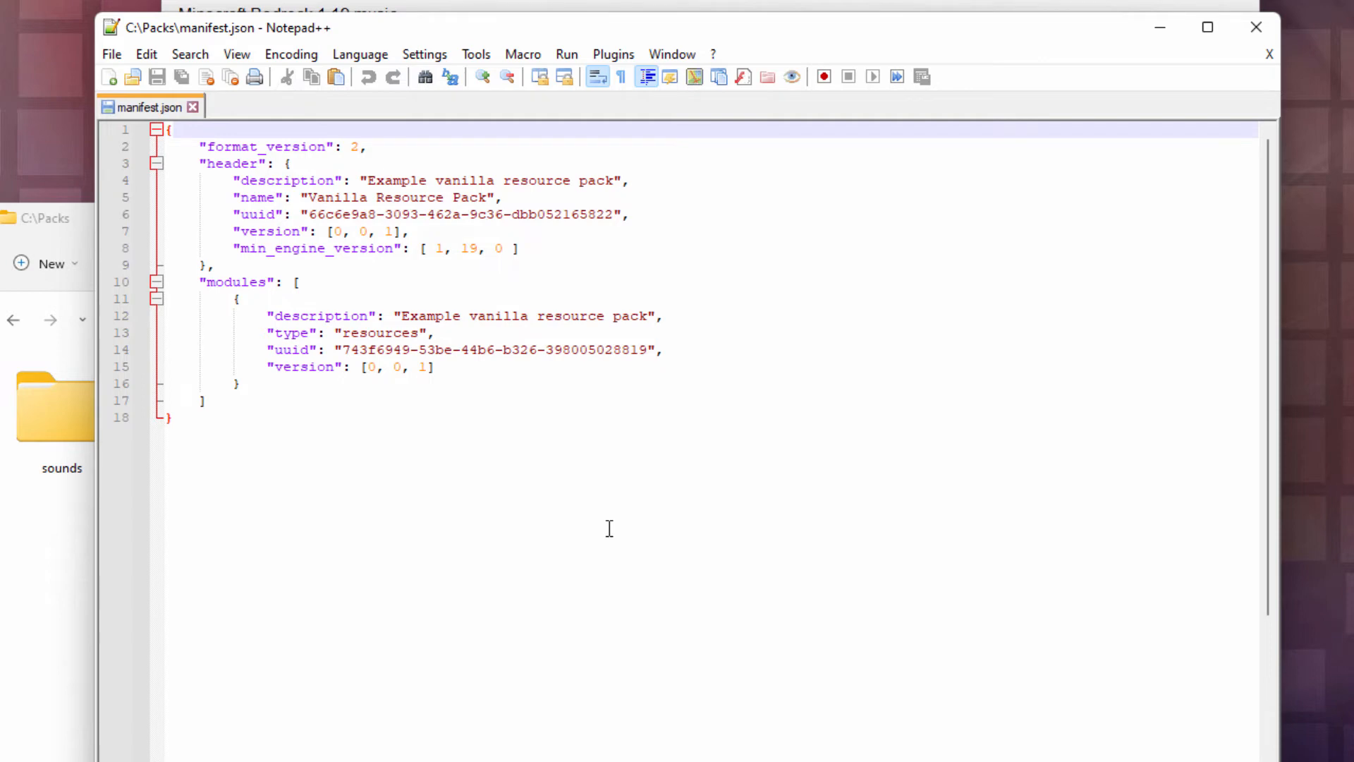
{"action": "mouse_move", "coordinate": [563, 278]}
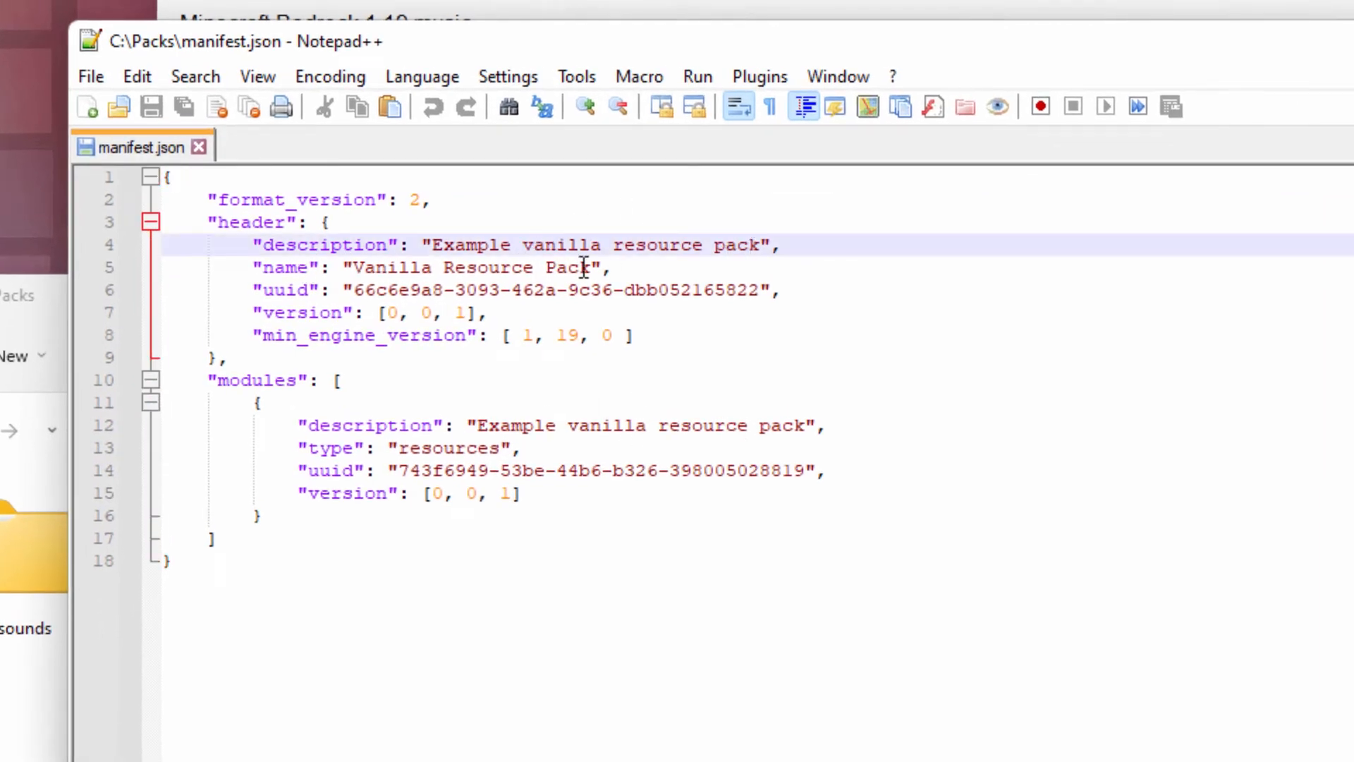
{"action": "mouse_move", "coordinate": [613, 226]}
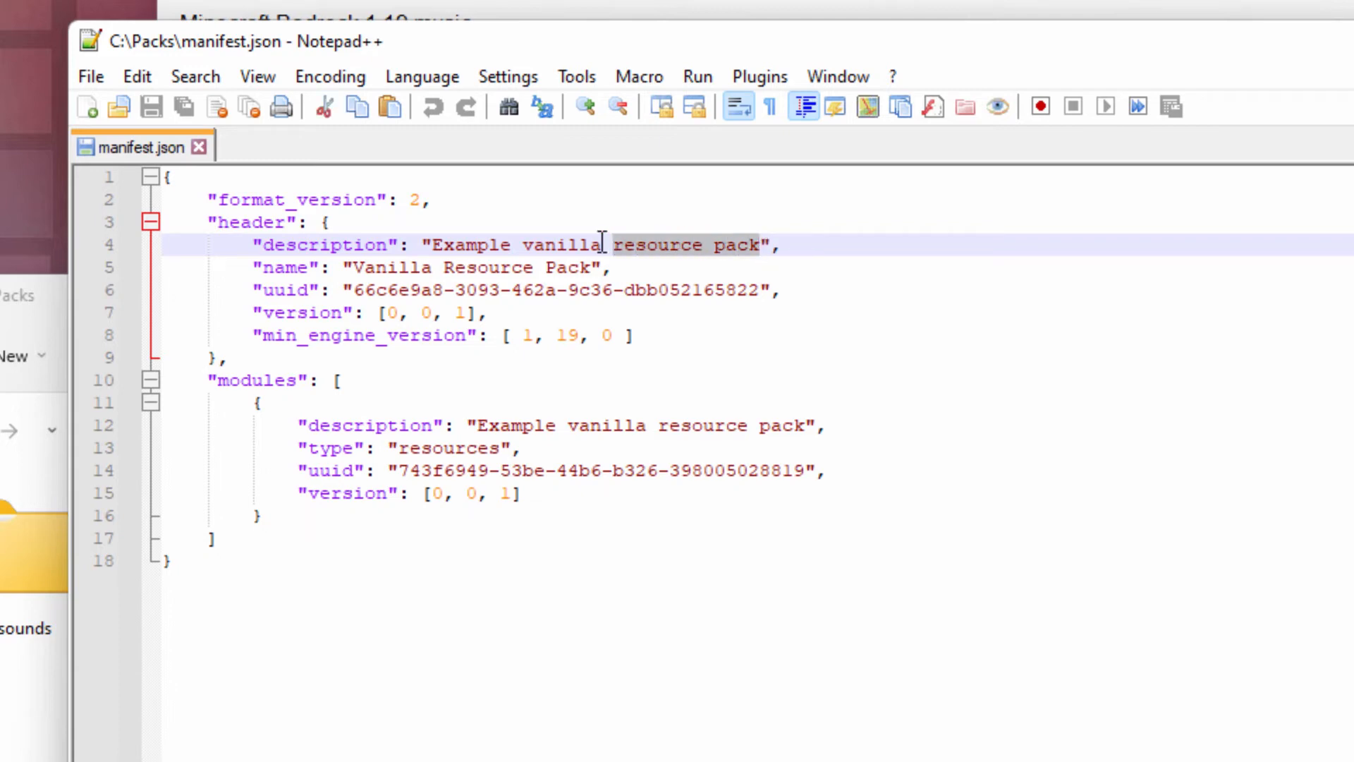
- Set both descriptions and the header name to '1.19 background music', then select the header uuid
{"action": "type", "text": "1.1\","}
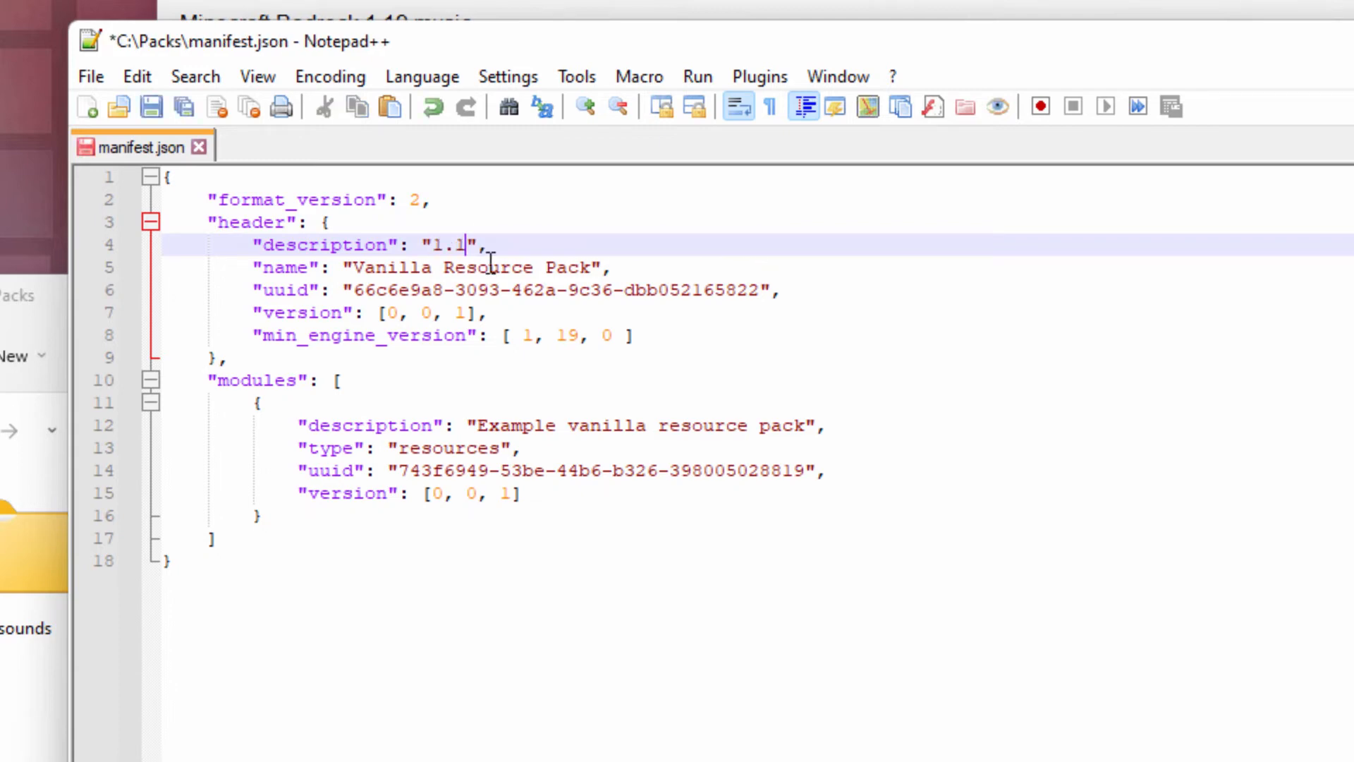
{"action": "type", "text": "9 bacgk"}
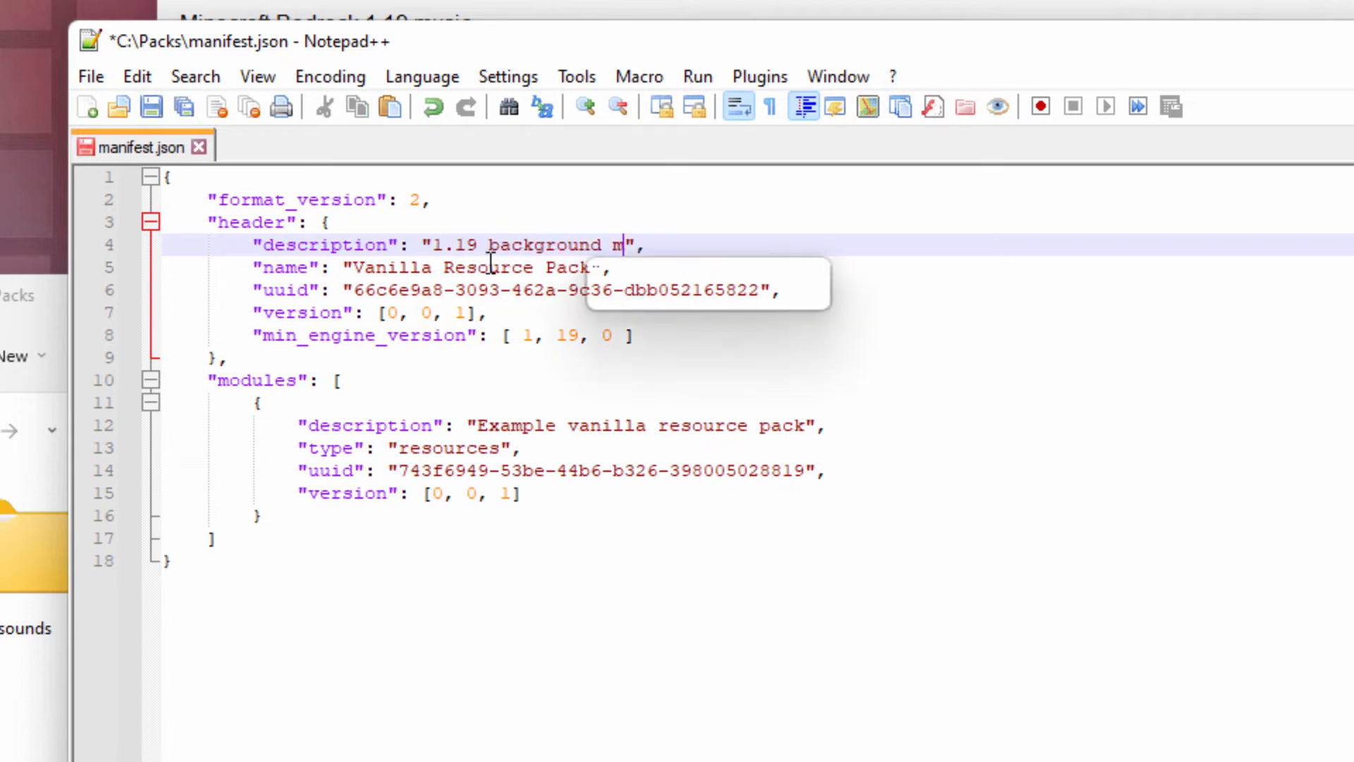
{"action": "type", "text": "usic"}
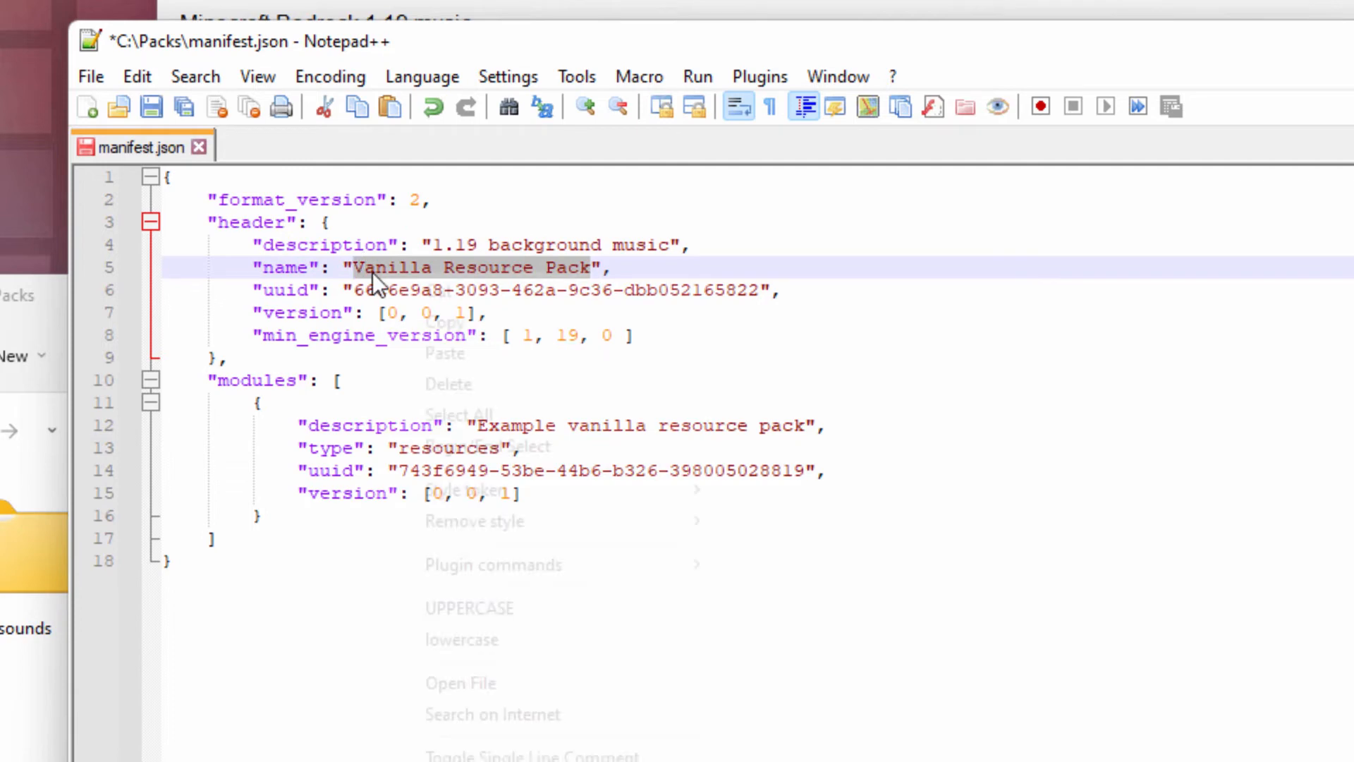
{"action": "type", "text": "1.19 background music\","}
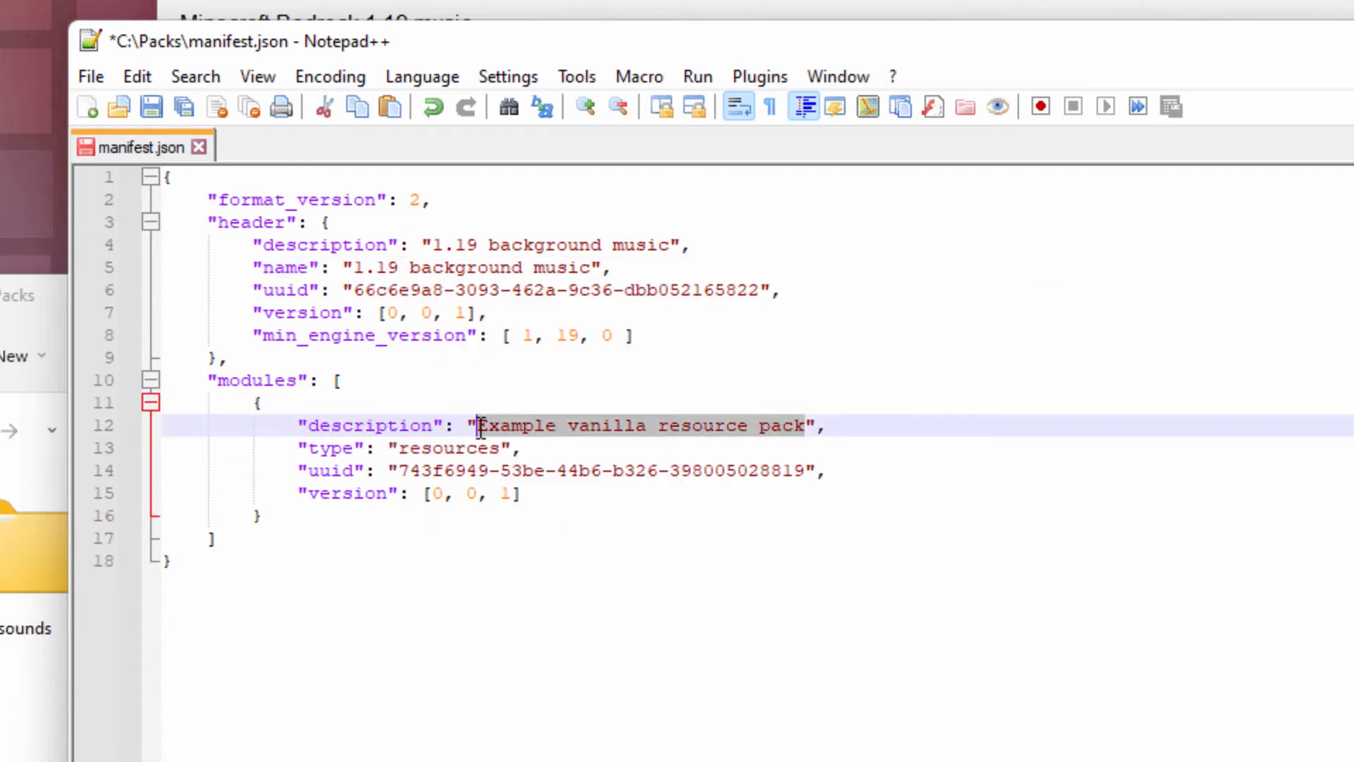
{"action": "type", "text": "1.19 background music\","}
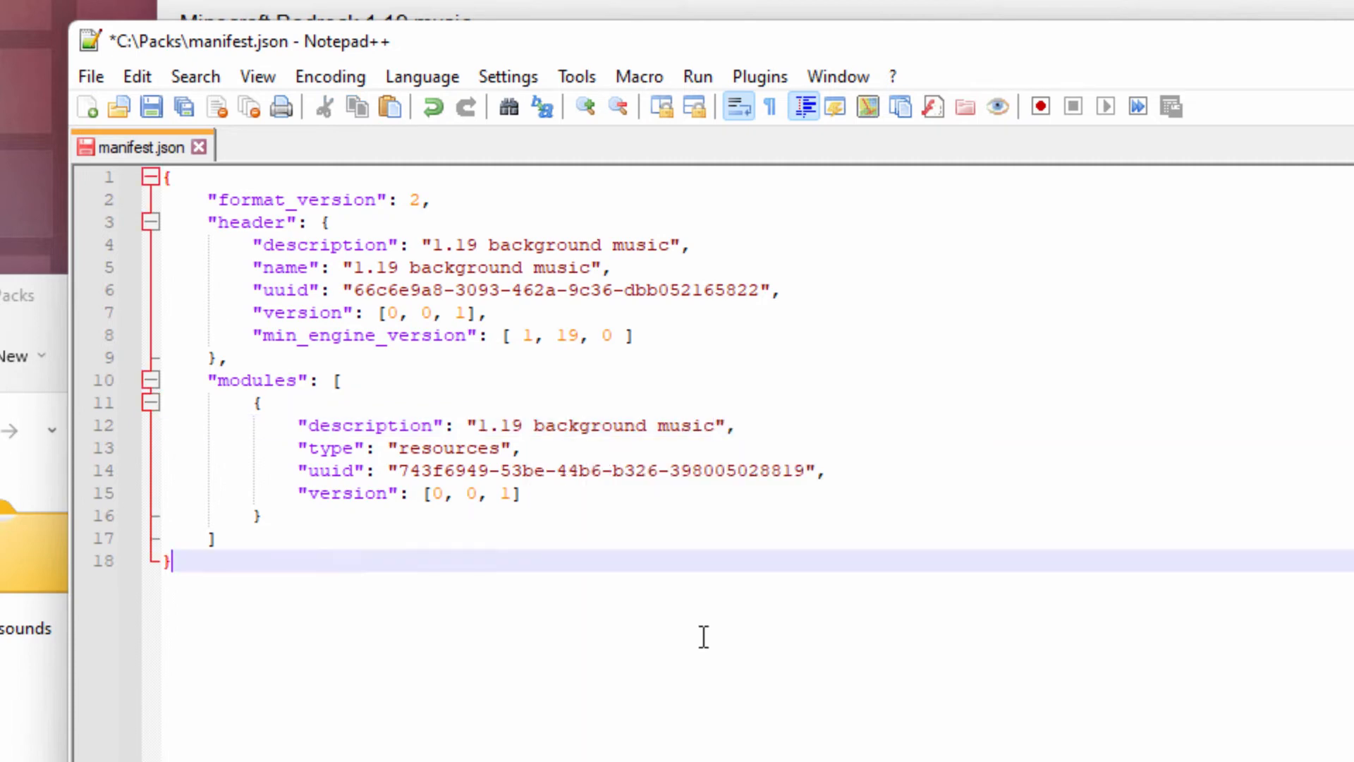
{"action": "double_click", "coordinate": [302, 312]}
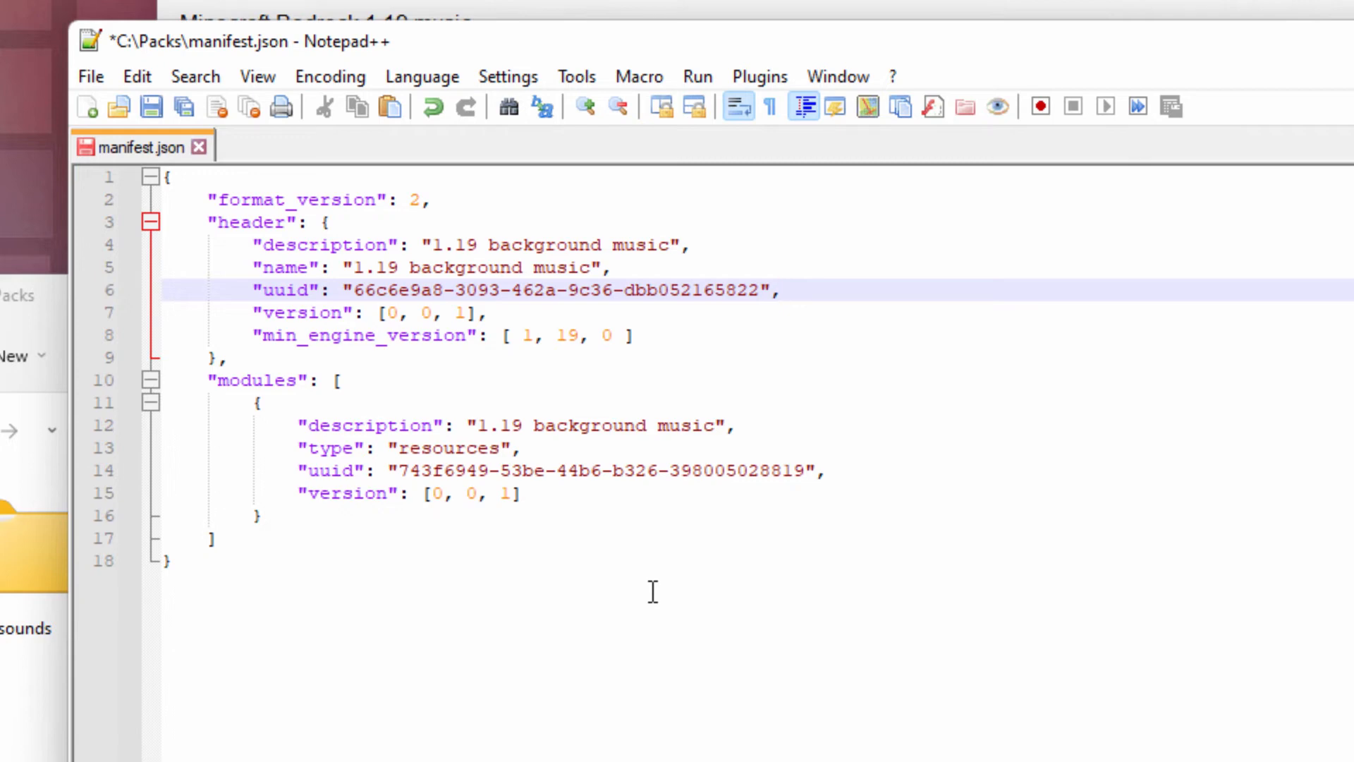
{"action": "mouse_move", "coordinate": [1202, 606]}
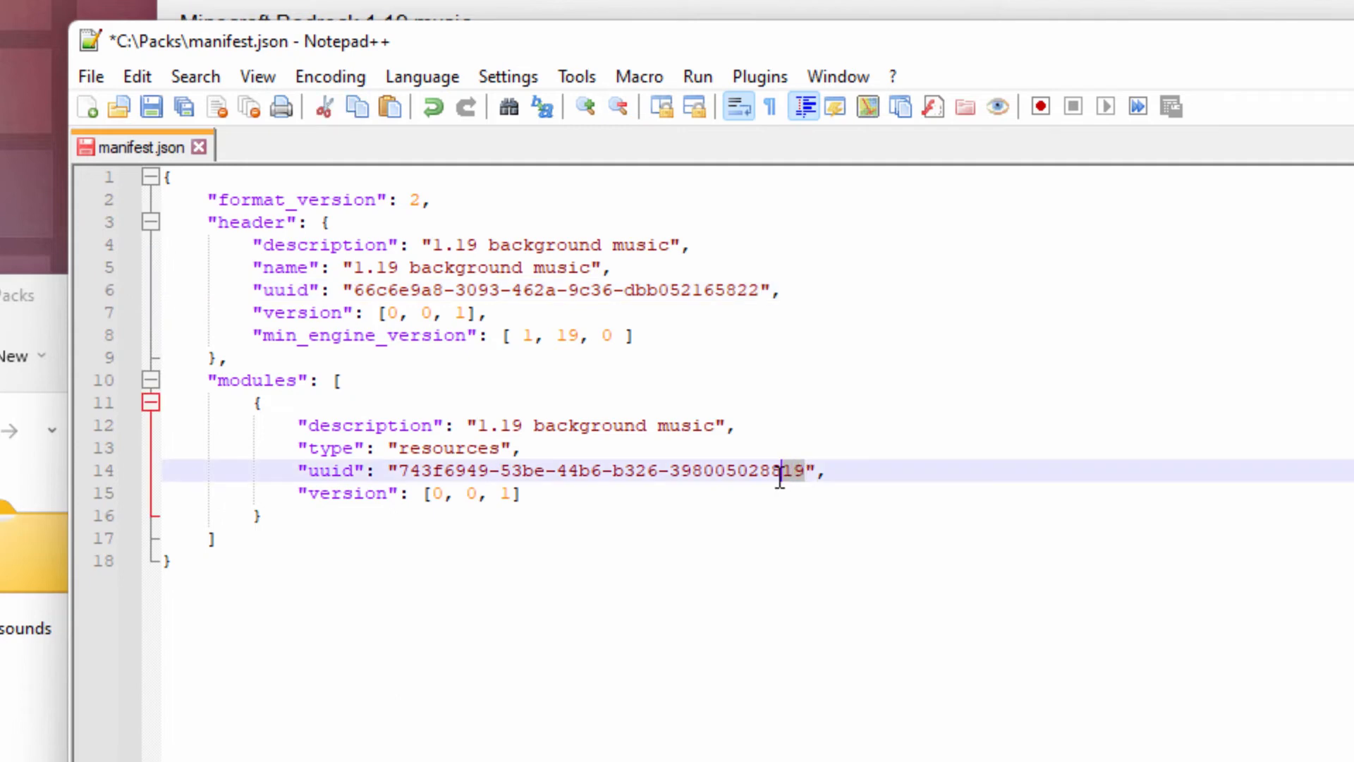
{"action": "mouse_move", "coordinate": [941, 713]}
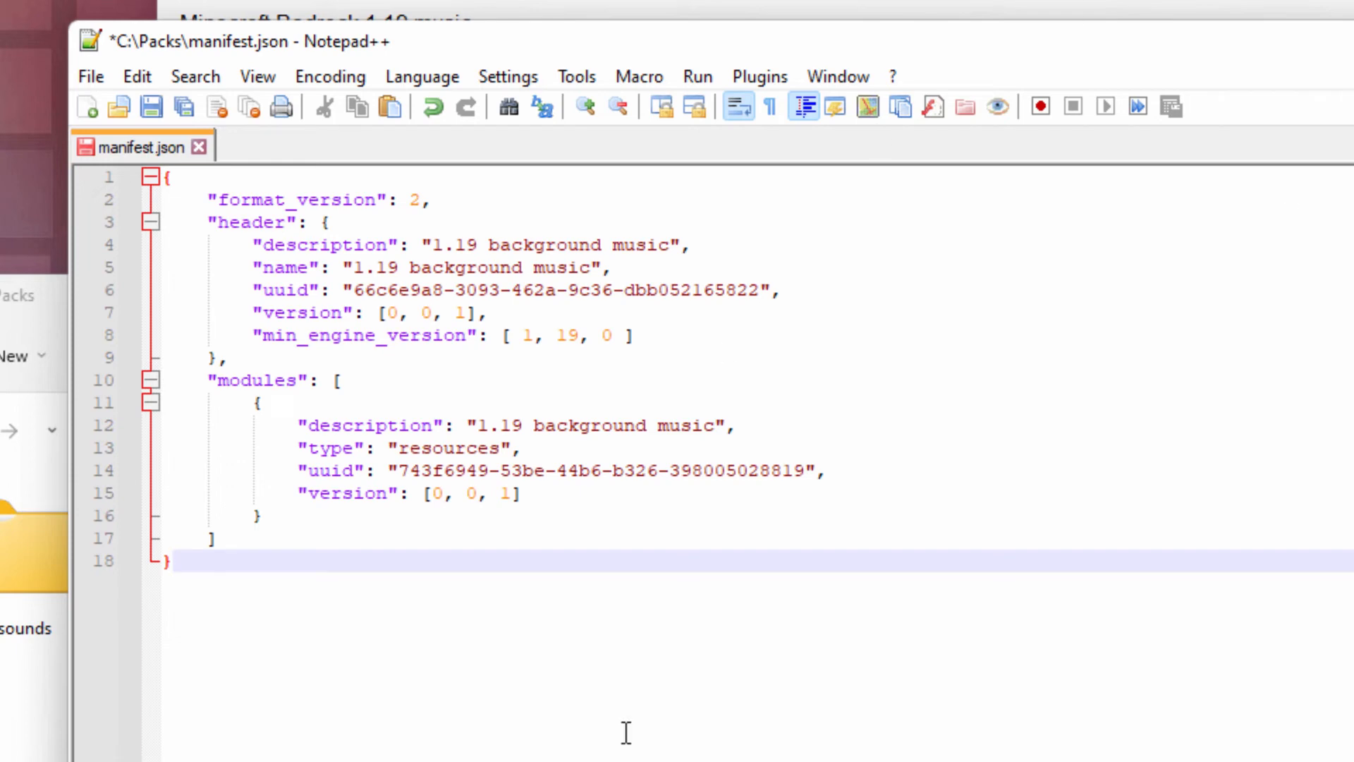
- Switch from Notepad++ to the browser showing uuidgenerator.net
{"action": "left_click", "coordinate": [171, 561]}
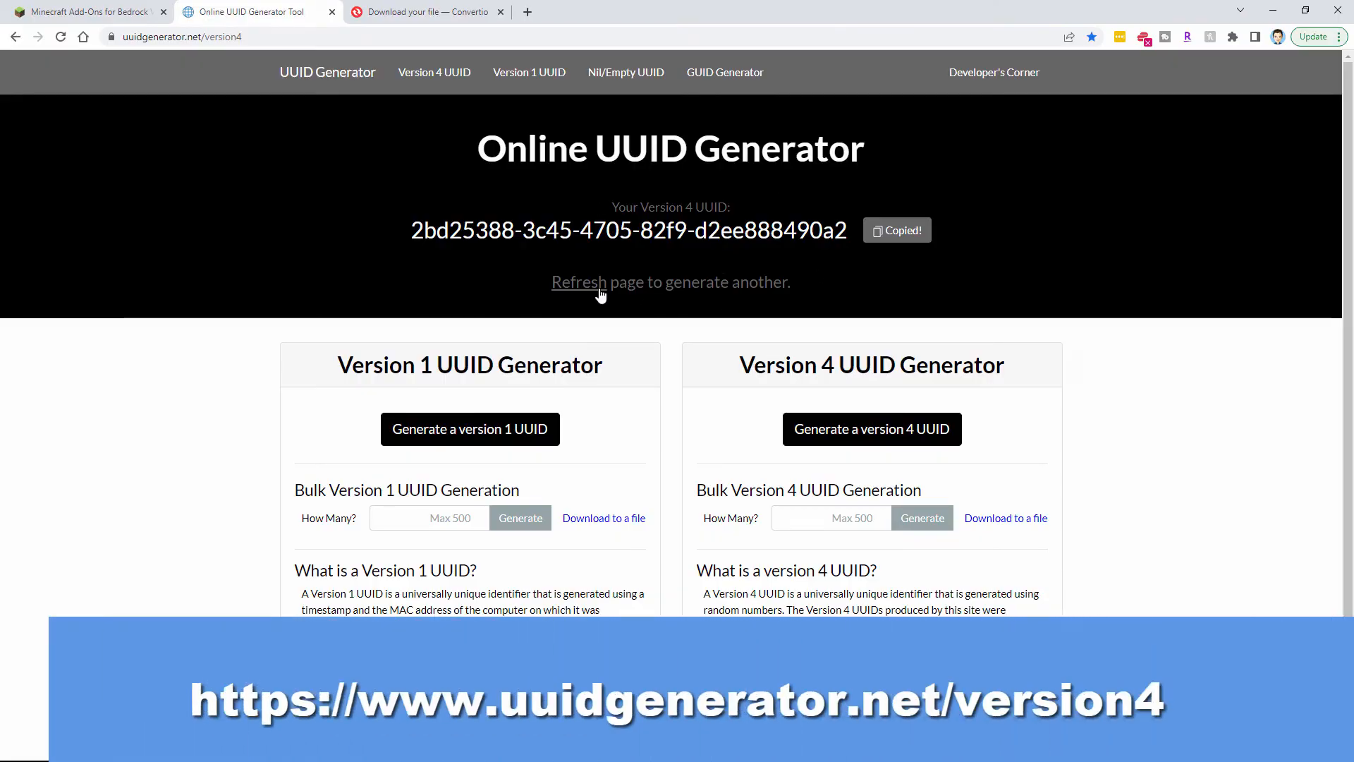
- Refresh the Online UUID Generator to produce another version 4 UUID
{"action": "left_click", "coordinate": [182, 36]}
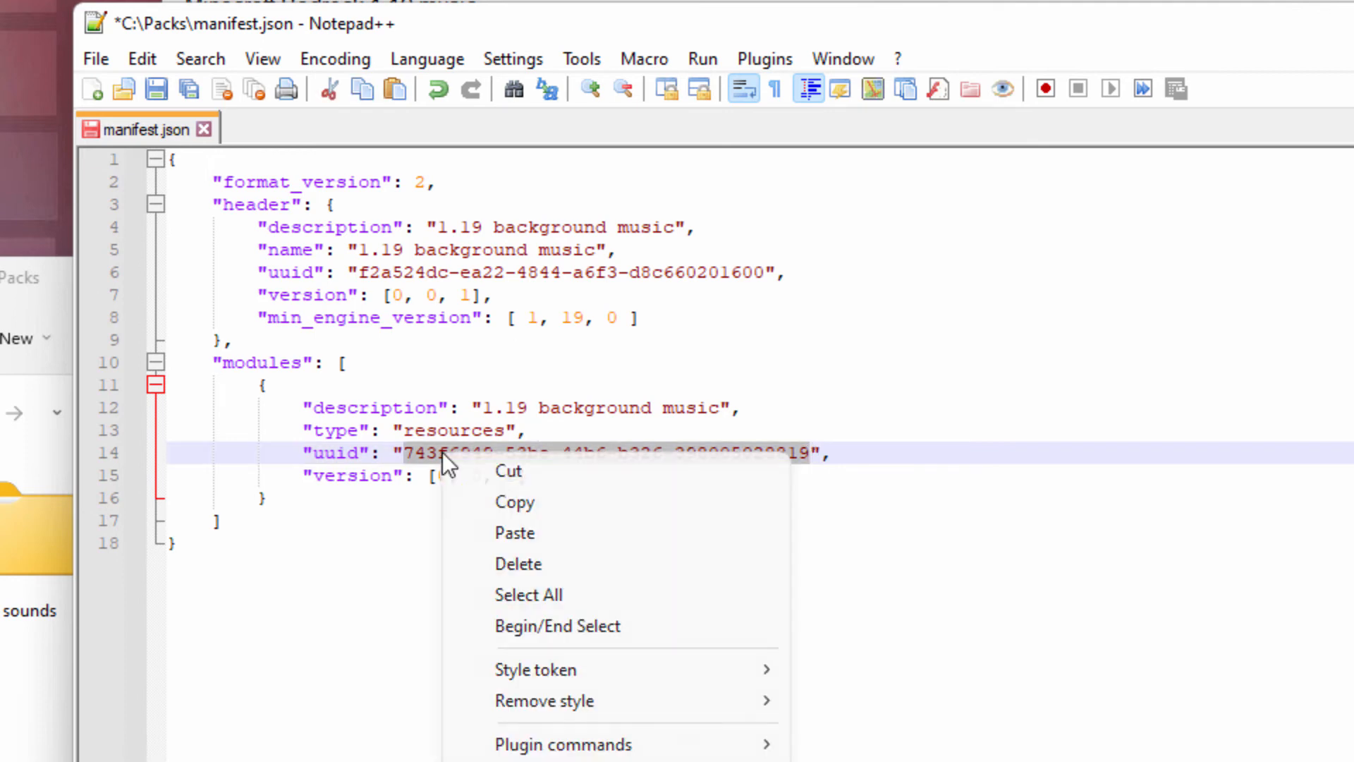
- Paste the new UUID over the module uuid in manifest.json
{"action": "left_click", "coordinate": [513, 531]}
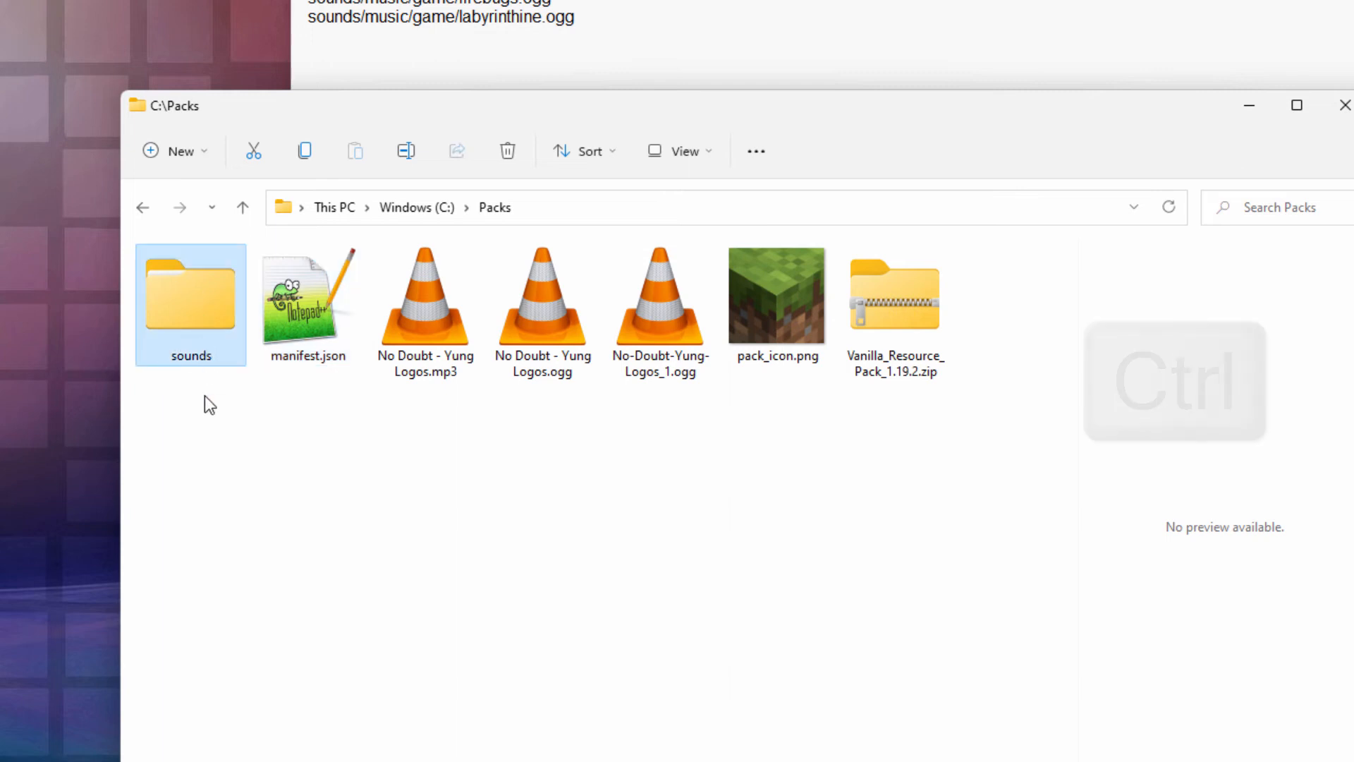
- Compress sounds, manifest.json and pack_icon.png into a ZIP archive
{"action": "left_click", "coordinate": [307, 304]}
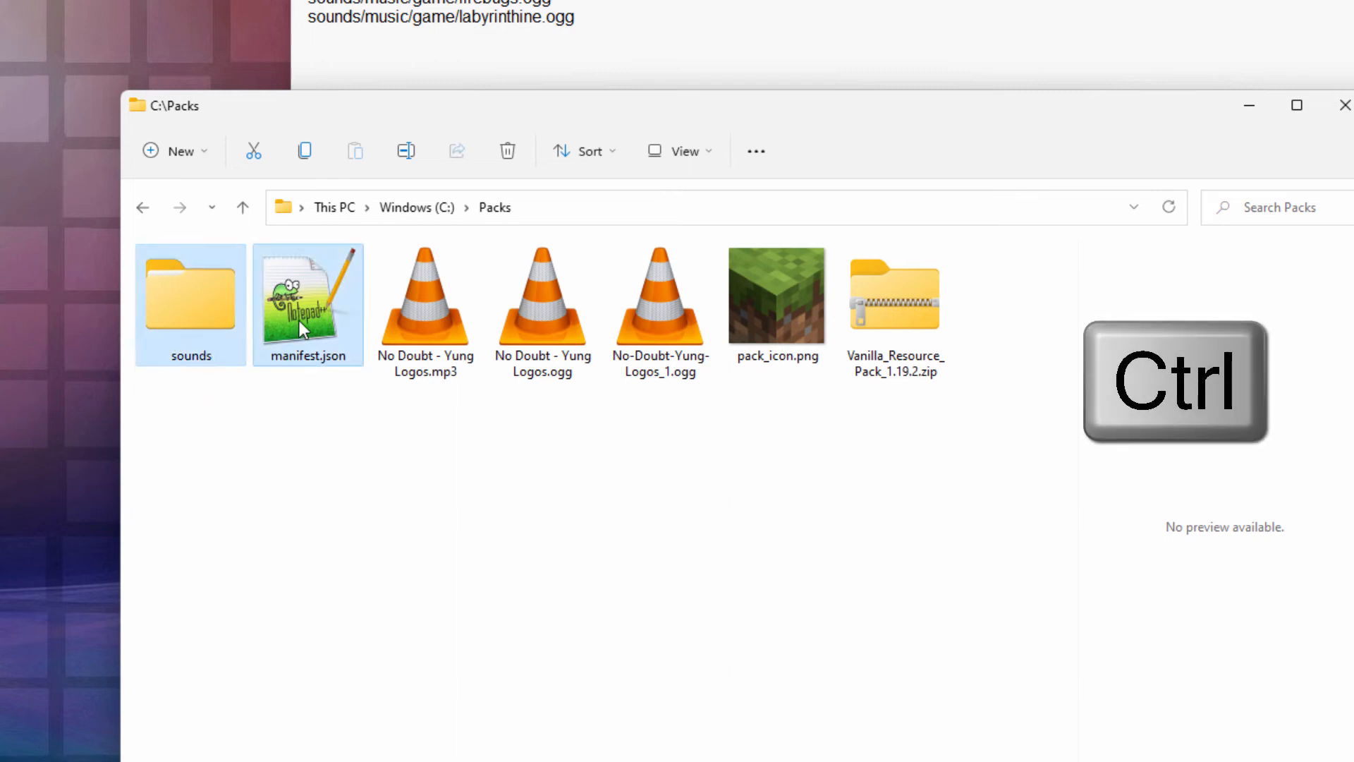
{"action": "left_click", "coordinate": [776, 296]}
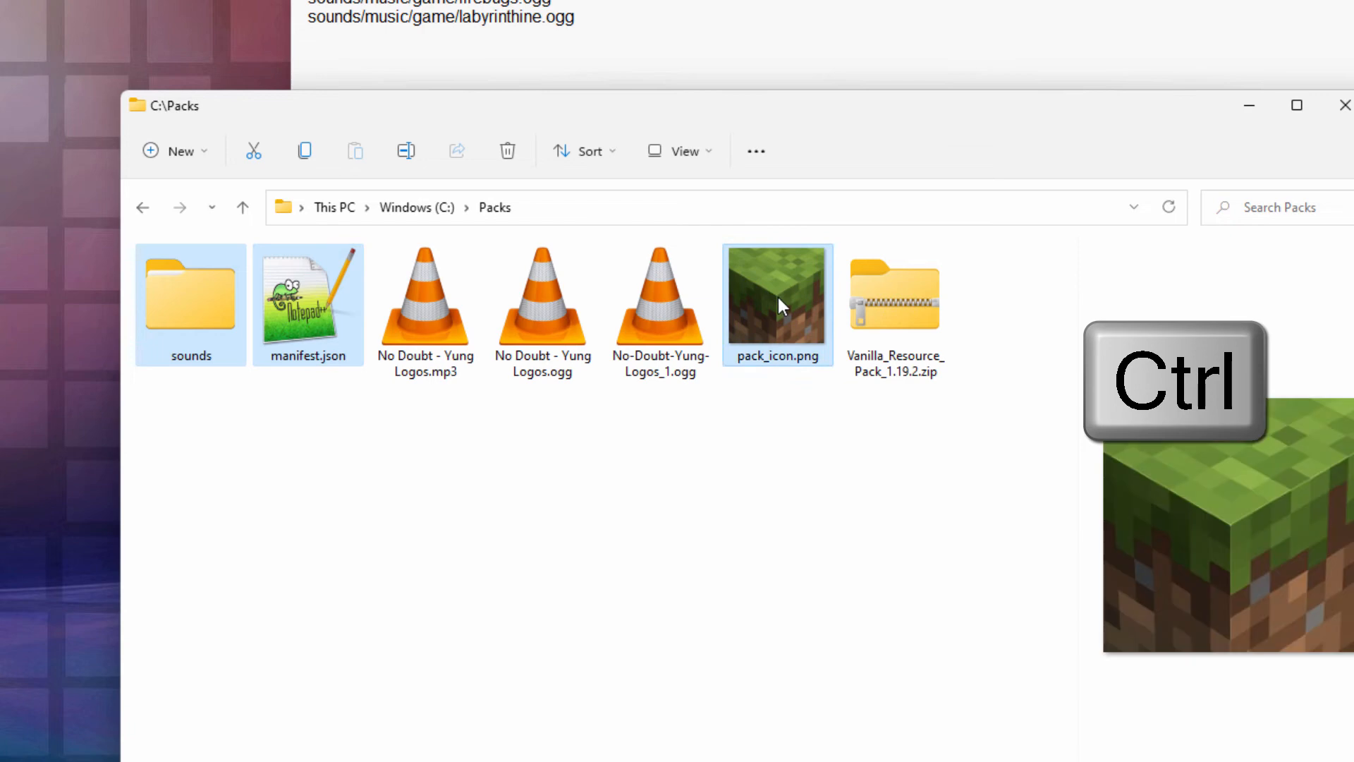
{"action": "right_click", "coordinate": [775, 305]}
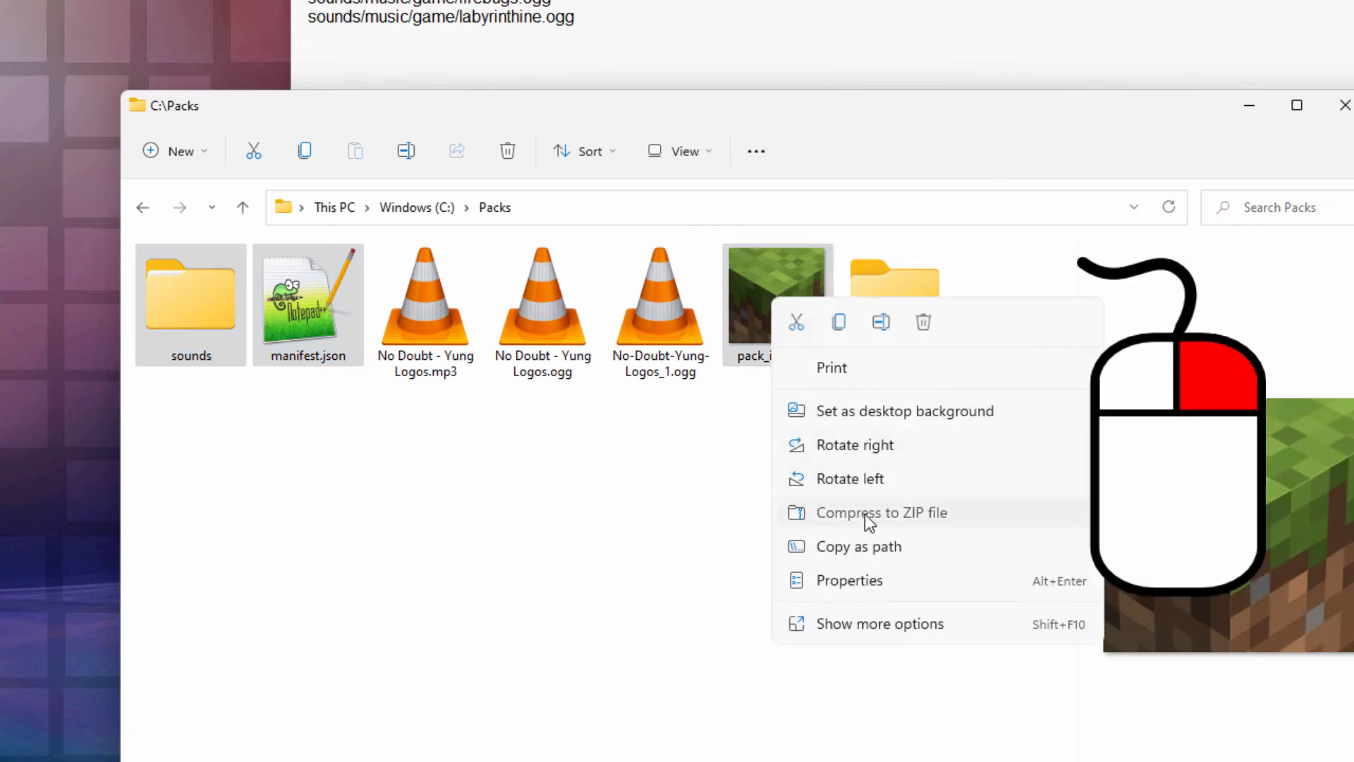
{"action": "left_click", "coordinate": [880, 512]}
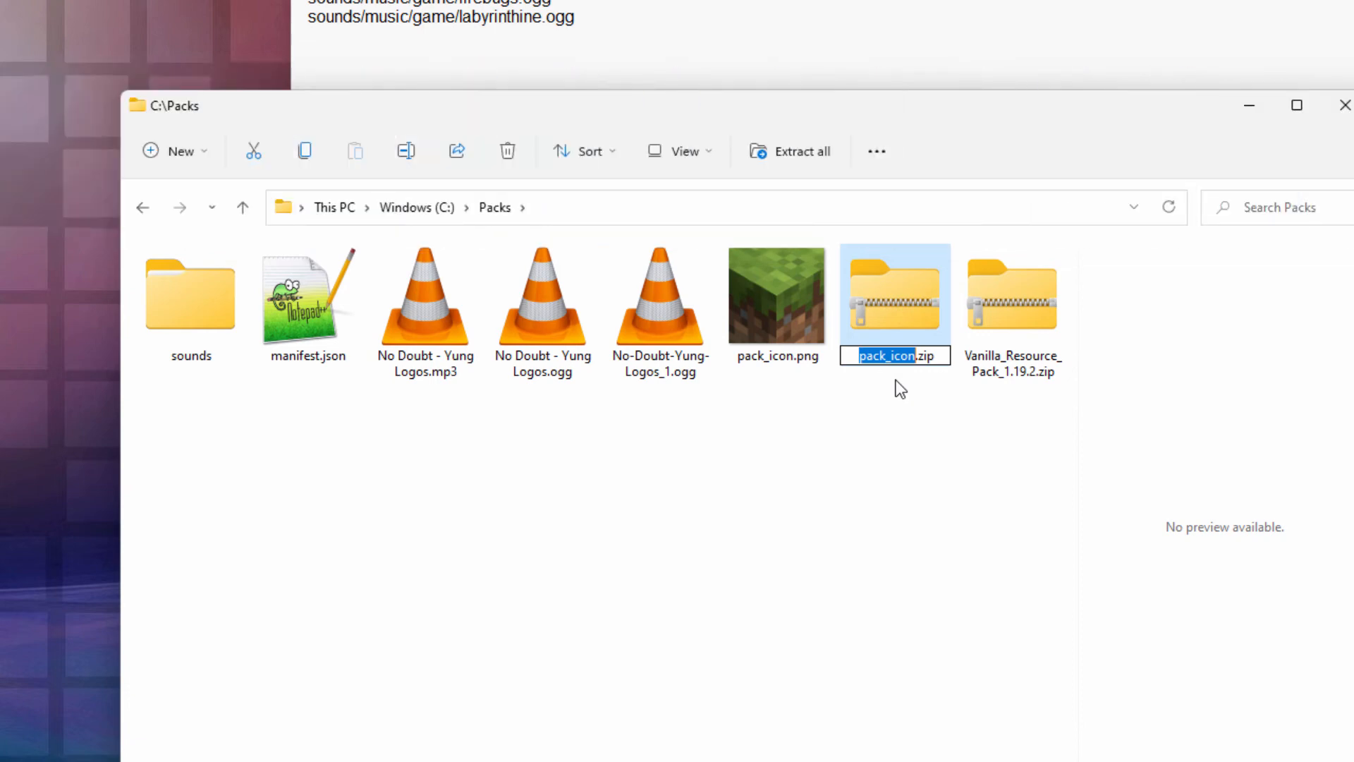
- Rename the archive to 'Custom 1.19 Music.mcpack', confirming the extension change
{"action": "type", "text": "Custom 1.19 Music.zip"}
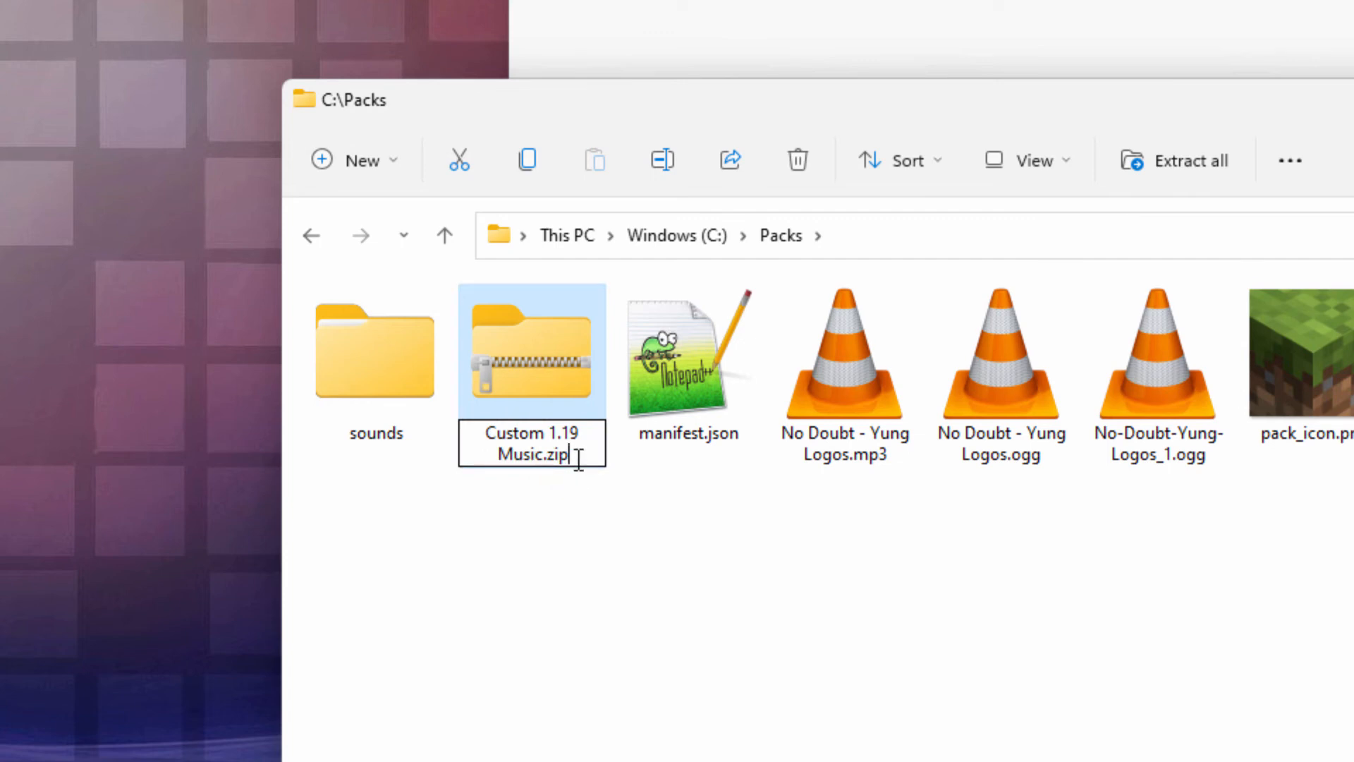
{"action": "key", "text": "Backspace"}
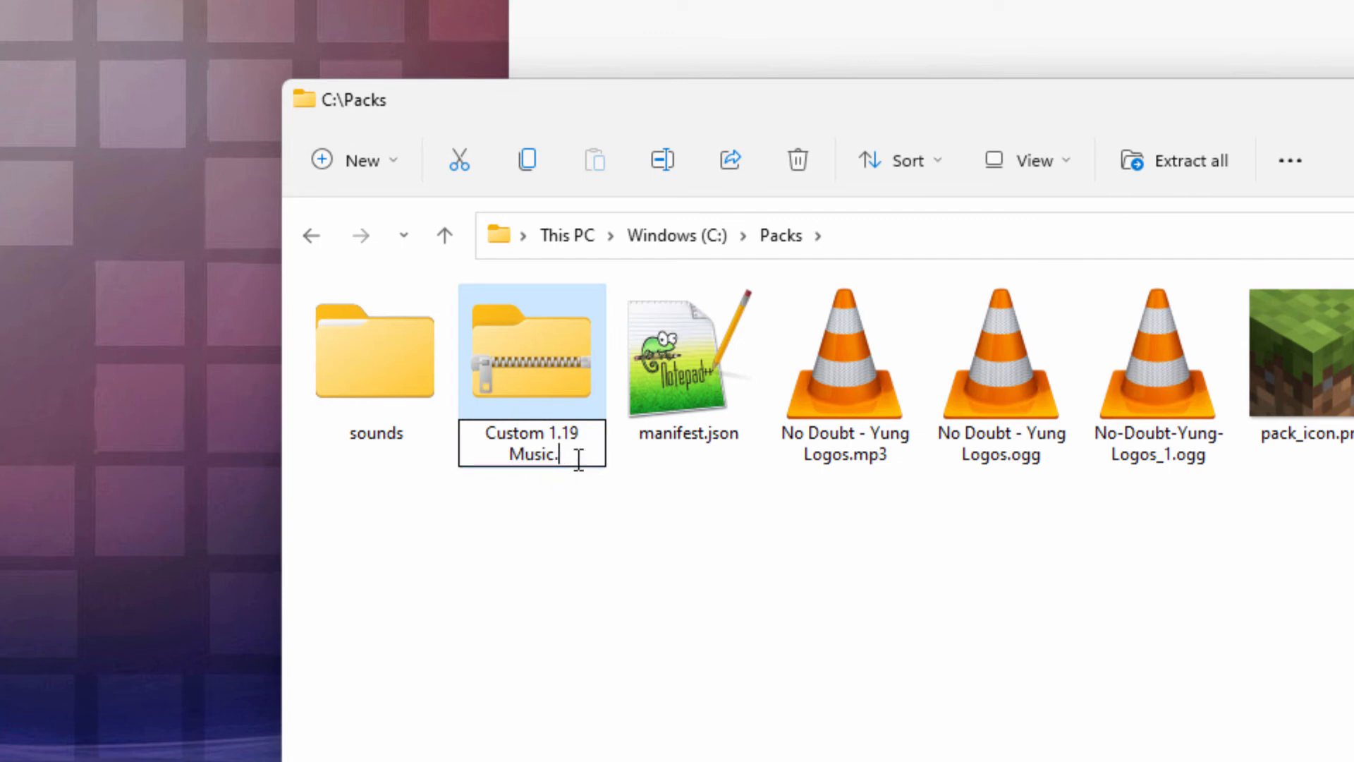
{"action": "type", "text": "mcpack"}
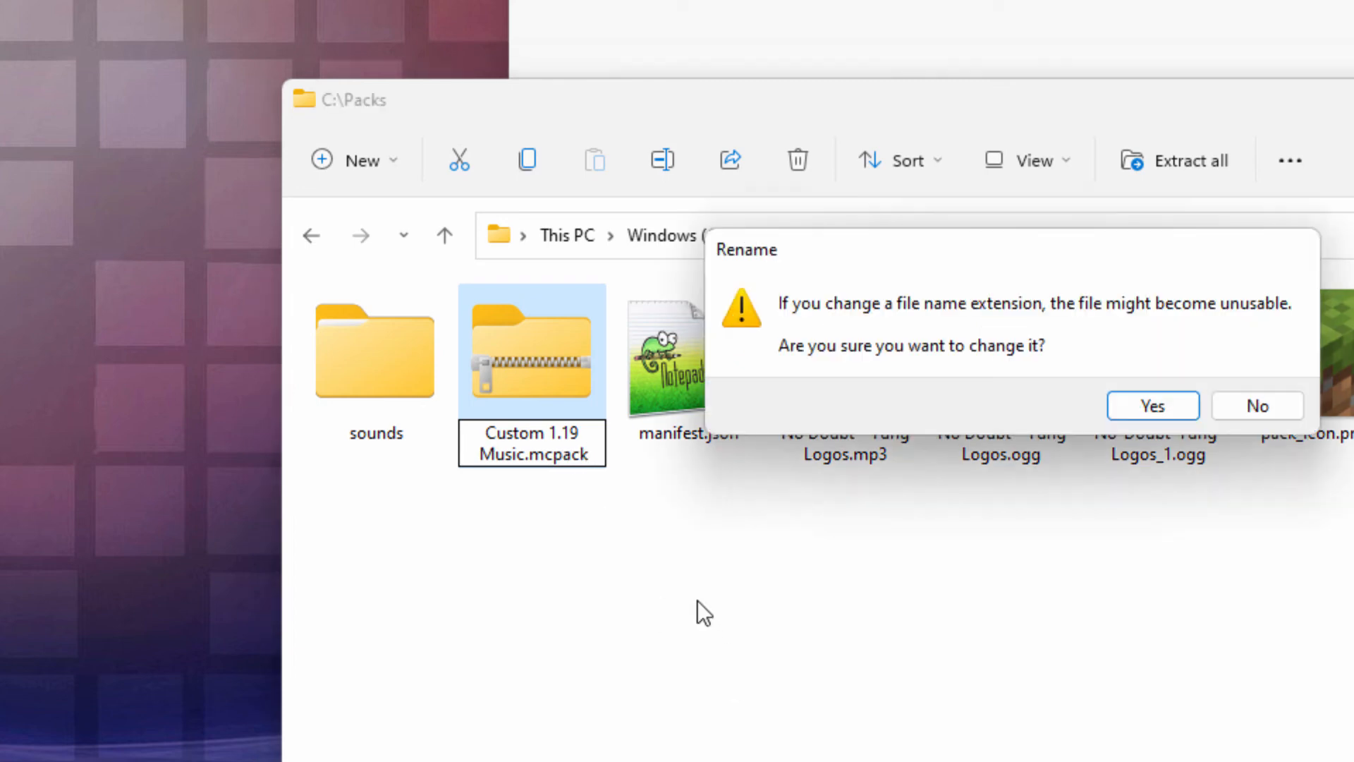
{"action": "left_click", "coordinate": [1152, 406]}
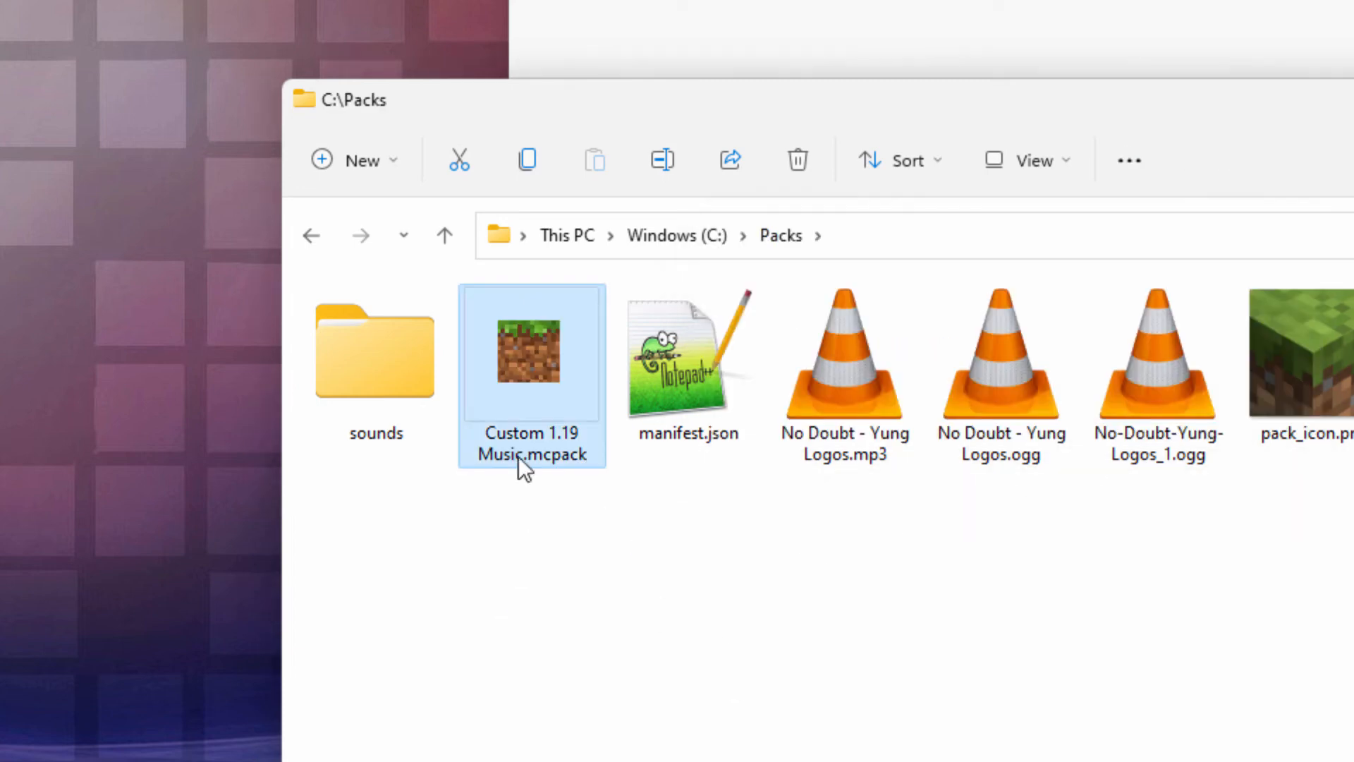
{"action": "mouse_move", "coordinate": [536, 375]}
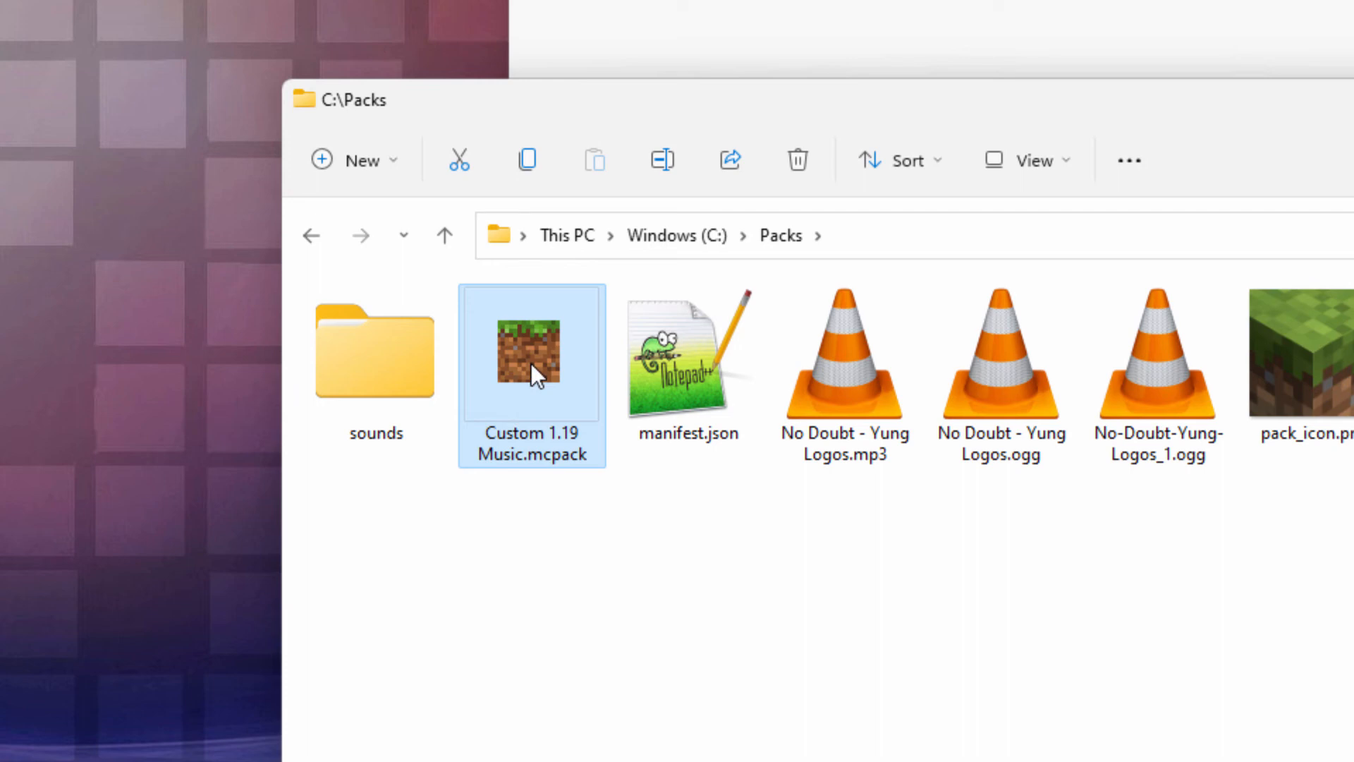
- Check the sounds folder contents and return to the Packs folder
{"action": "double_click", "coordinate": [375, 352]}
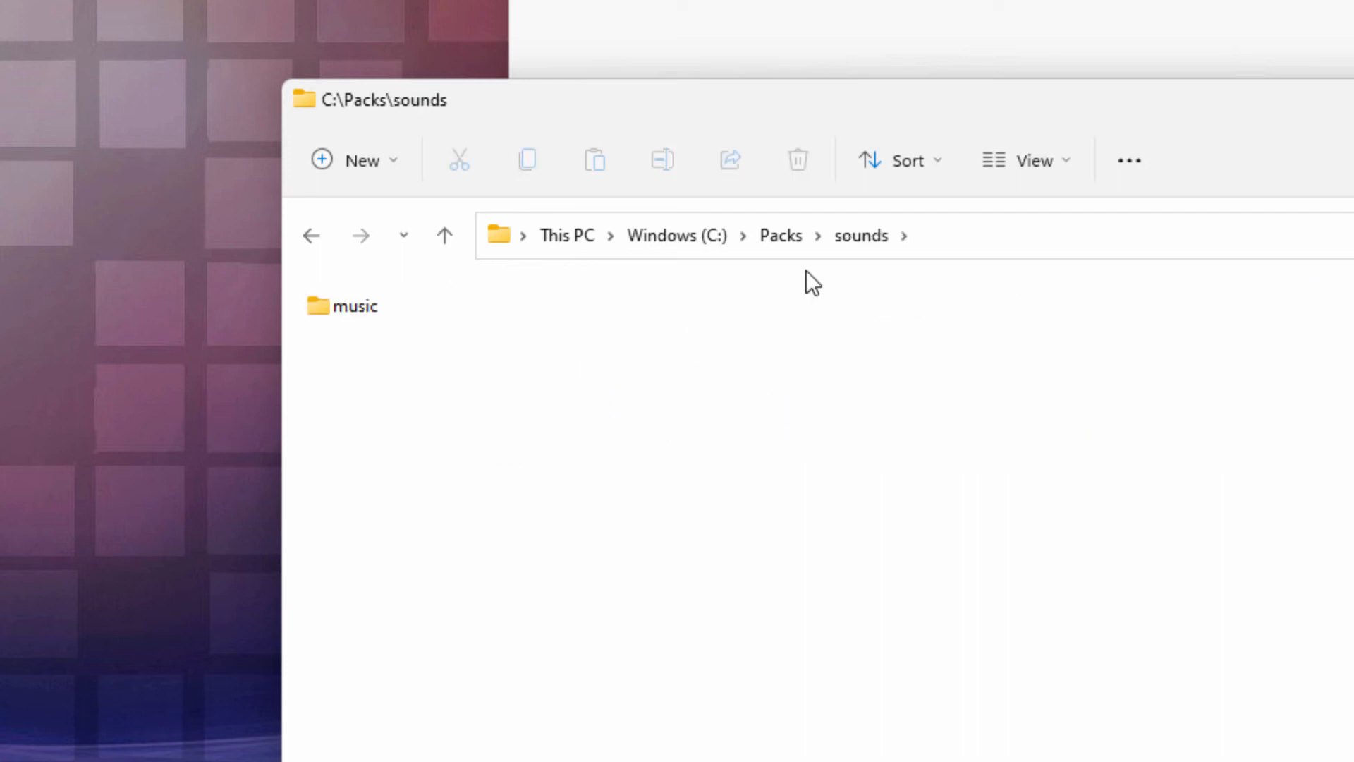
{"action": "left_click", "coordinate": [779, 236]}
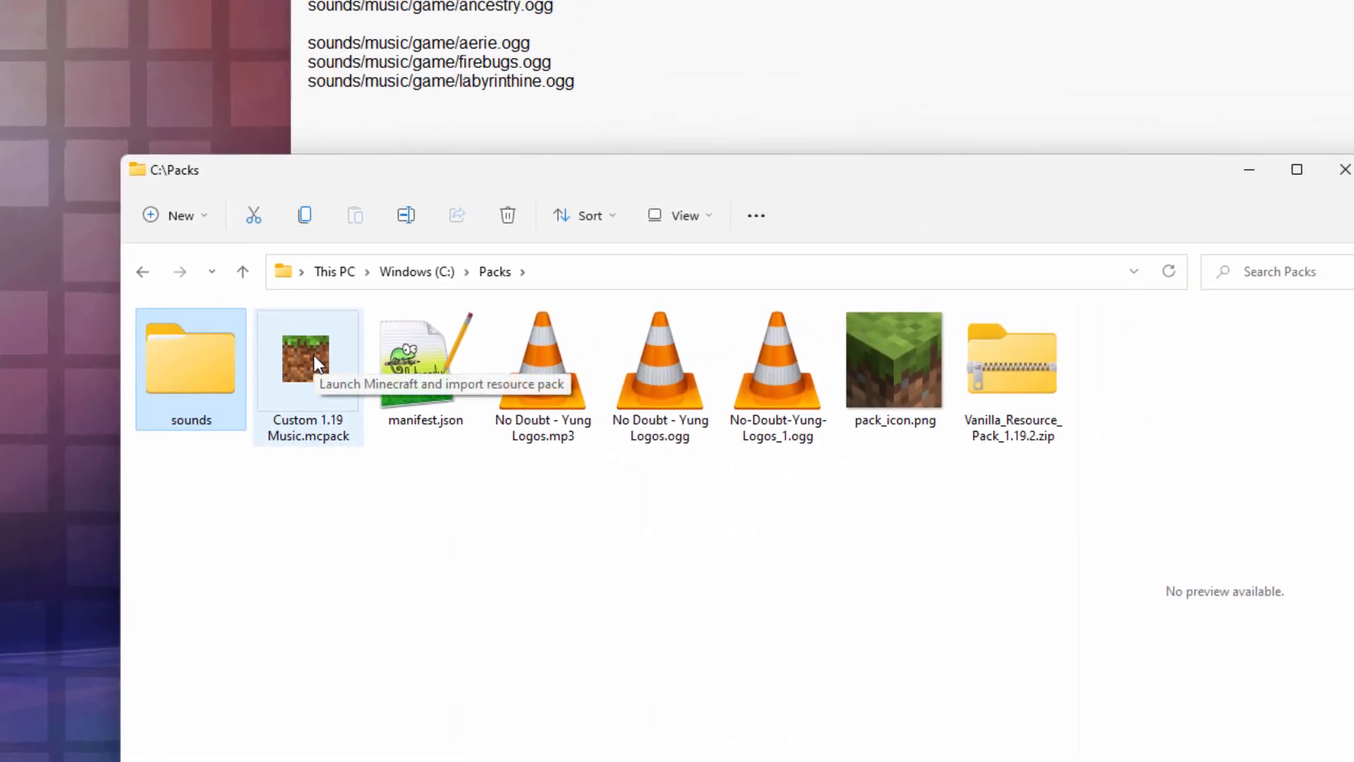
{"action": "mouse_move", "coordinate": [309, 359]}
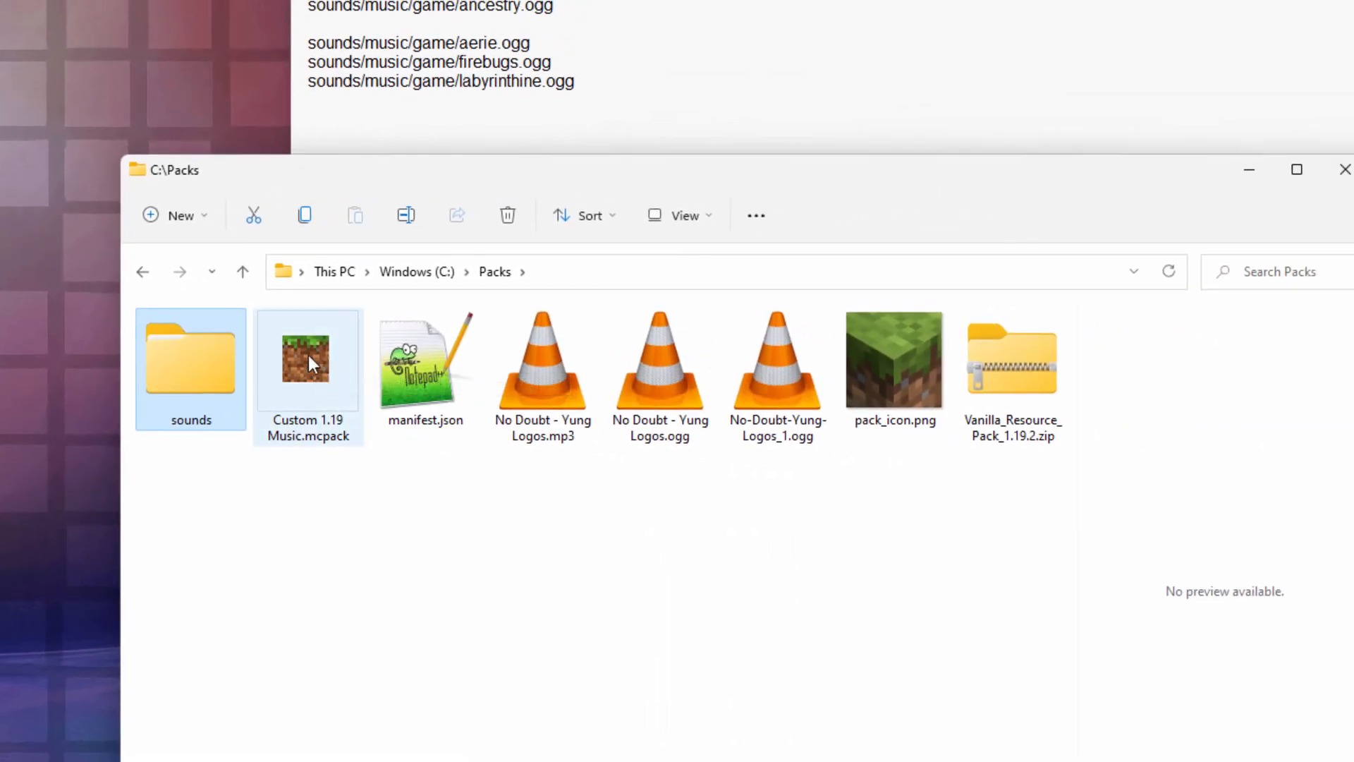
{"action": "mouse_move", "coordinate": [308, 362]}
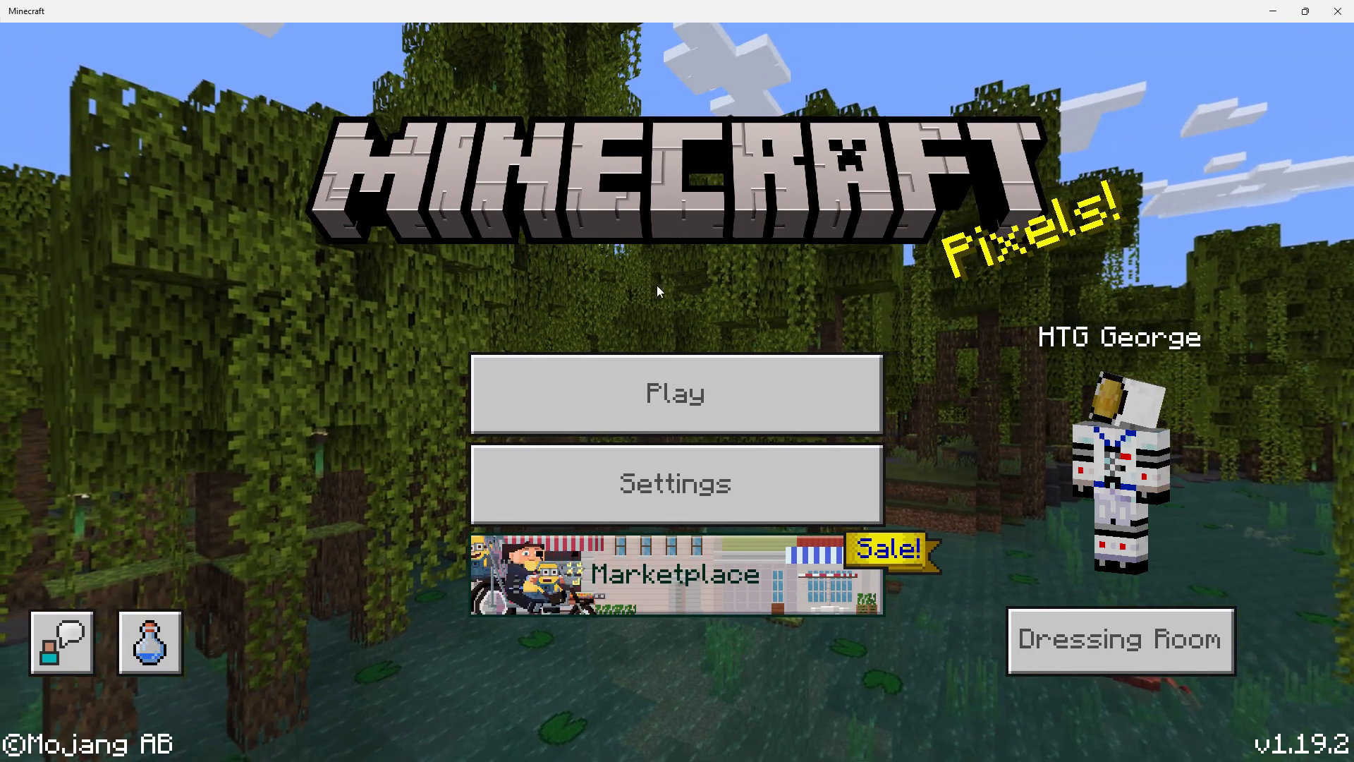
- Review the Global Resources packs in Settings, then return and choose Play to list the worlds
{"action": "left_click", "coordinate": [676, 484]}
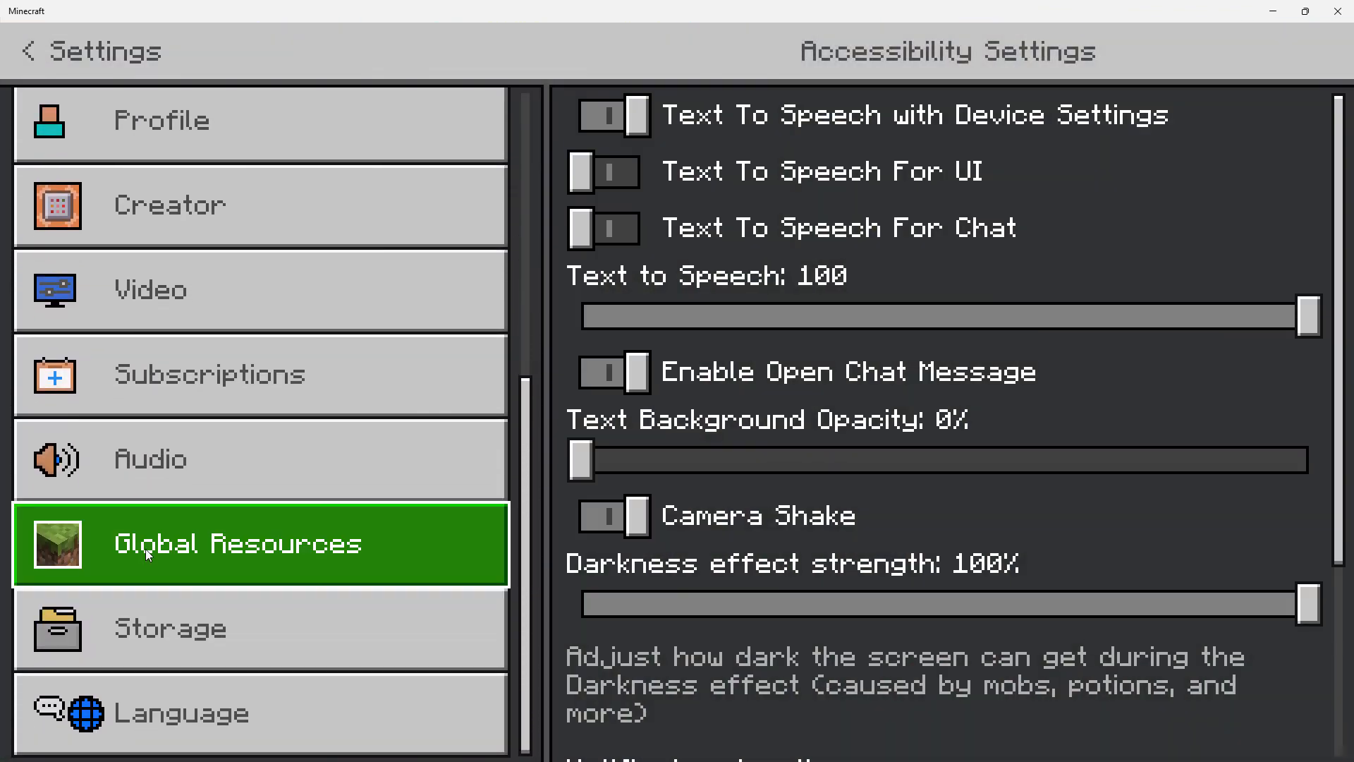
{"action": "left_click", "coordinate": [260, 545]}
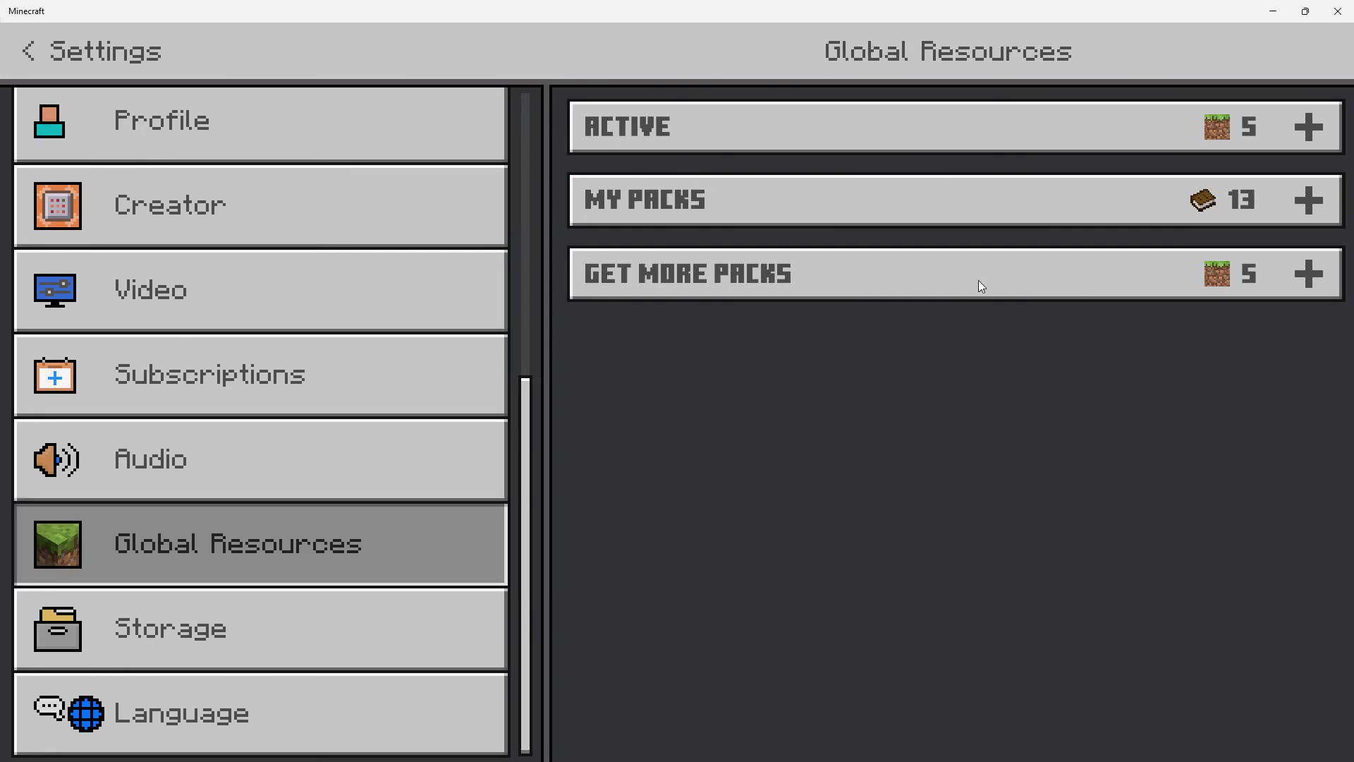
{"action": "left_click", "coordinate": [945, 199]}
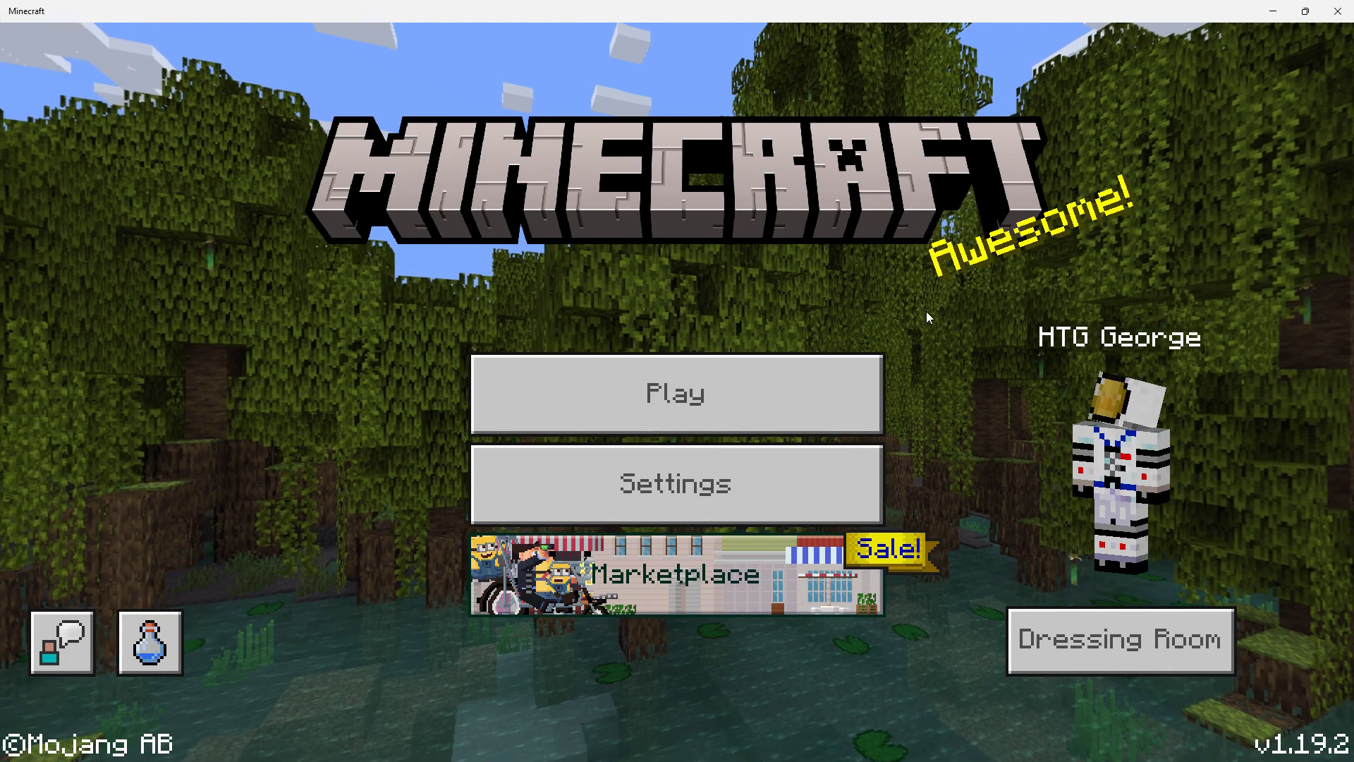
{"action": "left_click", "coordinate": [675, 394]}
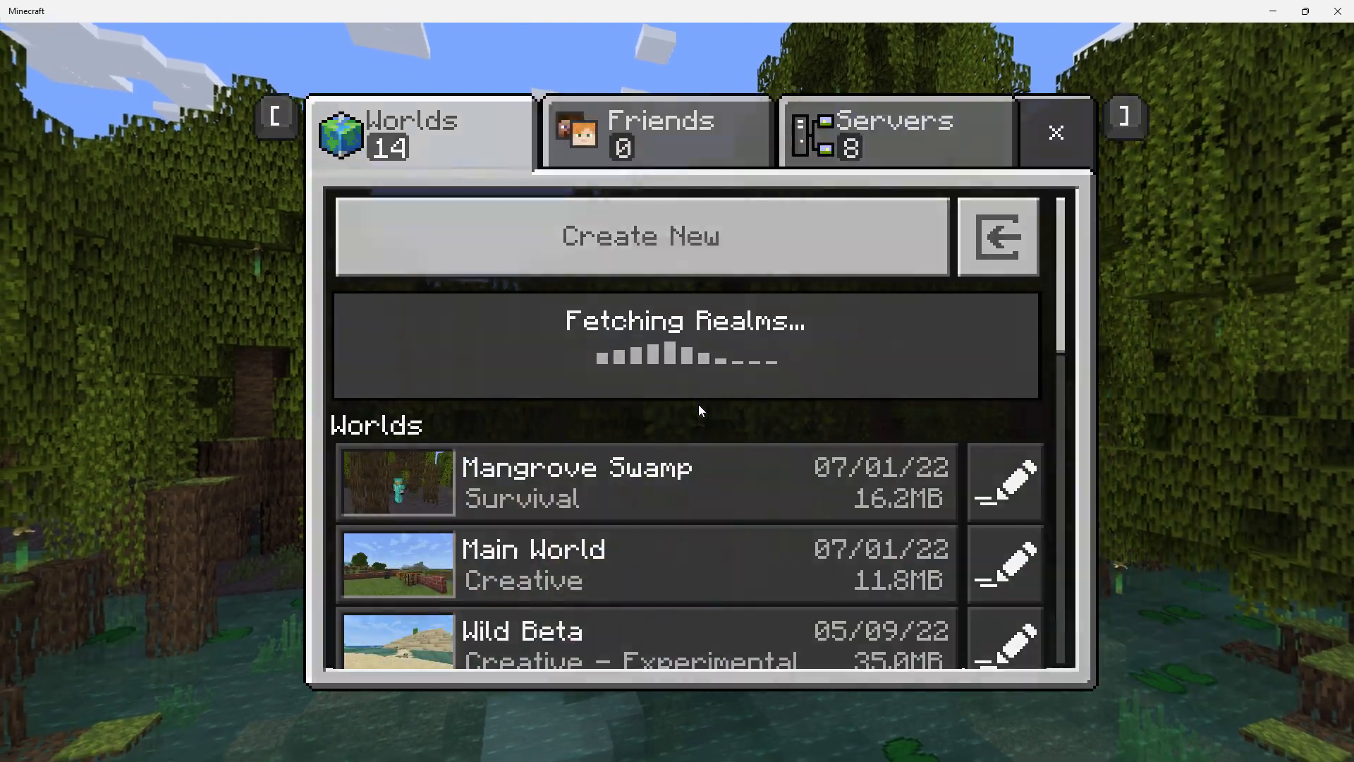